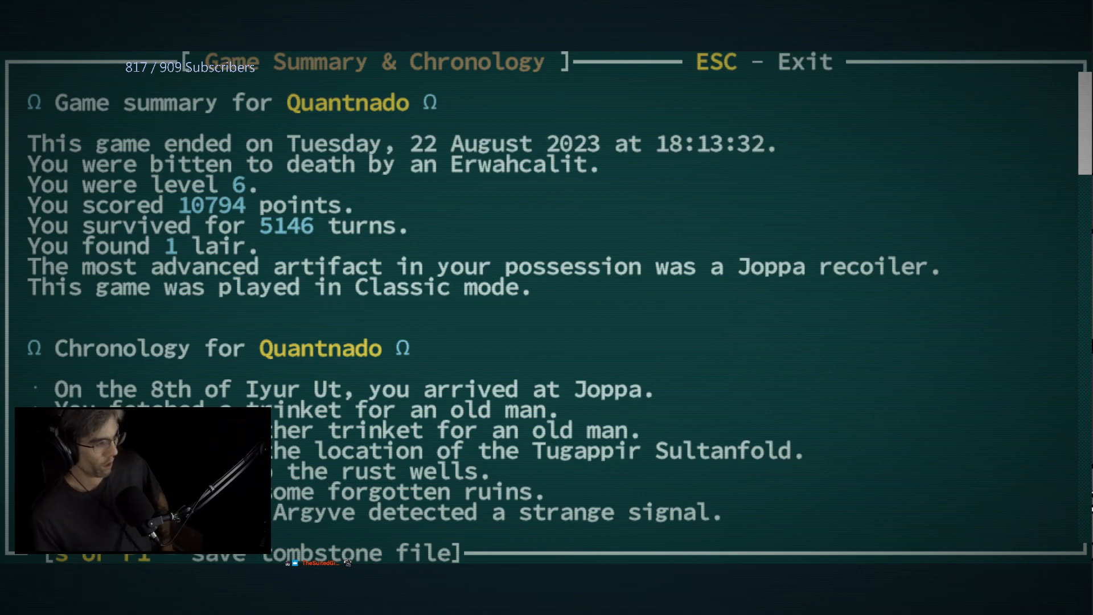
Leave the previous game's summary and reach the Customize page of character creation
key(Escape)
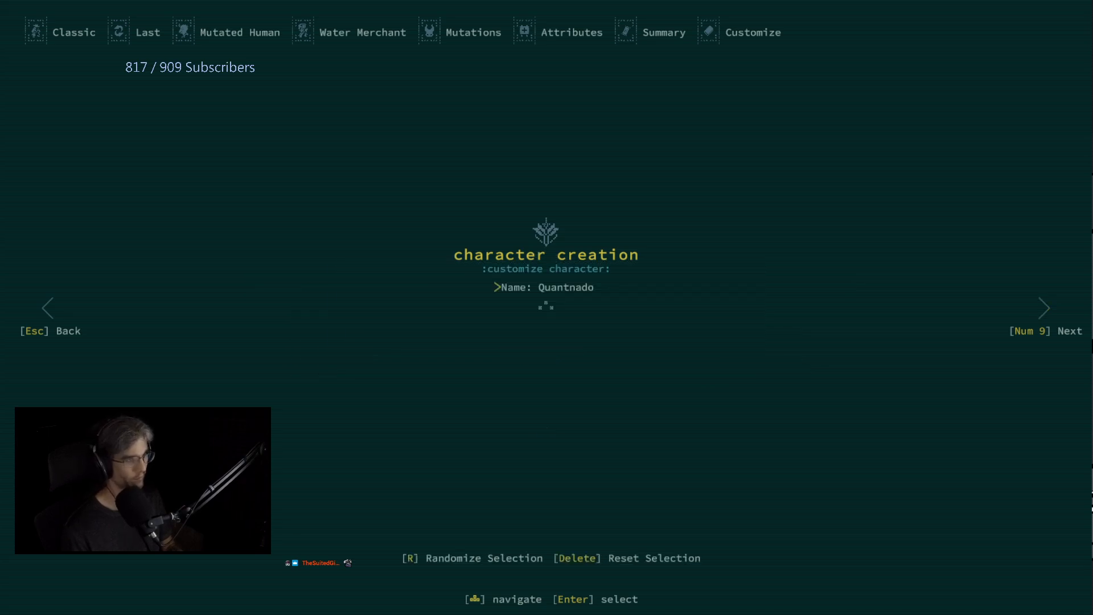
Confirm the name Quantnado and choose the recommended starting village so the world generates
click(544, 287)
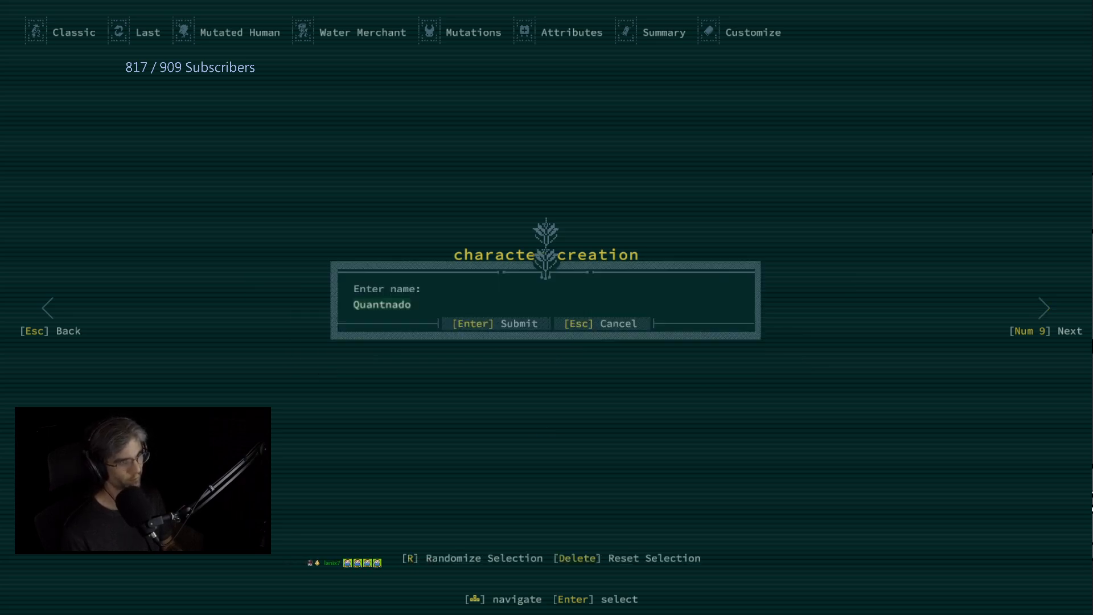
click(497, 322)
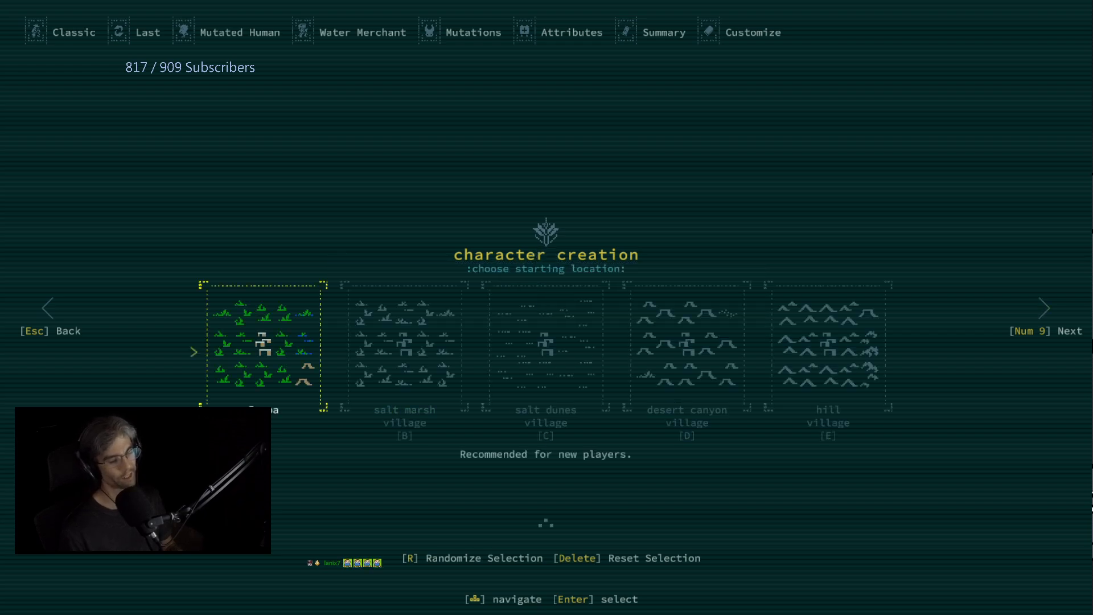
key(Enter)
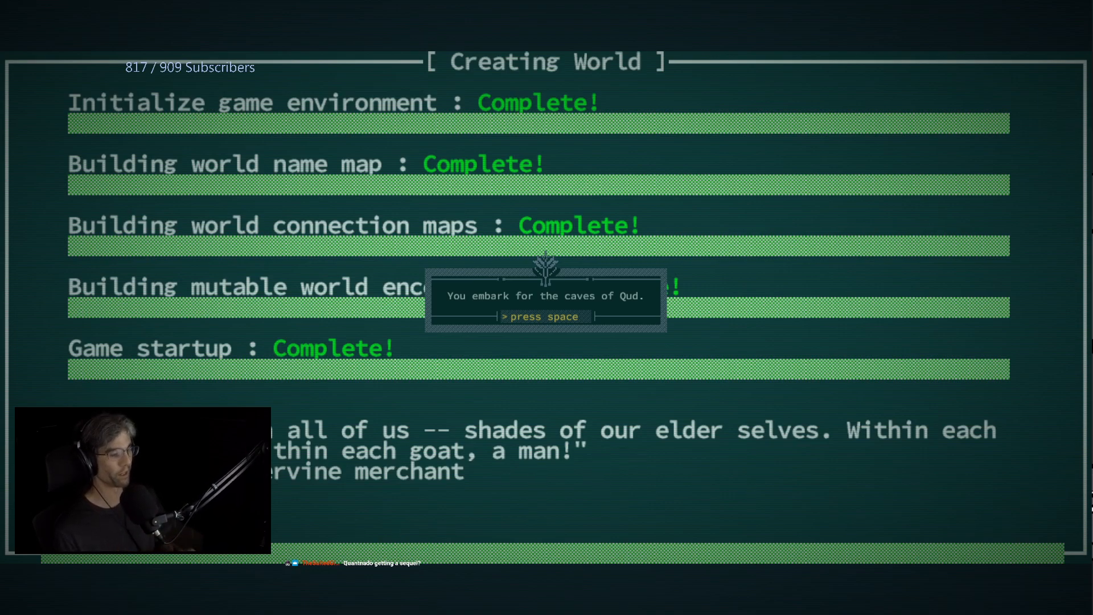
Dismiss the 'You embark for the caves of Qud' message to begin play
key(space)
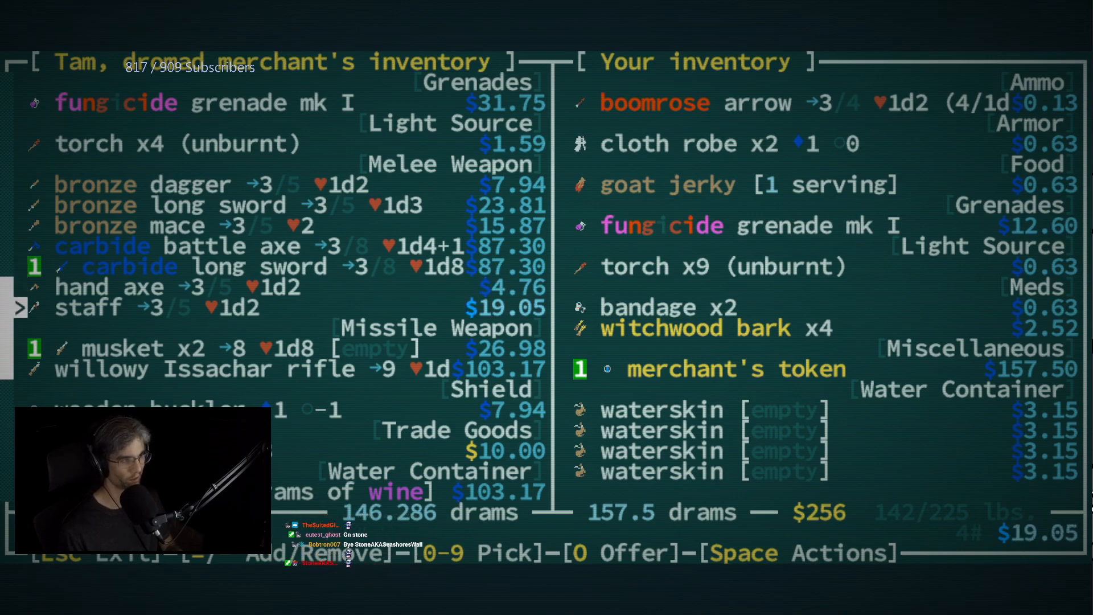
Browse further down Tam the dromad merchant's trade goods
scroll(down, 3)
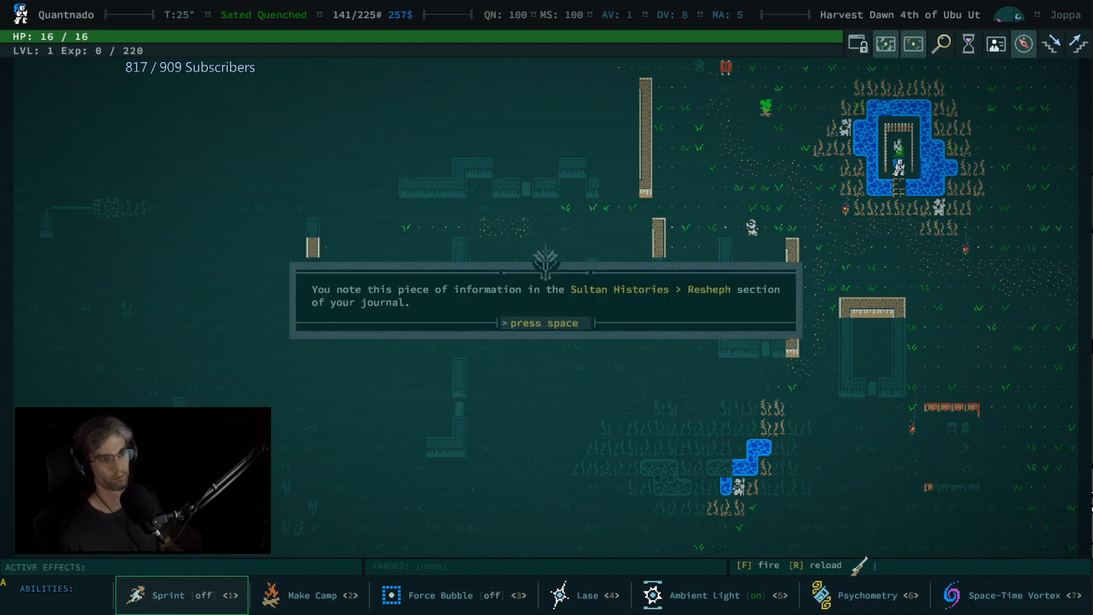
Dismiss the Resheph journal note and head out to find Argyve
key(space)
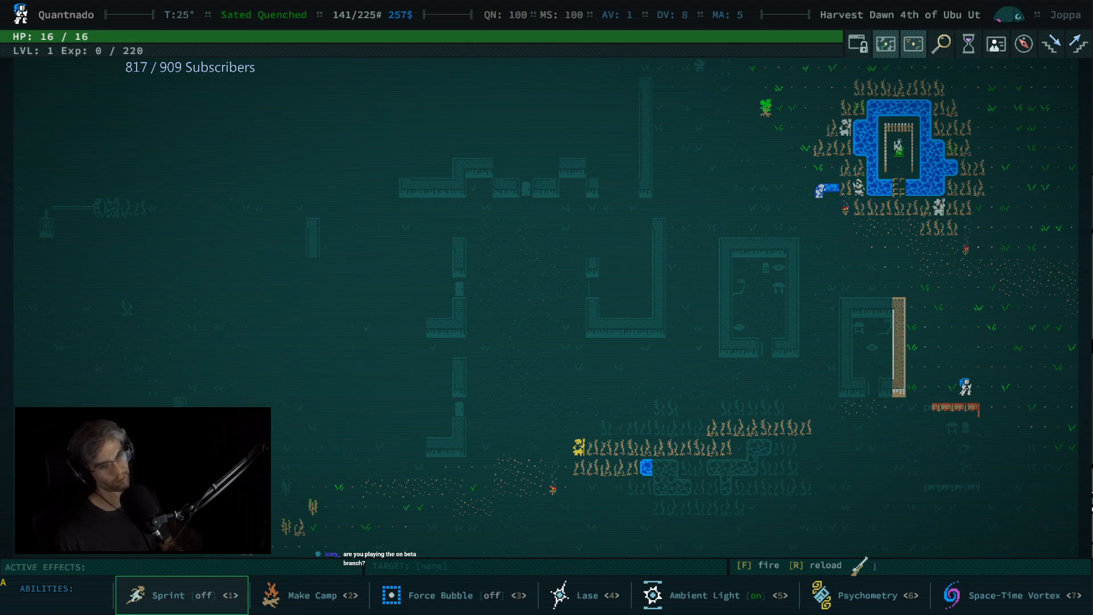
mouse_move(767, 338)
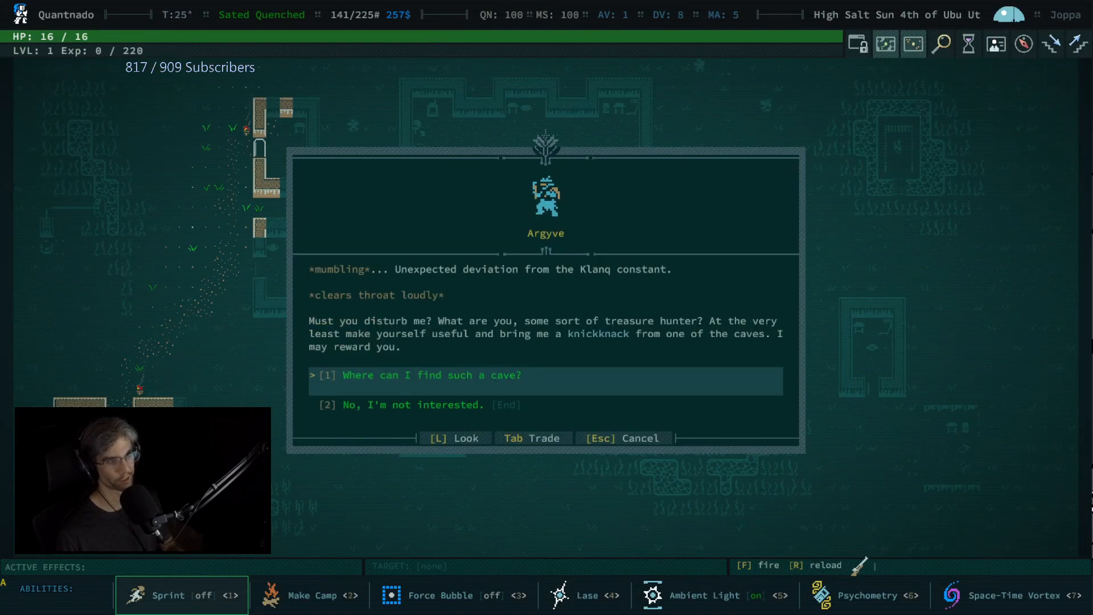
Finish the conversation with Argyve and acknowledge the Find Another Knickknack quest notice
key(Escape)
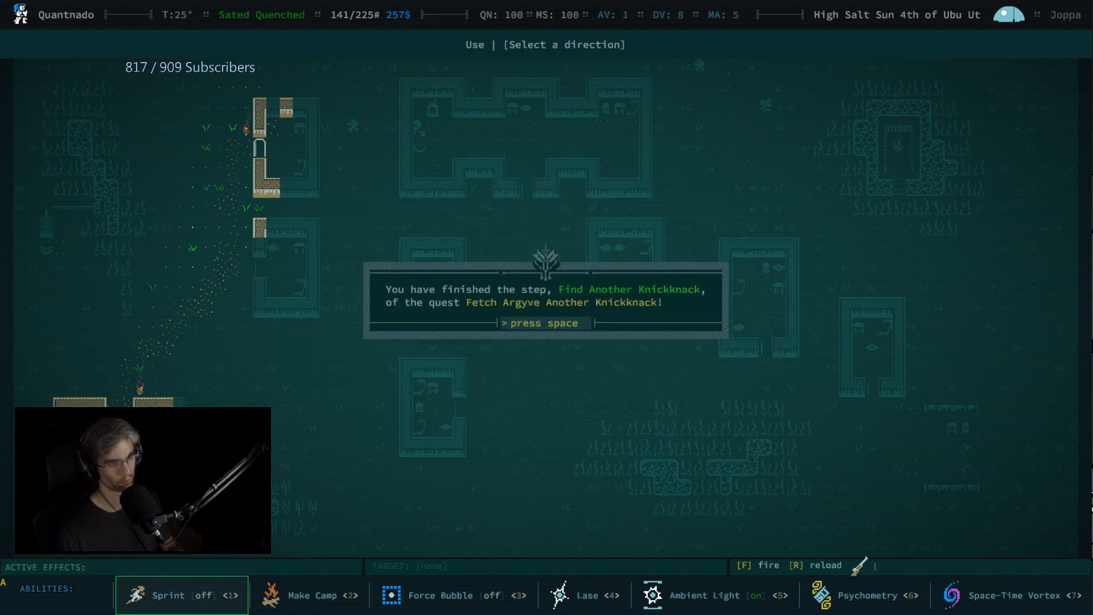
key(space)
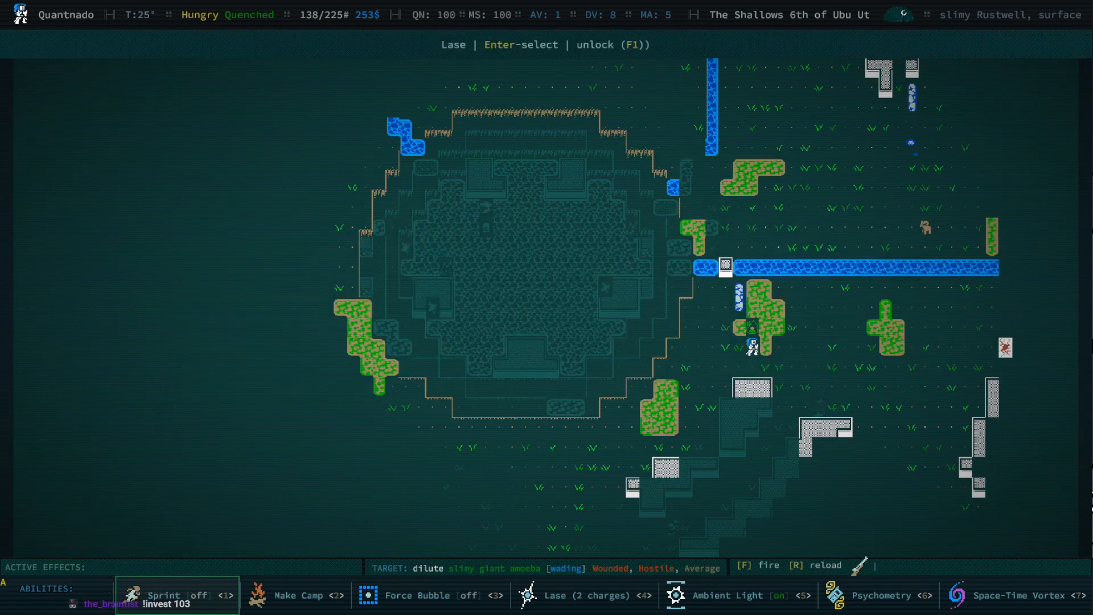
Fire Lase at the dilute slimy giant amoeba, killing it and reaching level 2
key(f)
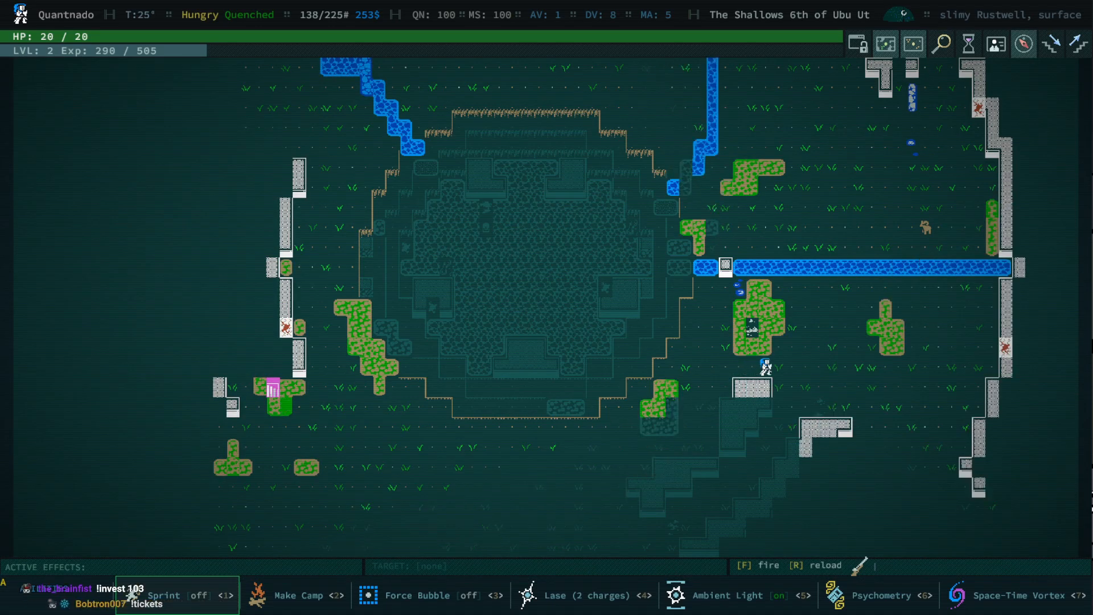
Review the equipped slimy carbide long sword, bronze dagger and musket, then return to the map
key(e)
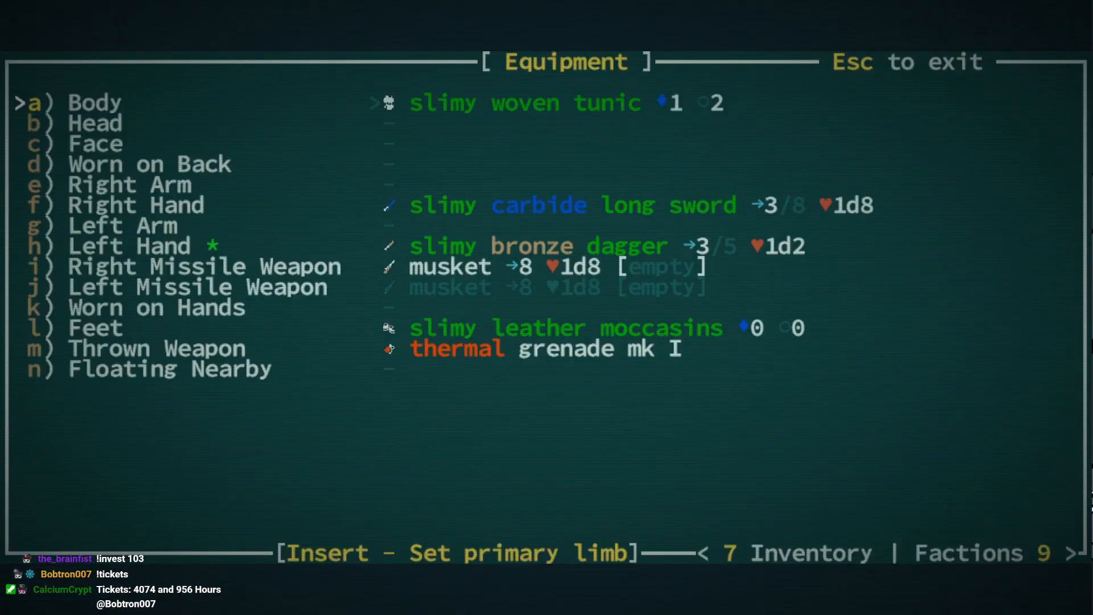
key(Escape)
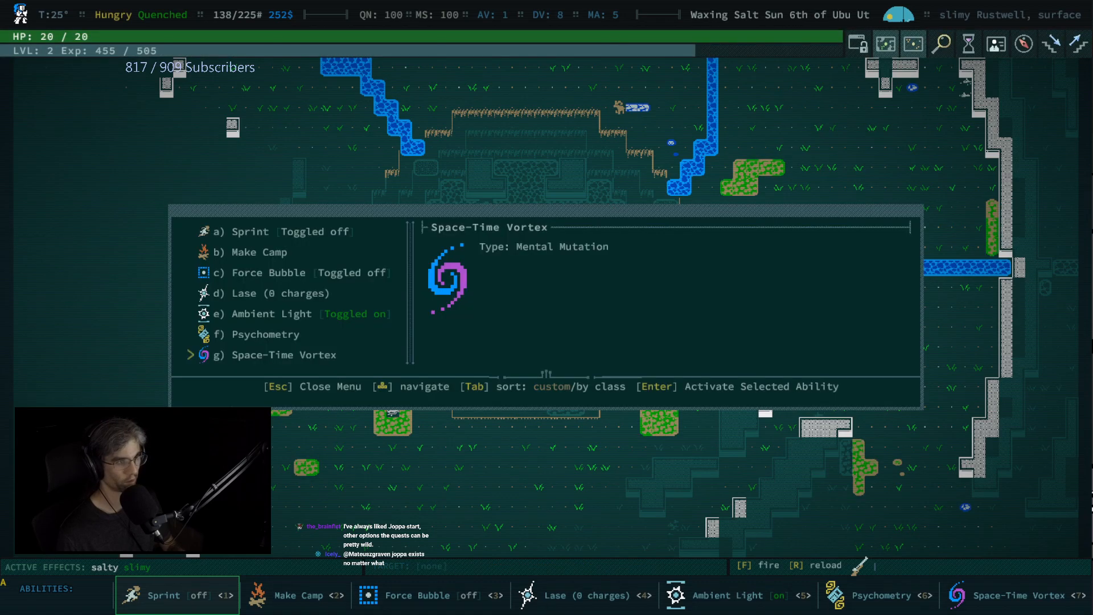
Back out of the Space-Time Vortex ability choice and acknowledge reaching level 3
key(Escape)
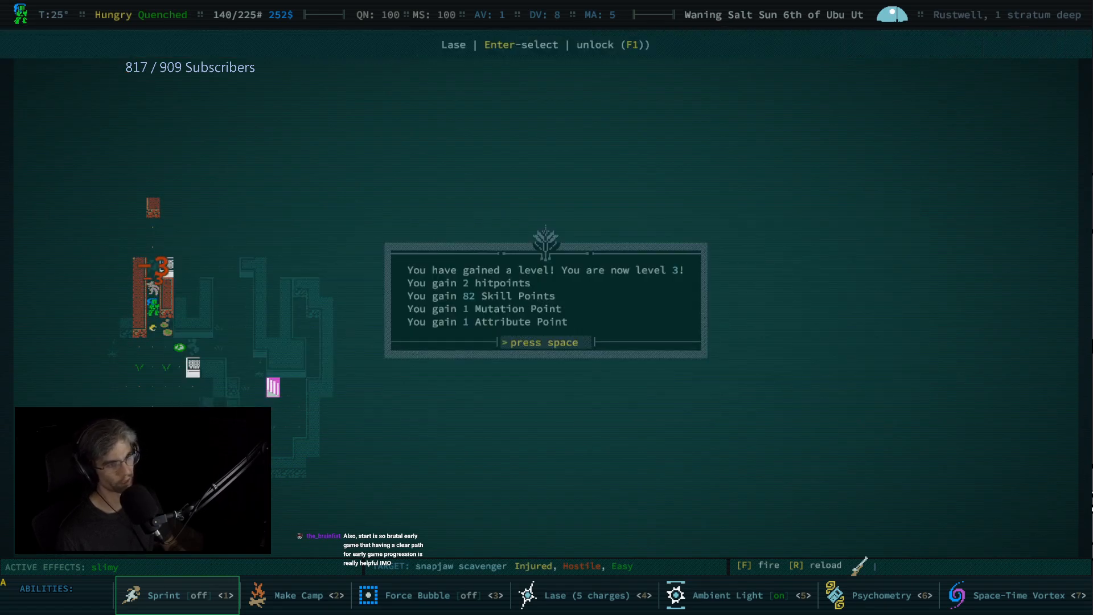
key(space)
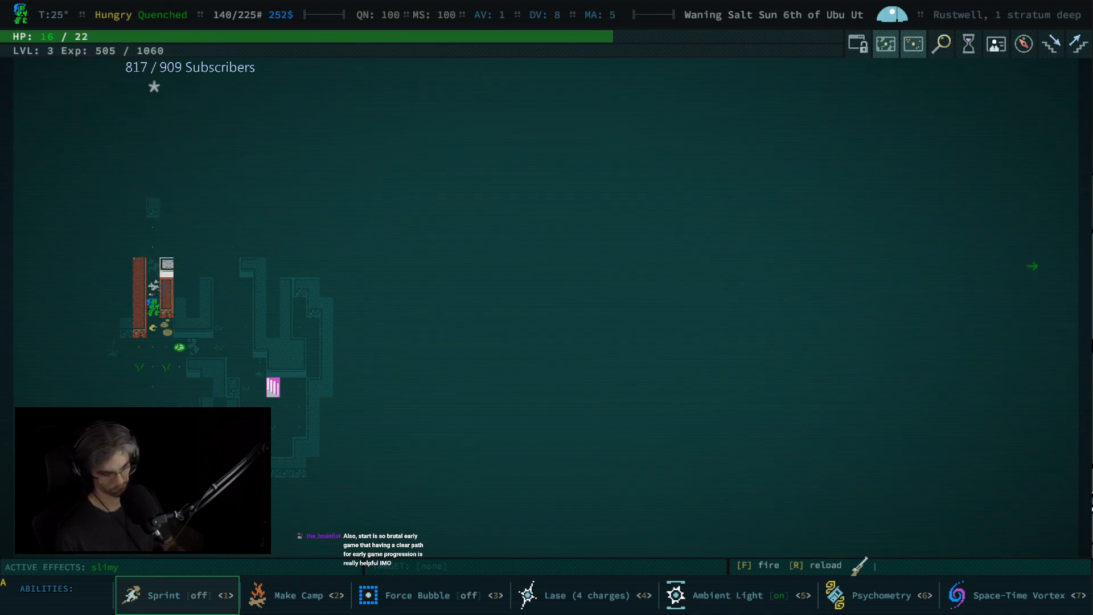
Look through the inventory list and return to the Rustwell map one stratum deep
key(i)
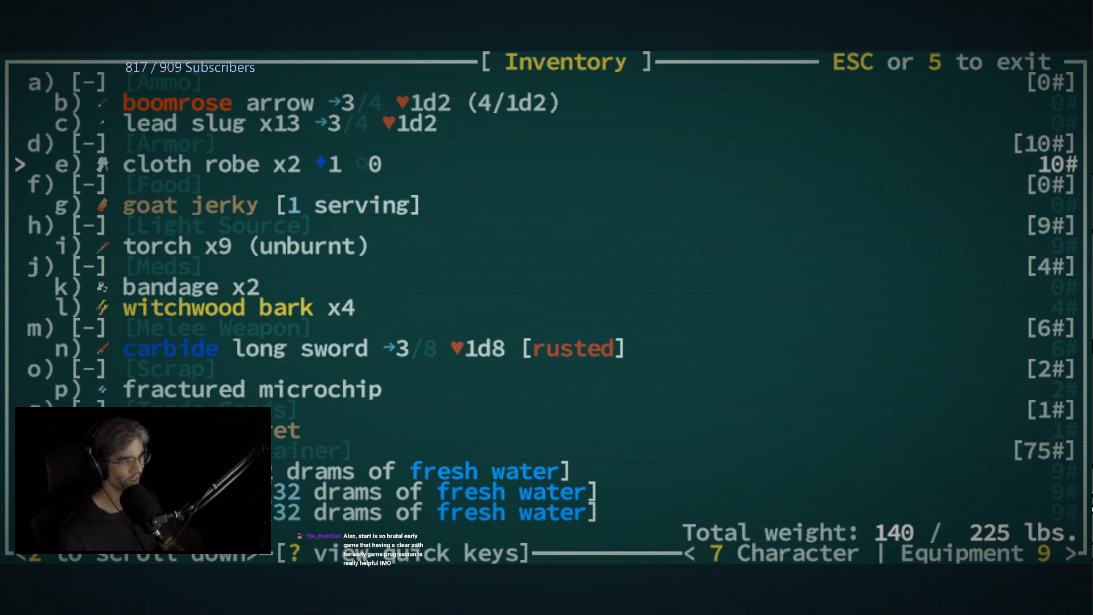
scroll(down, 3)
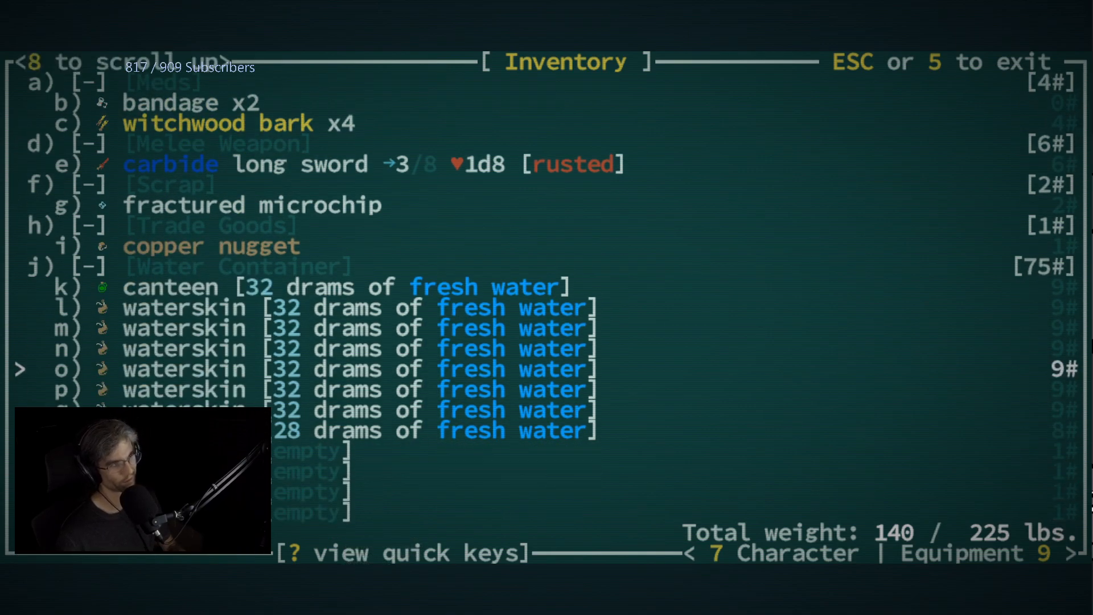
key(Escape)
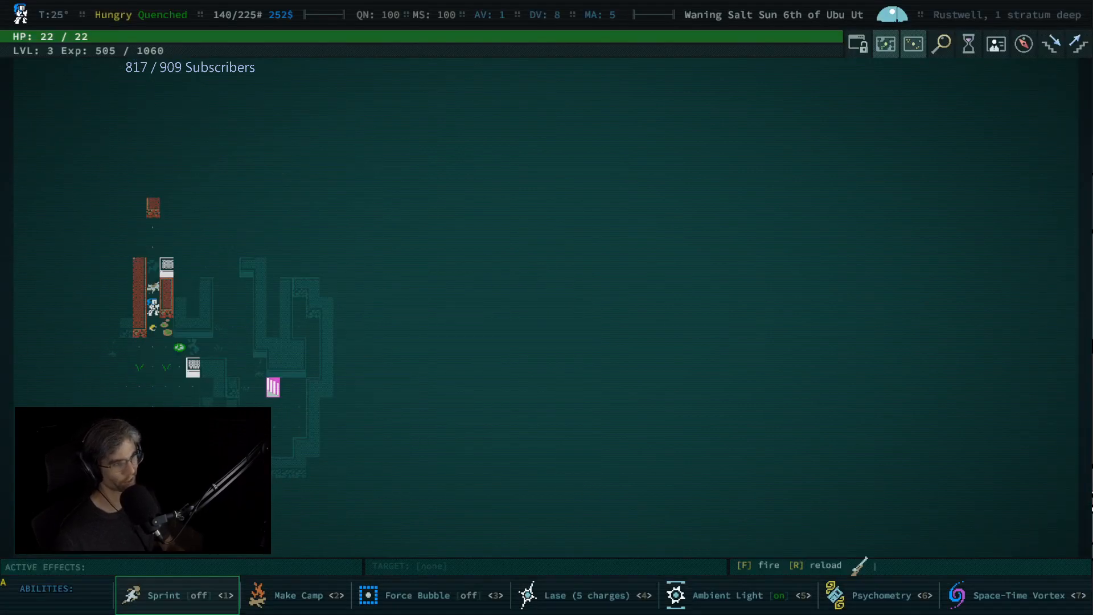
Travel up to the surface and back down to stratum 1, reaching the stairway-down prompt
key(i)
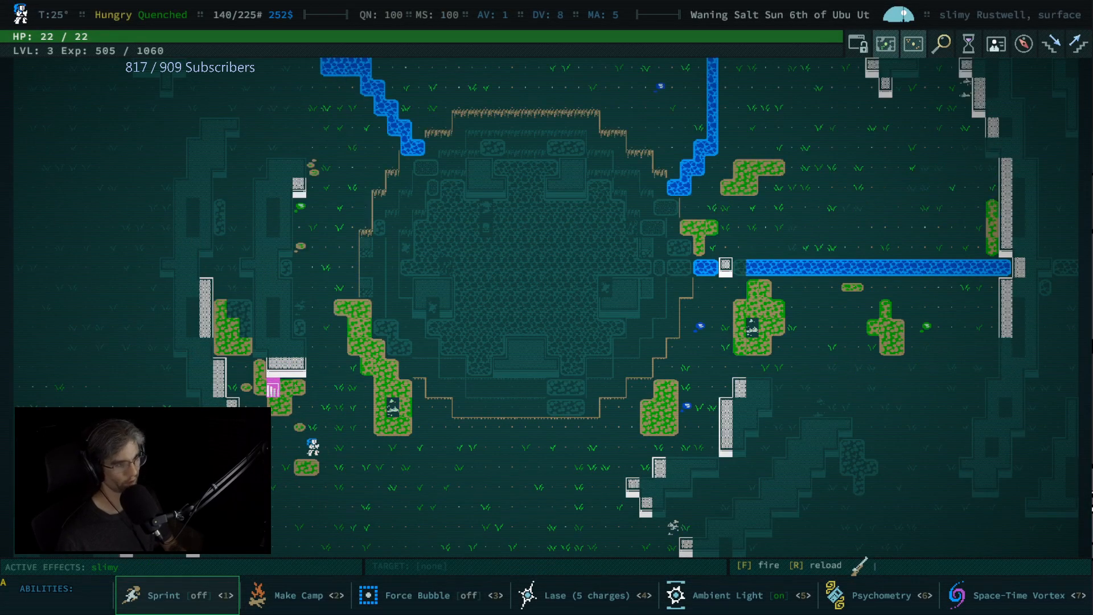
key(i)
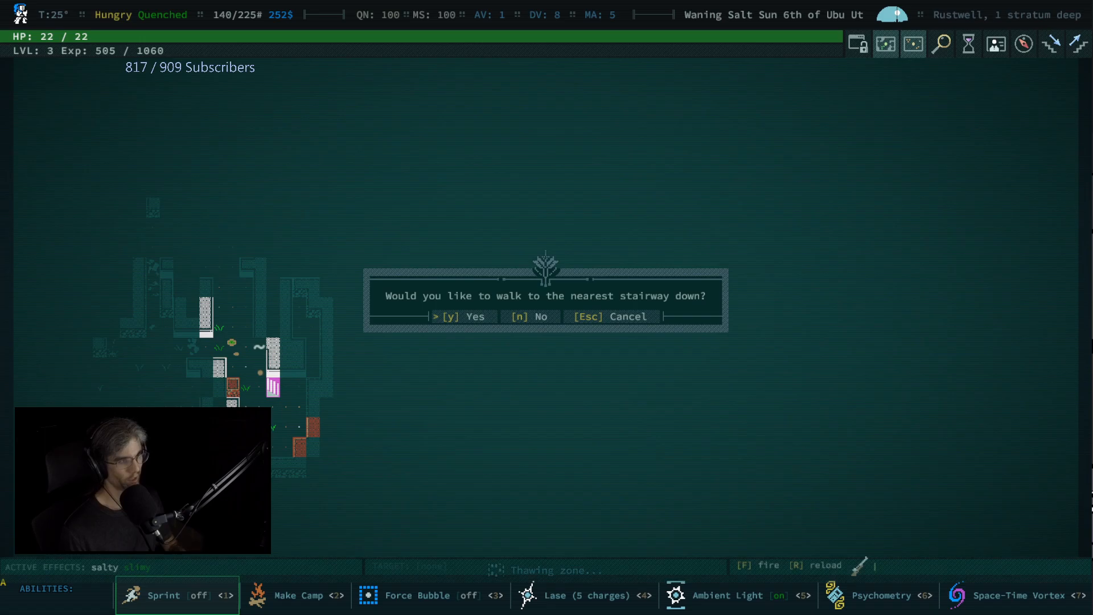
Accept the stairway prompt and fight through Rustwell until the painted iron dagger is examined at 705 XP
key(y)
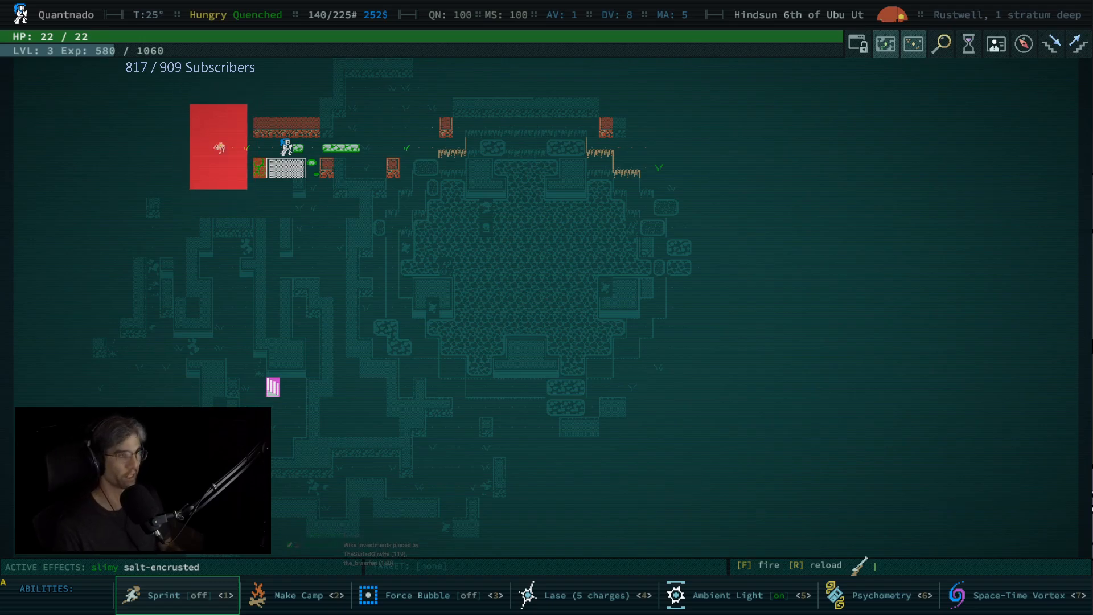
key(4)
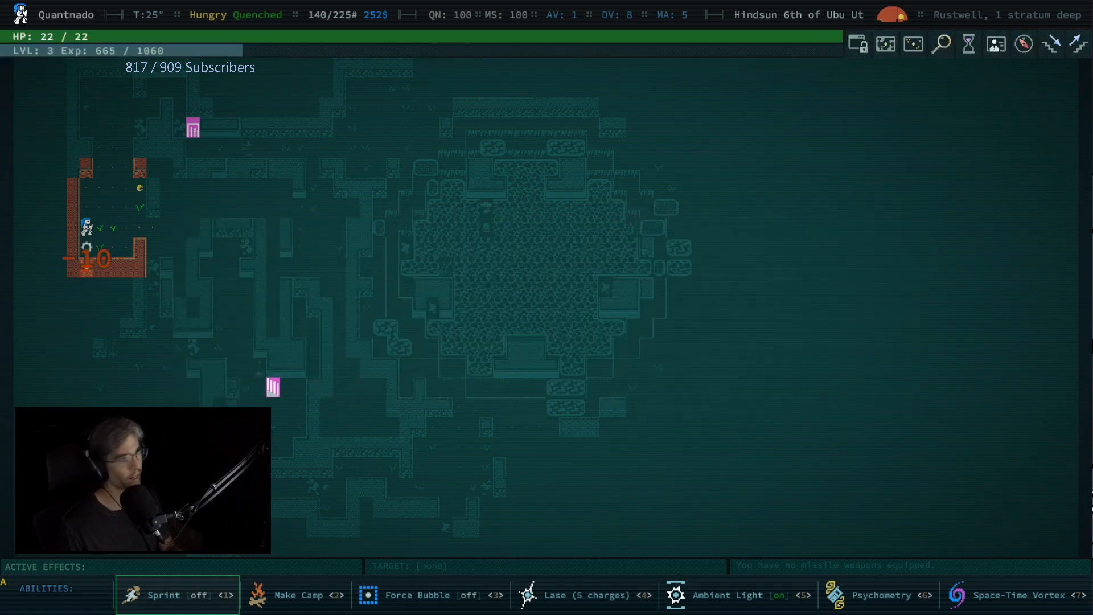
key(4)
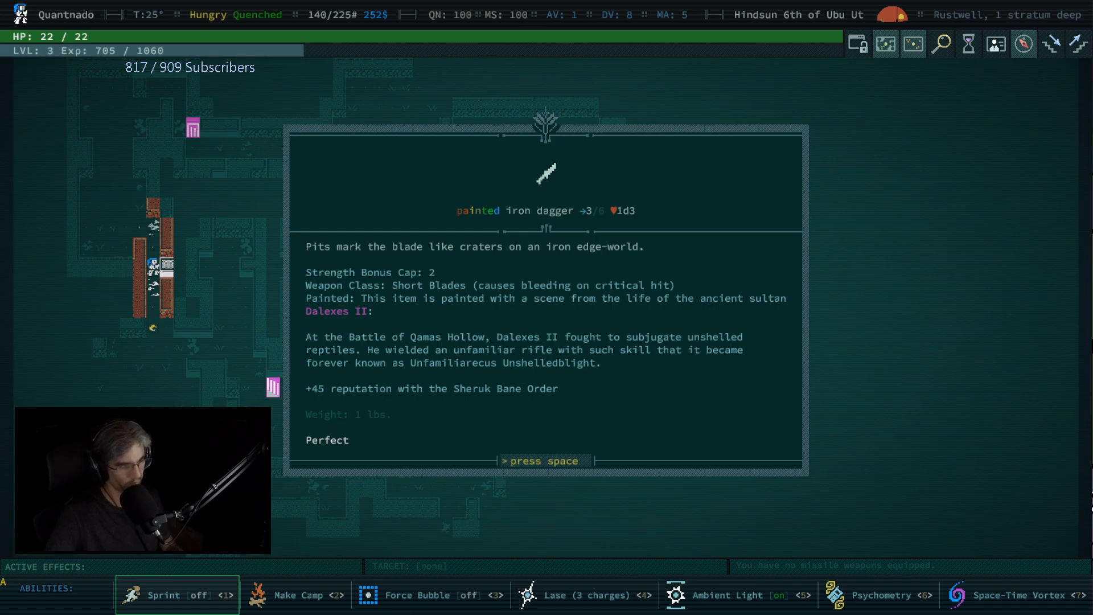
Dismiss the dagger and Dalexes II journal popups, check the inventory for the musket, and return to the map
key(space)
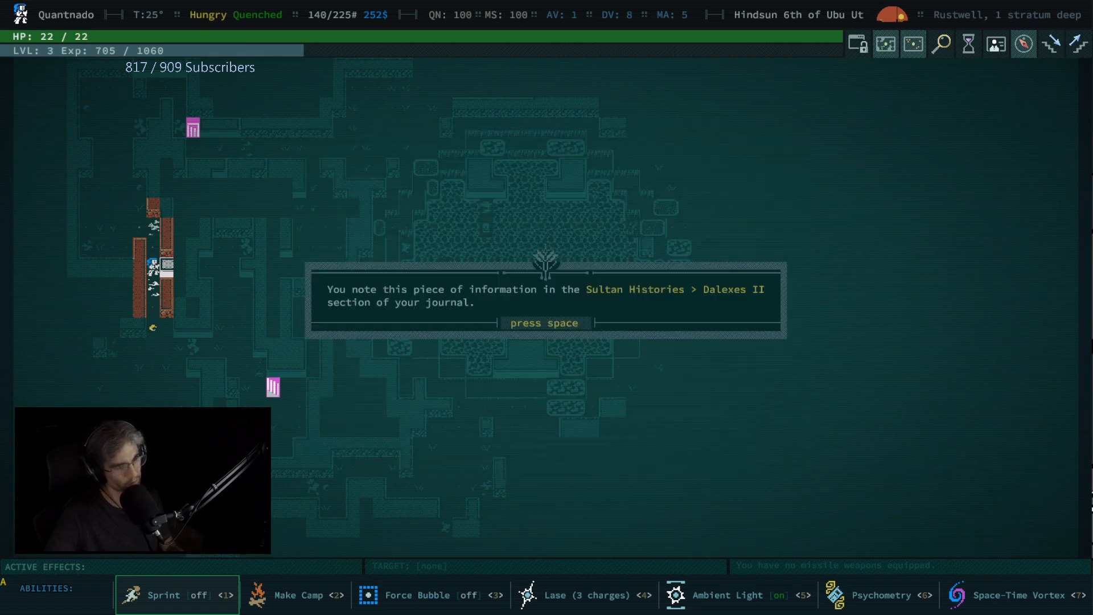
key(space)
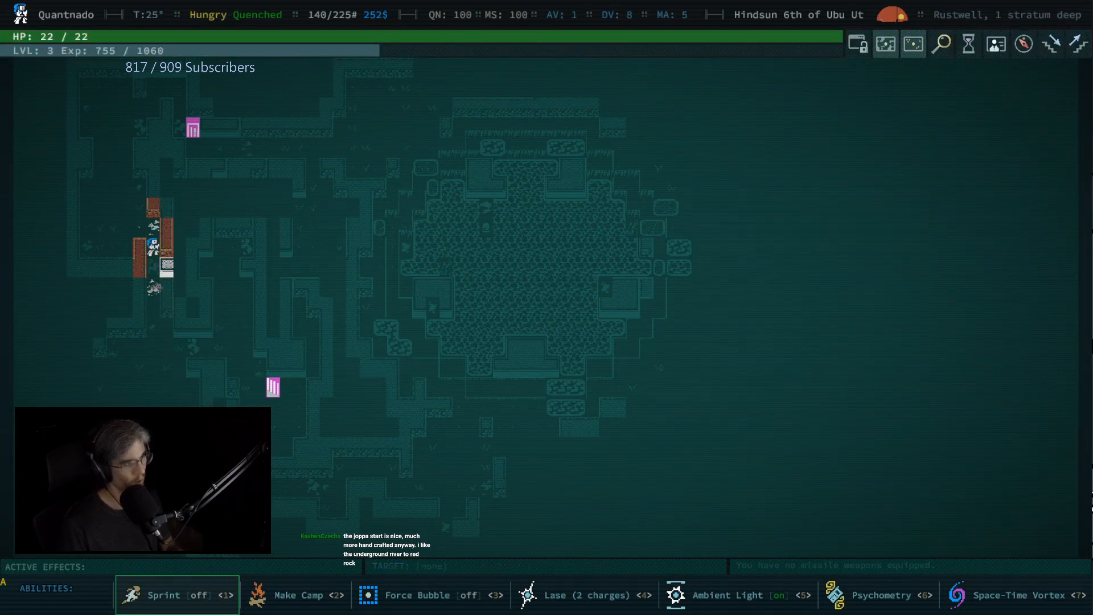
key(i)
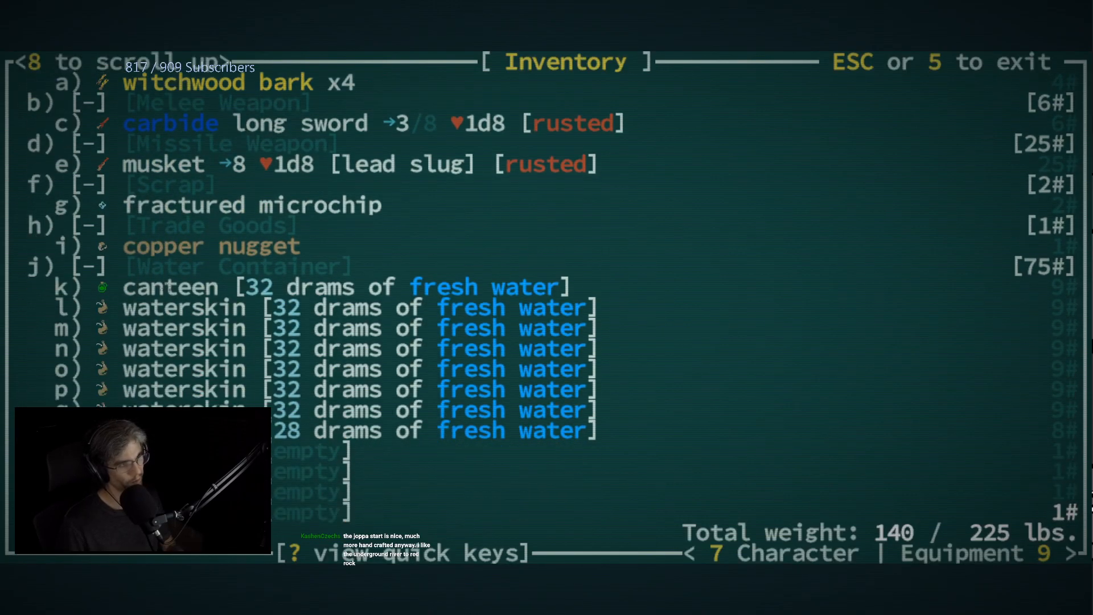
key(Escape)
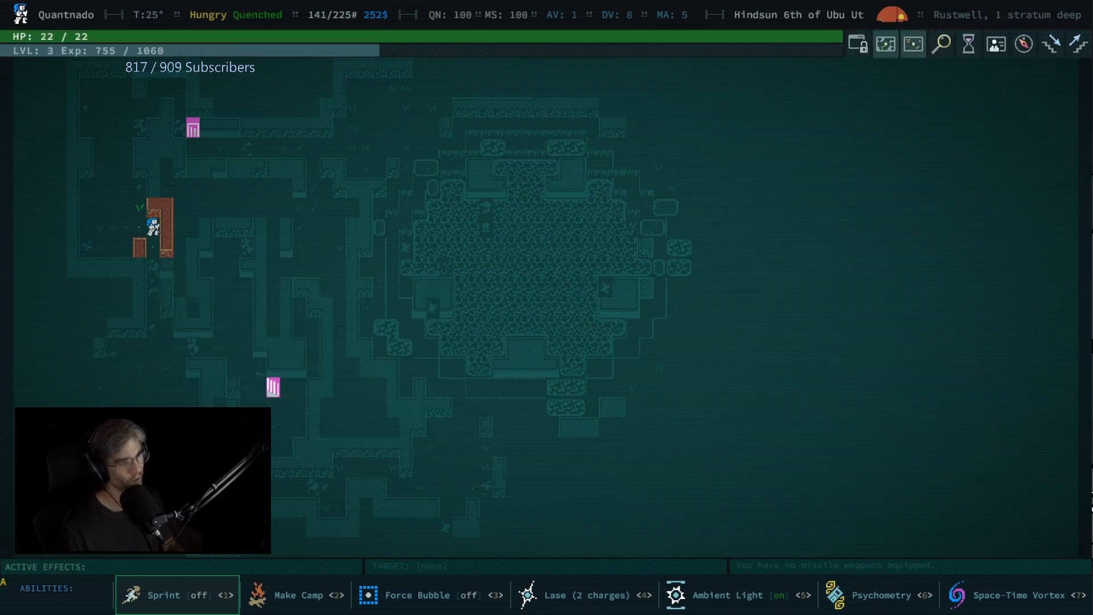
Browse the skill purchase screen, leave it, and walk south toward the bottom of Rustwell
key(i)
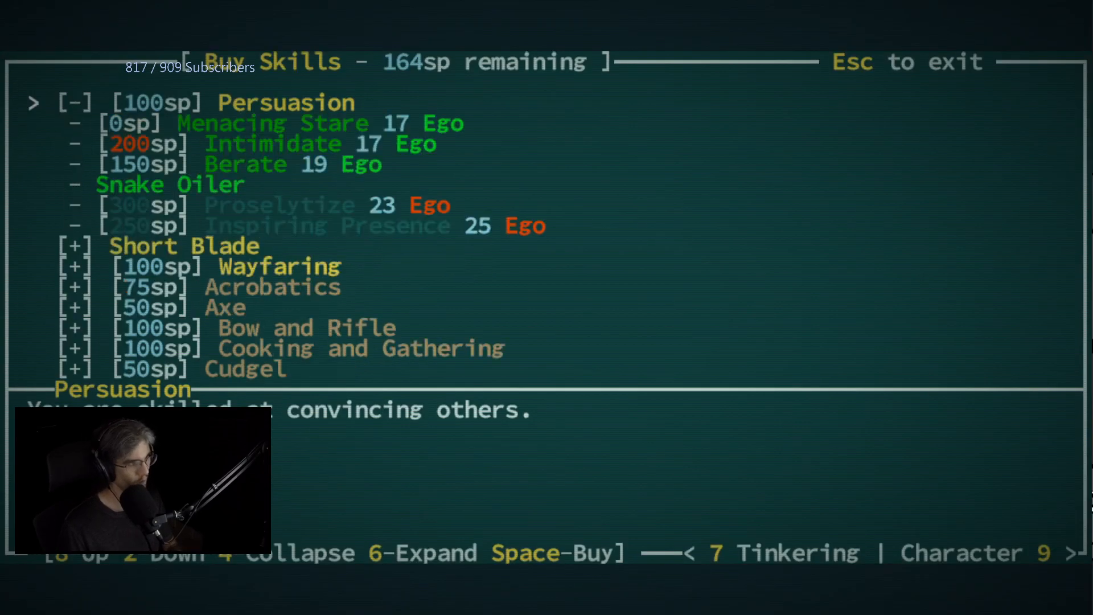
key(Escape)
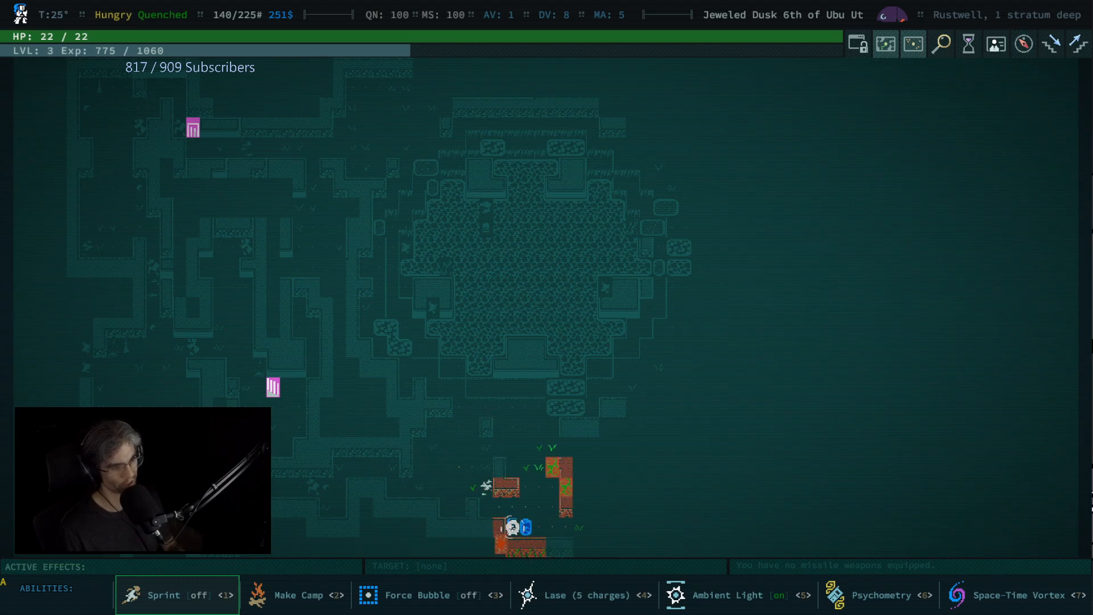
Descend and fight until Quantnado is bitten to death by a snapjaw brute 13 strata deep
key(up)
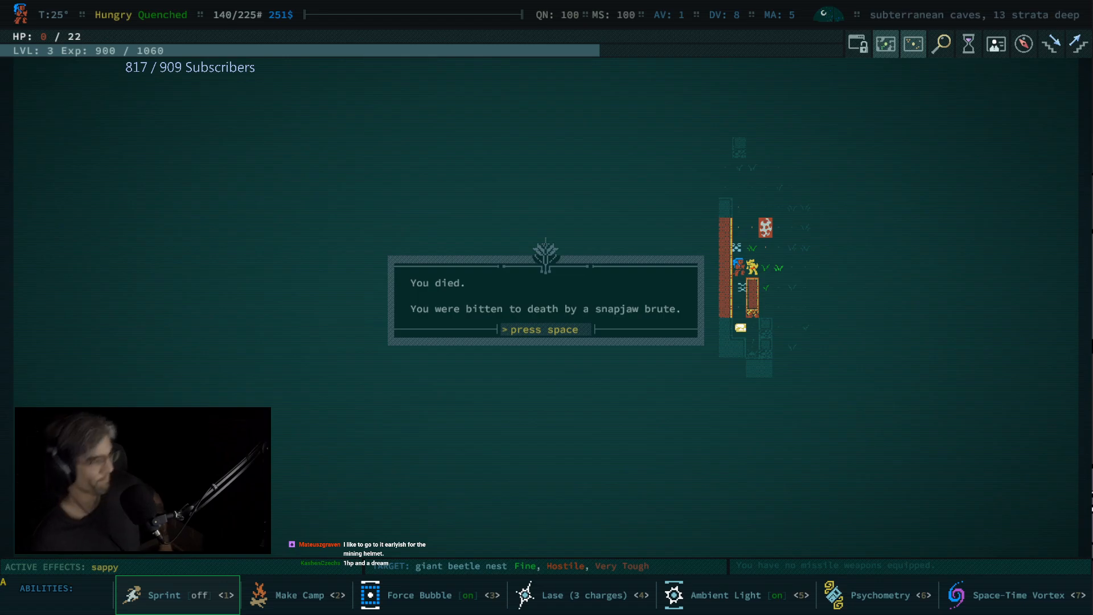
Dismiss the death message and start a new game through to the embark message
key(space)
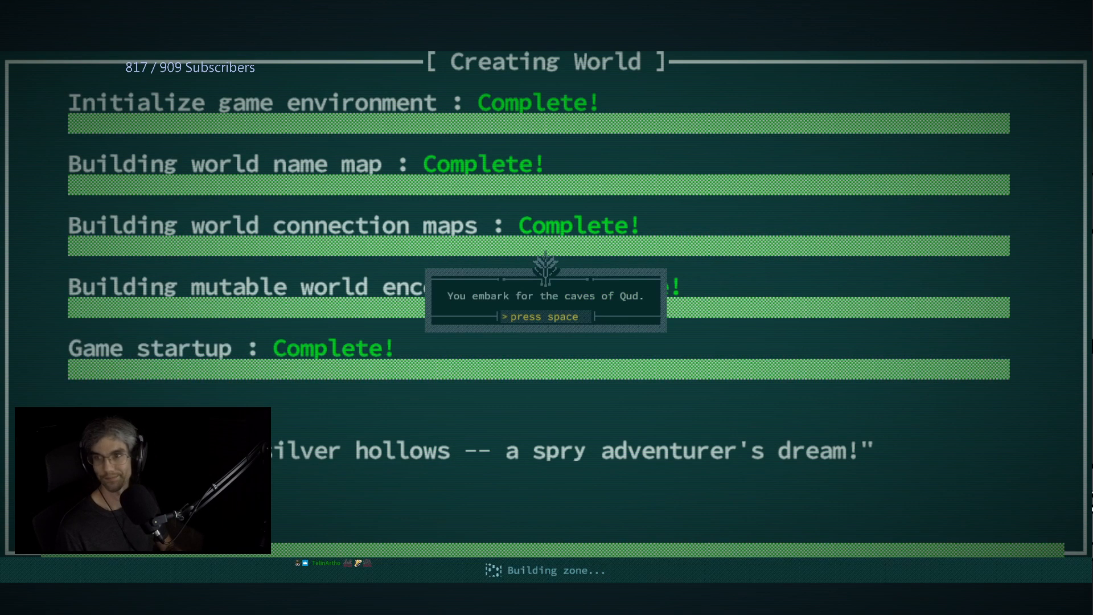
Dismiss the embark message and the cushion, painted item, bed and Resheph shrine descriptions, recording the Mushir journal notes
key(space)
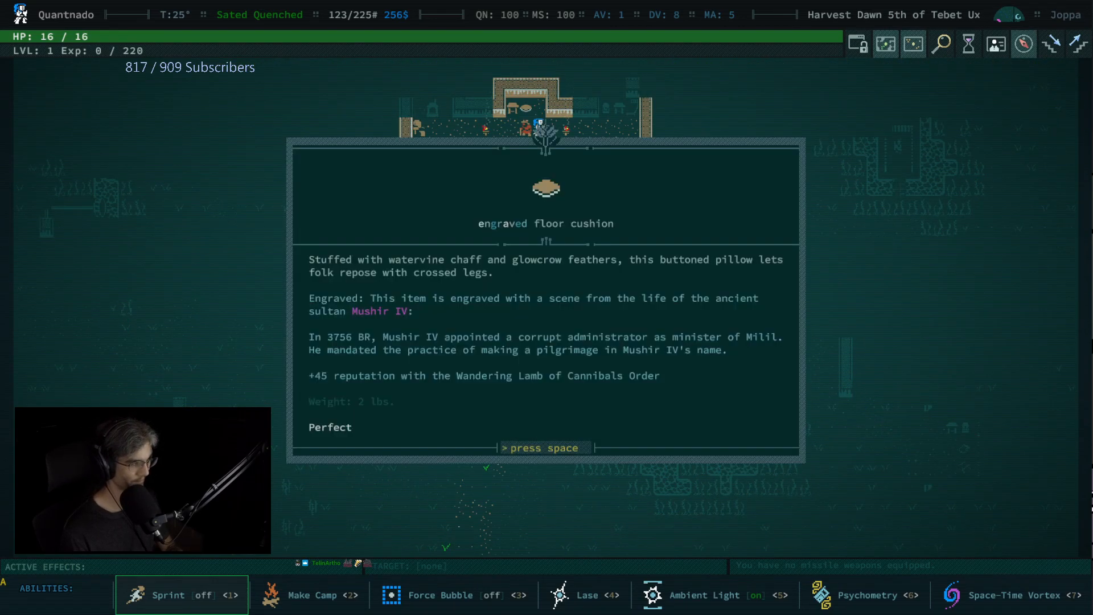
key(space)
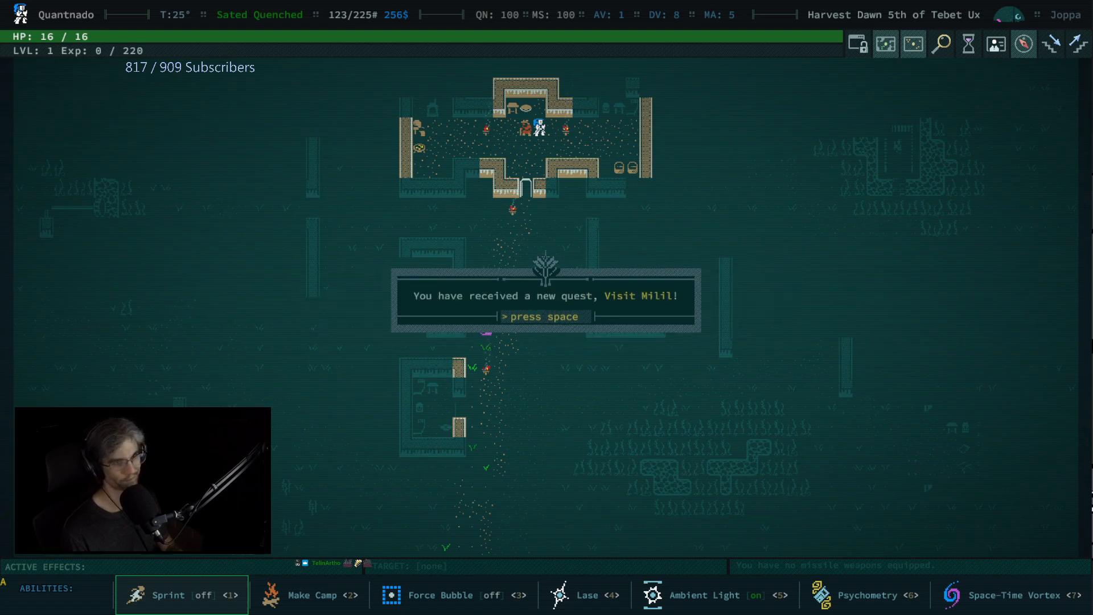
key(space)
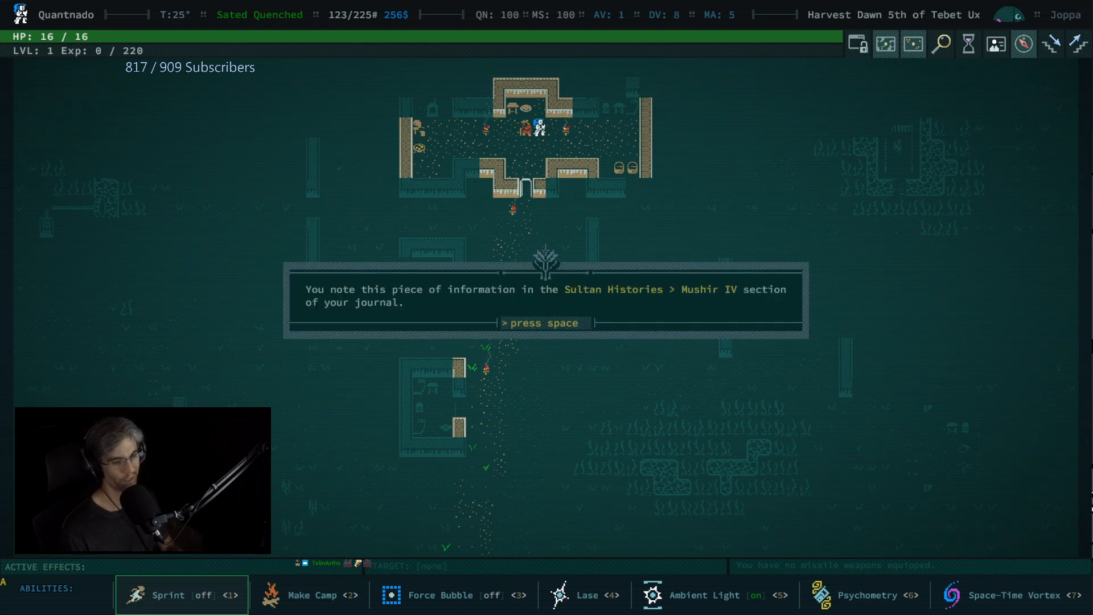
key(space)
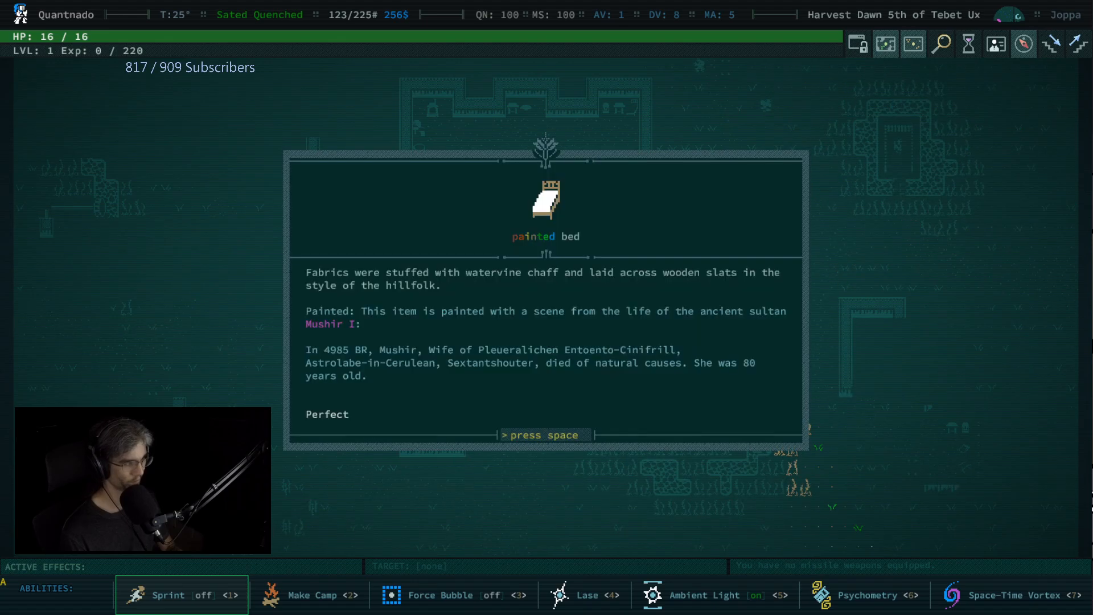
key(space)
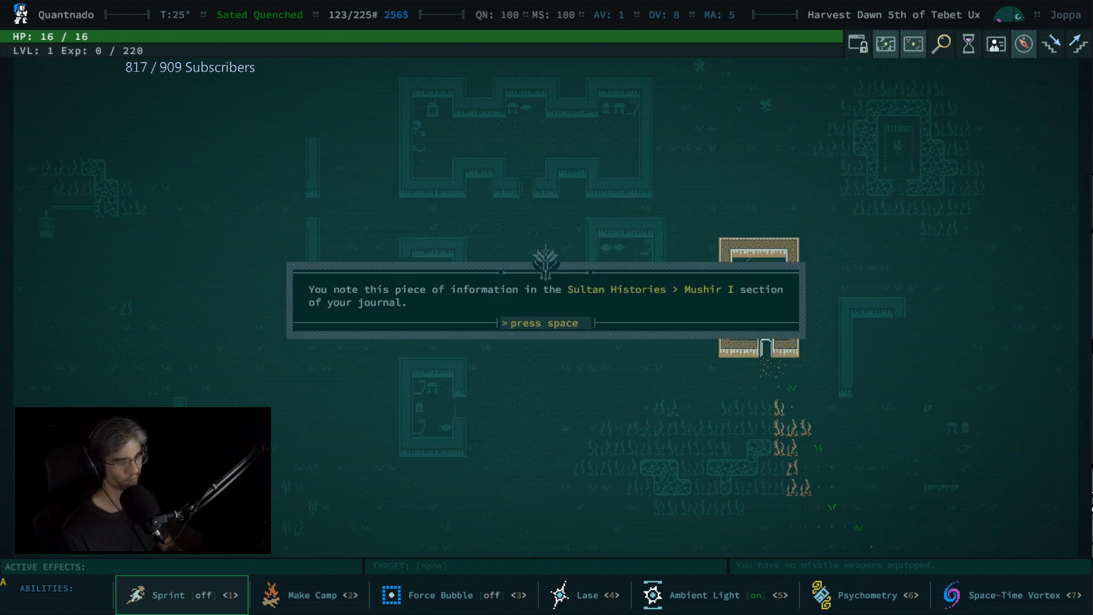
key(space)
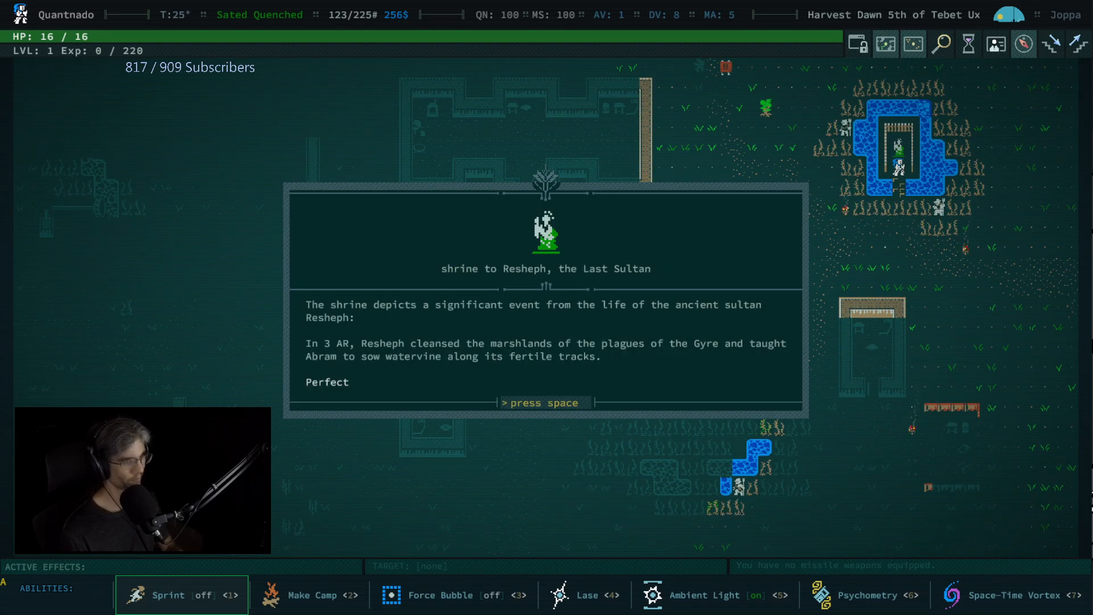
key(space)
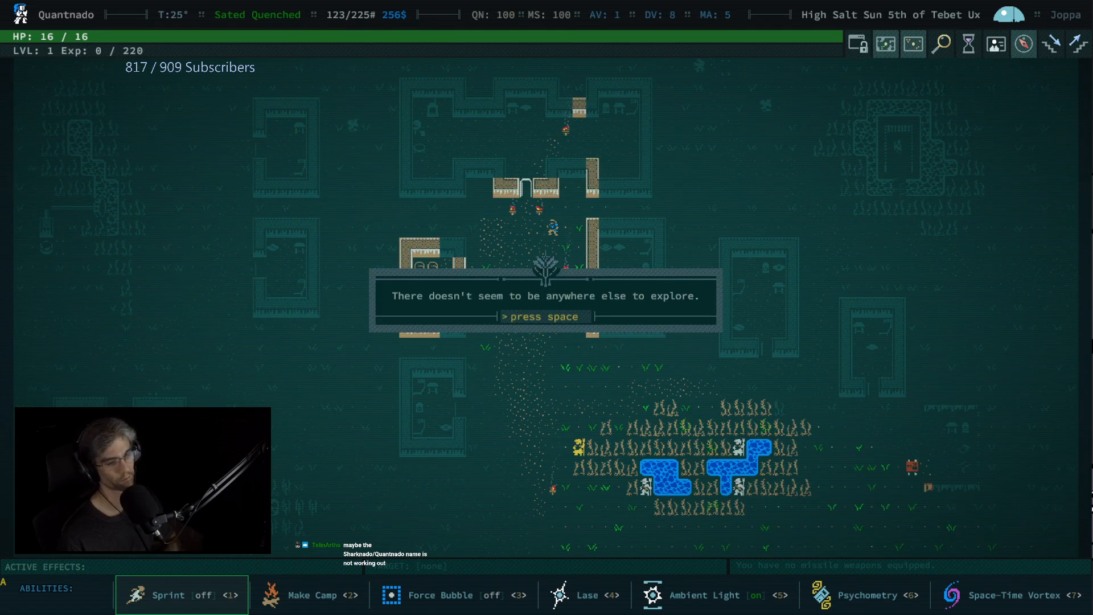
Acknowledge Joppa is explored, ask Argyve where to find a cave, and give him the knickknack
key(space)
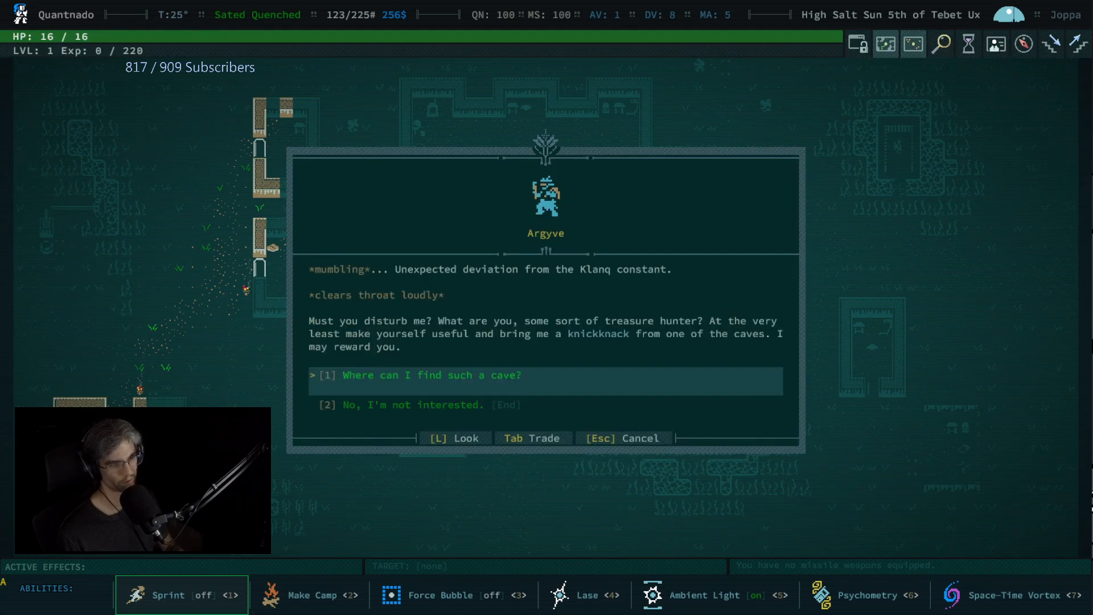
key(Escape)
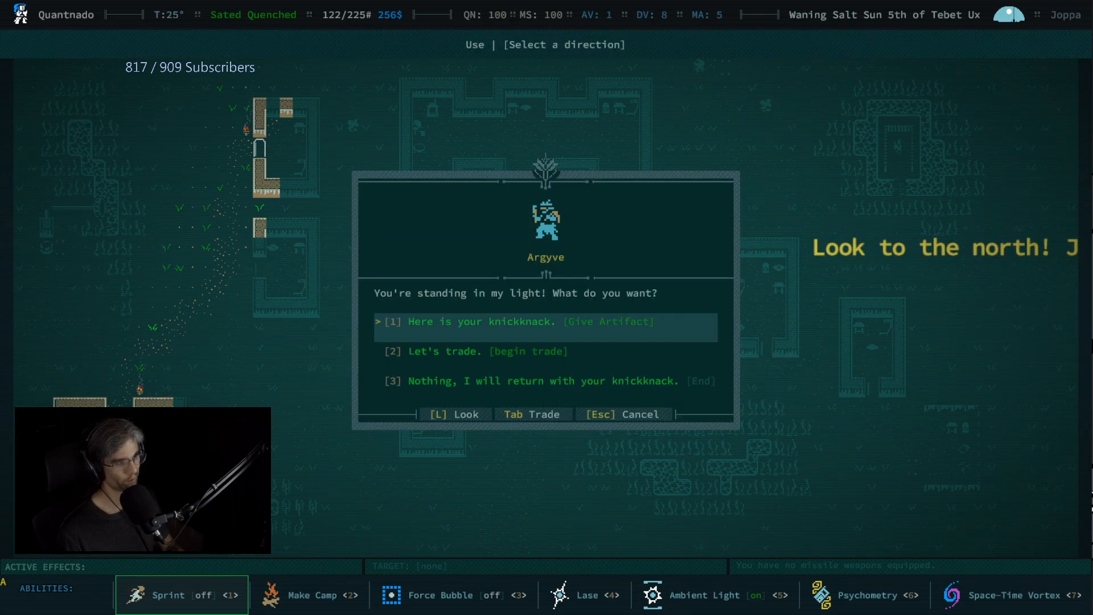
click(544, 327)
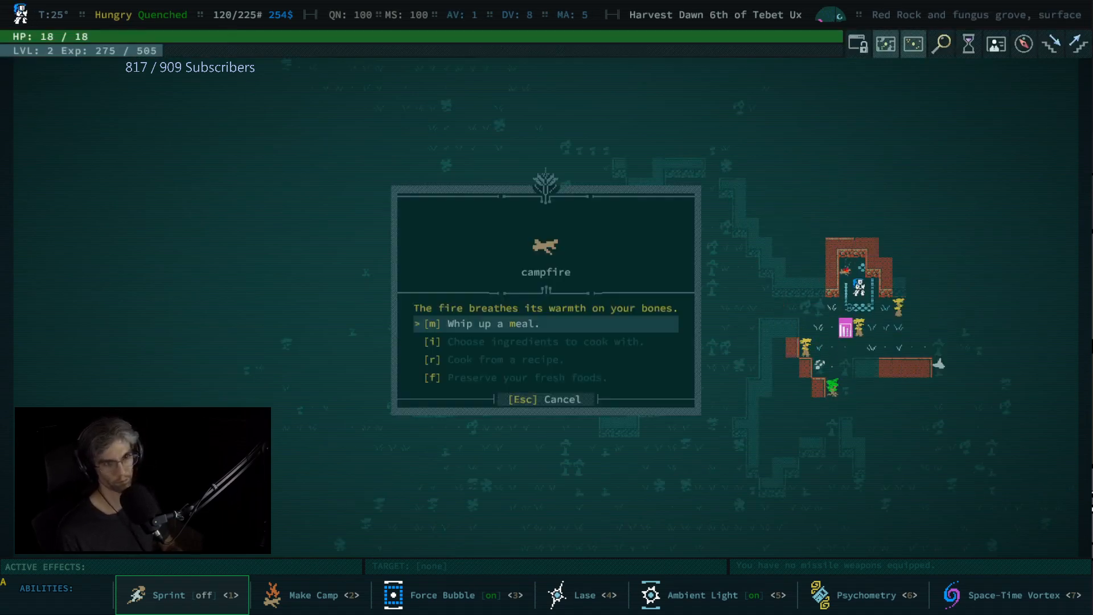
Whip up a meal at the campfire until sated, then view the equipment list with tunic, dagger, axe, moccasins and grenade
key(m)
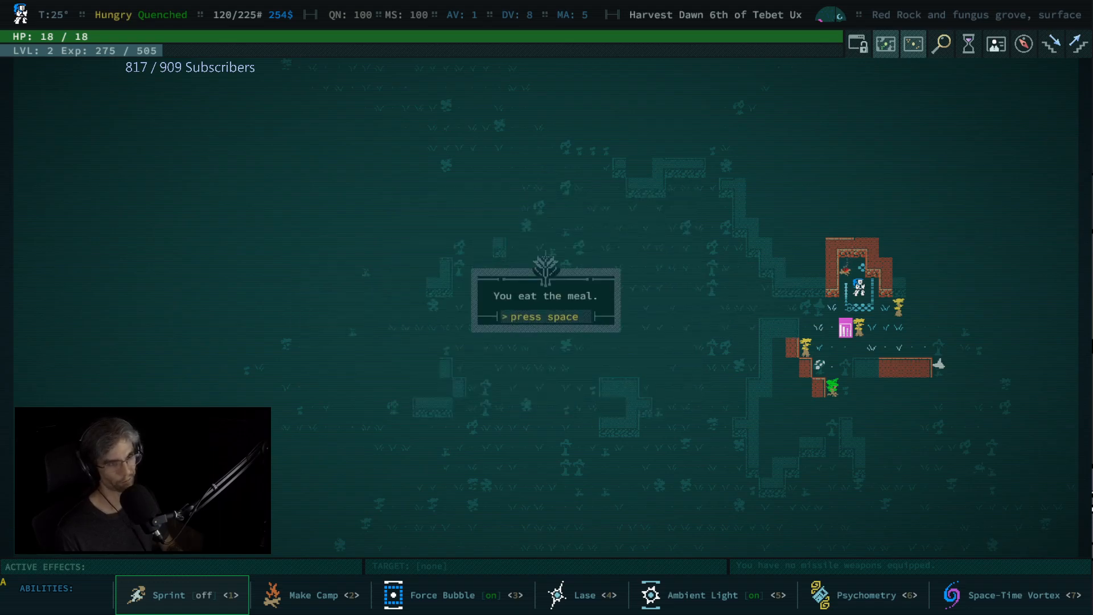
key(space)
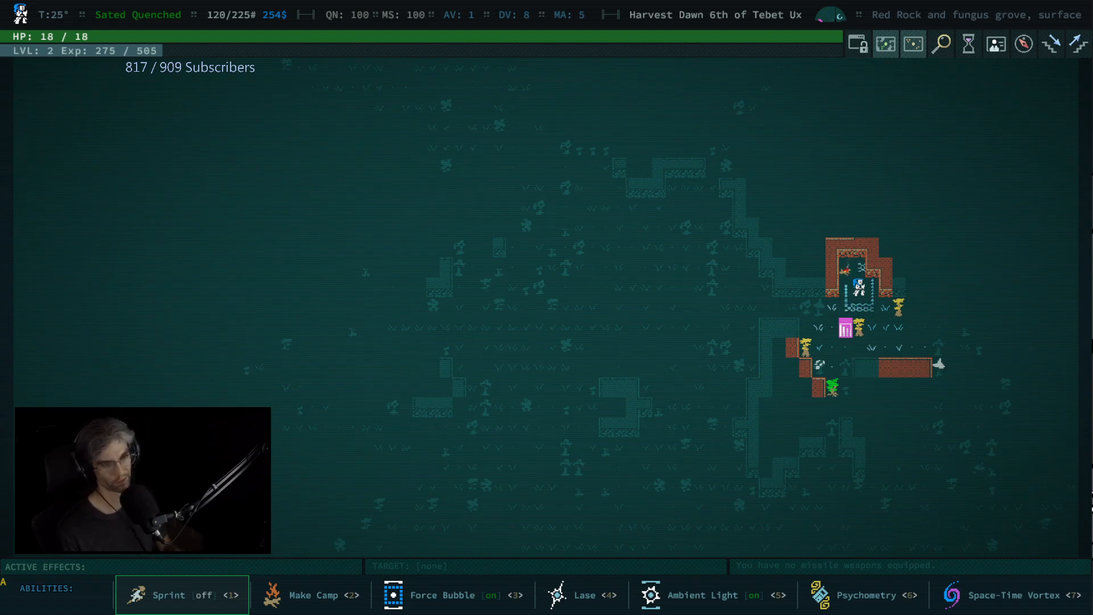
key(g)
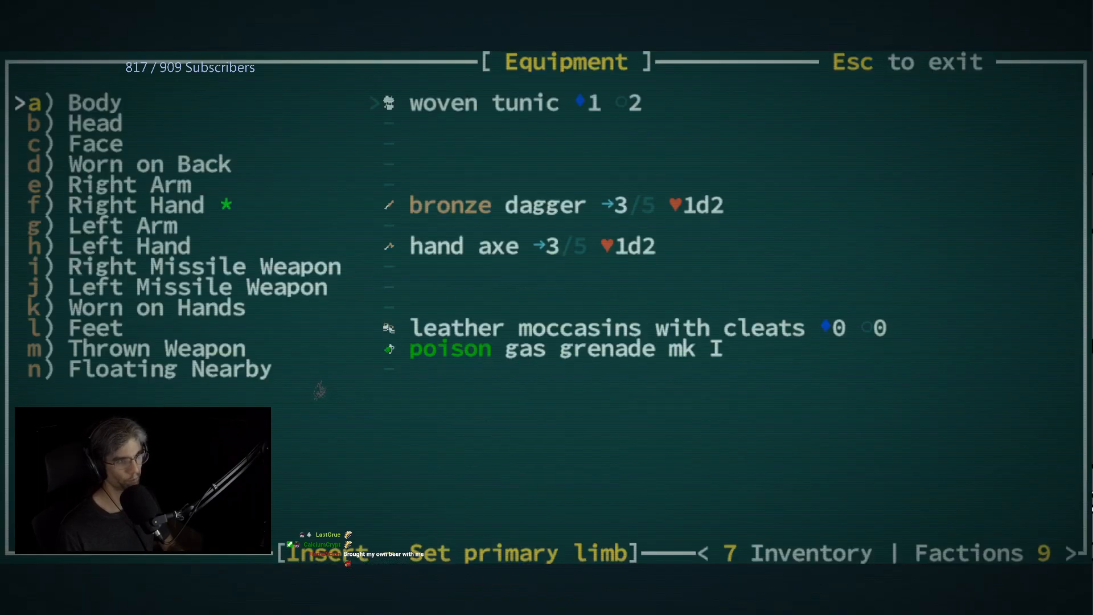
Leave the equipment screen and auto-explore Red Rock's first stratum, reaching level 3
key(Escape)
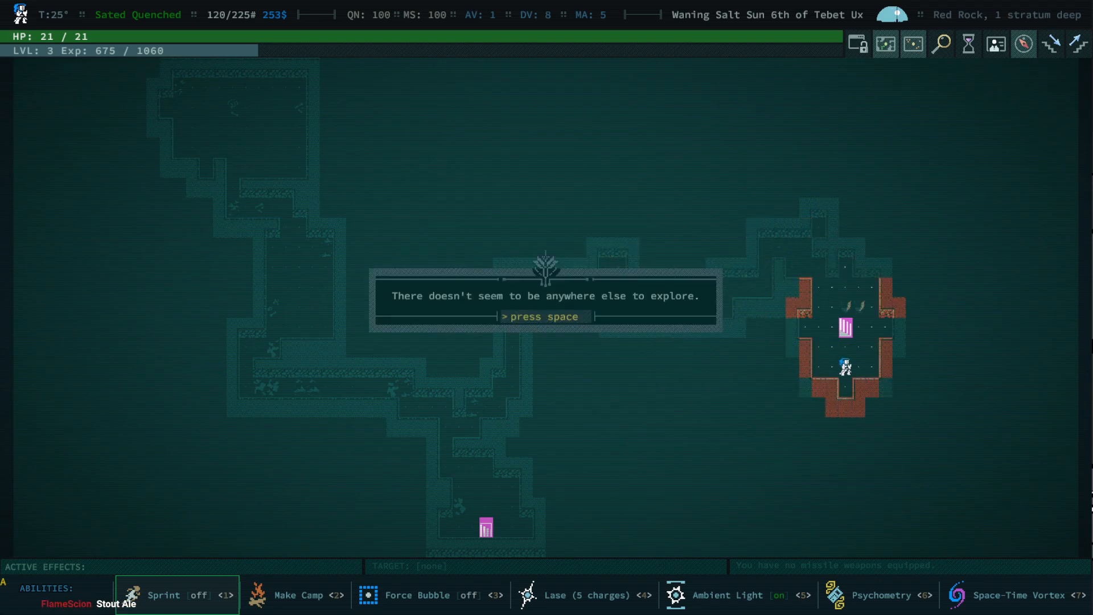
Acknowledge exploration is done and walk to the nearest stairway down
key(space)
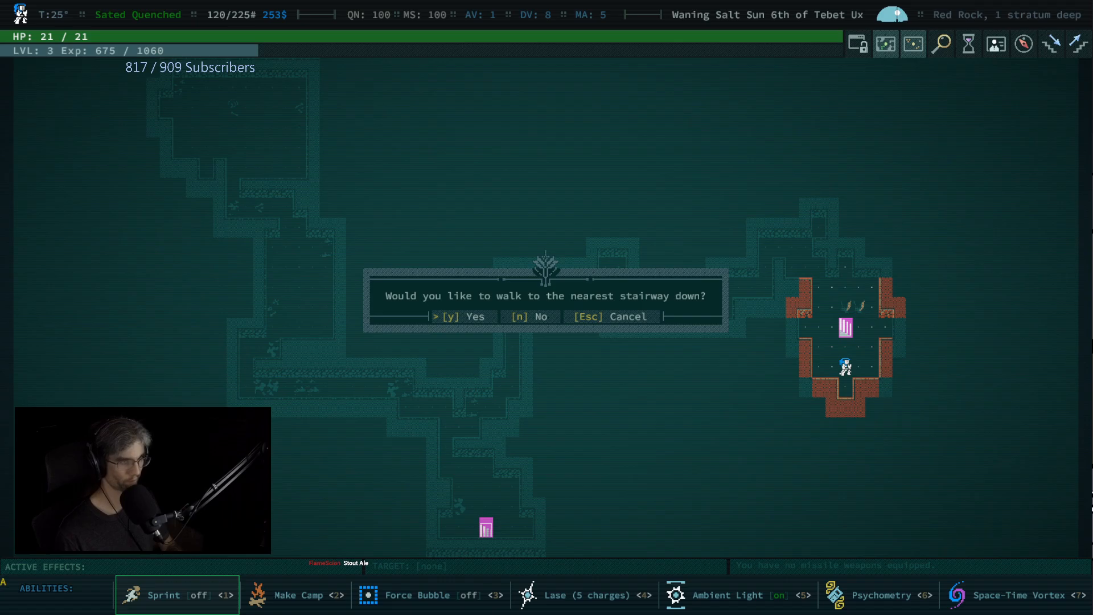
key(y)
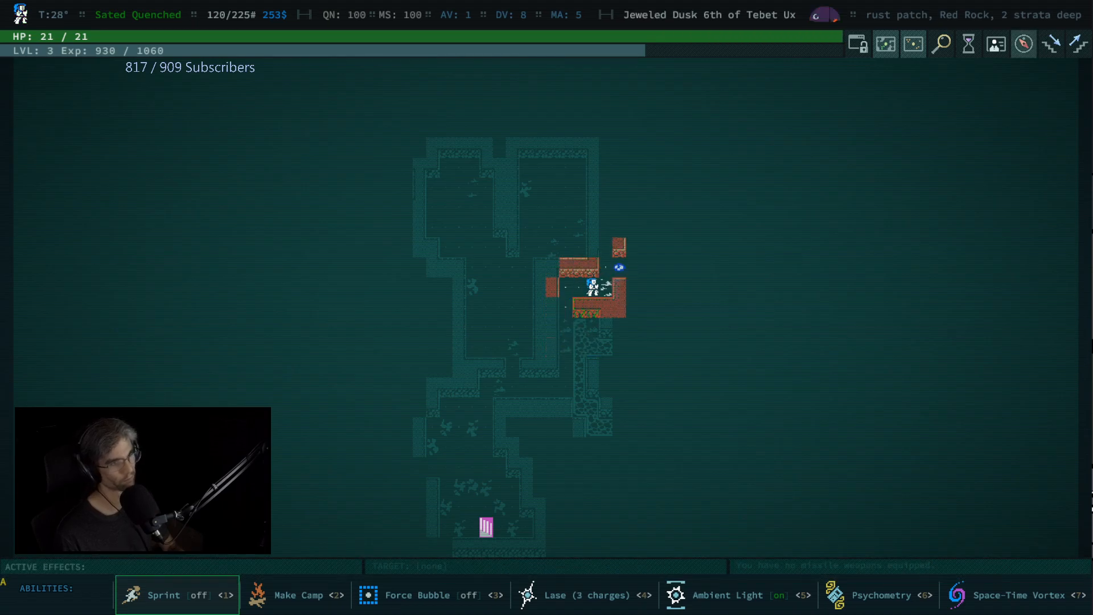
Fight the injured giant centipede until reaching level 4
key(4)
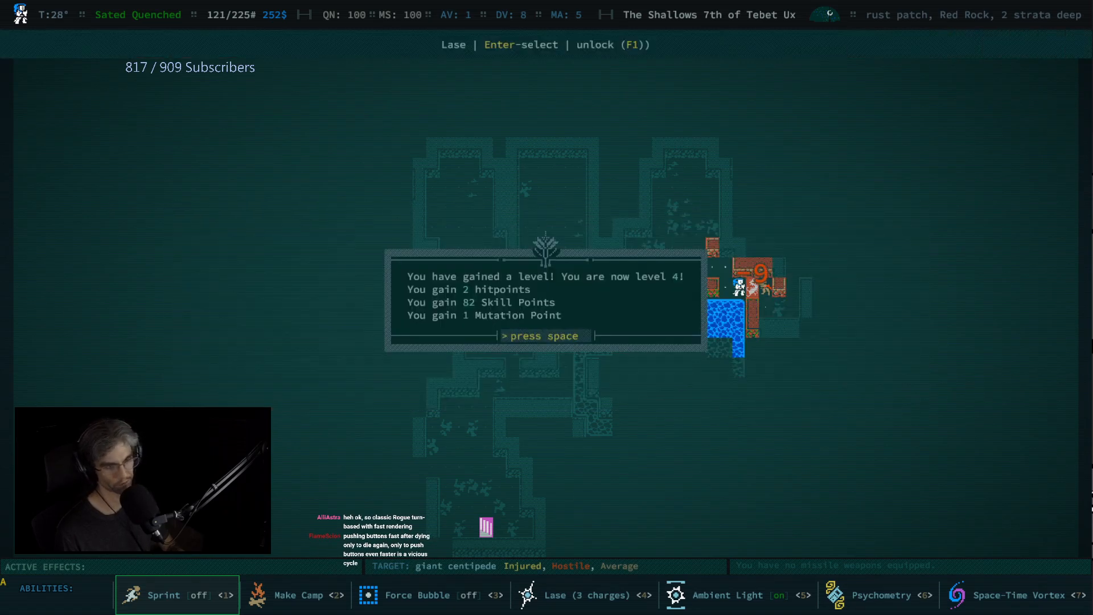
key(space)
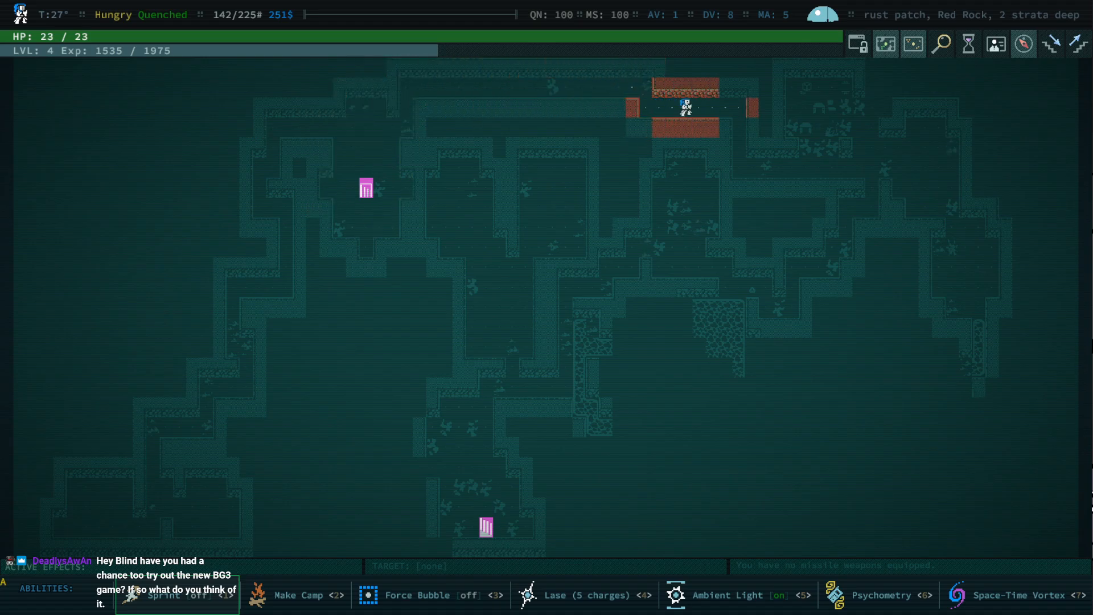
Bring up the system menu with save, quit and abandon options
key(Escape)
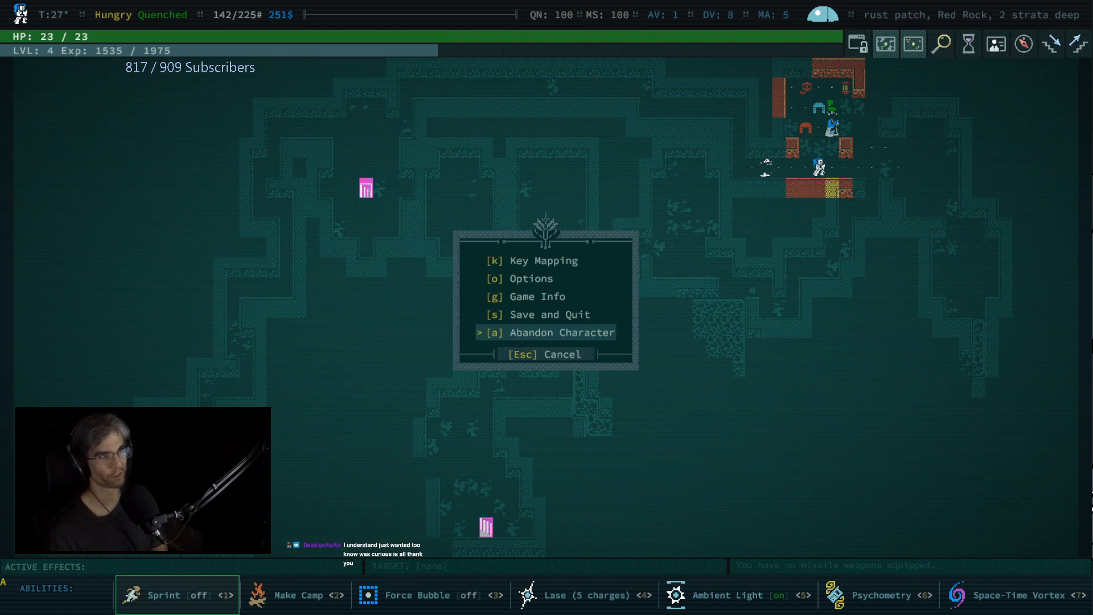
mouse_move(783, 293)
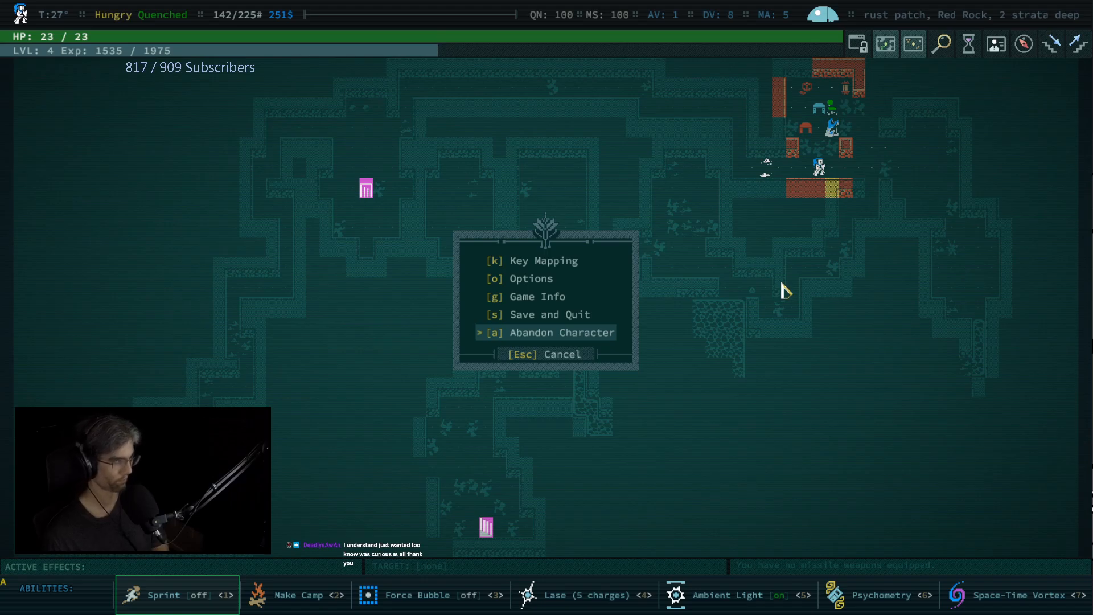
mouse_move(947, 351)
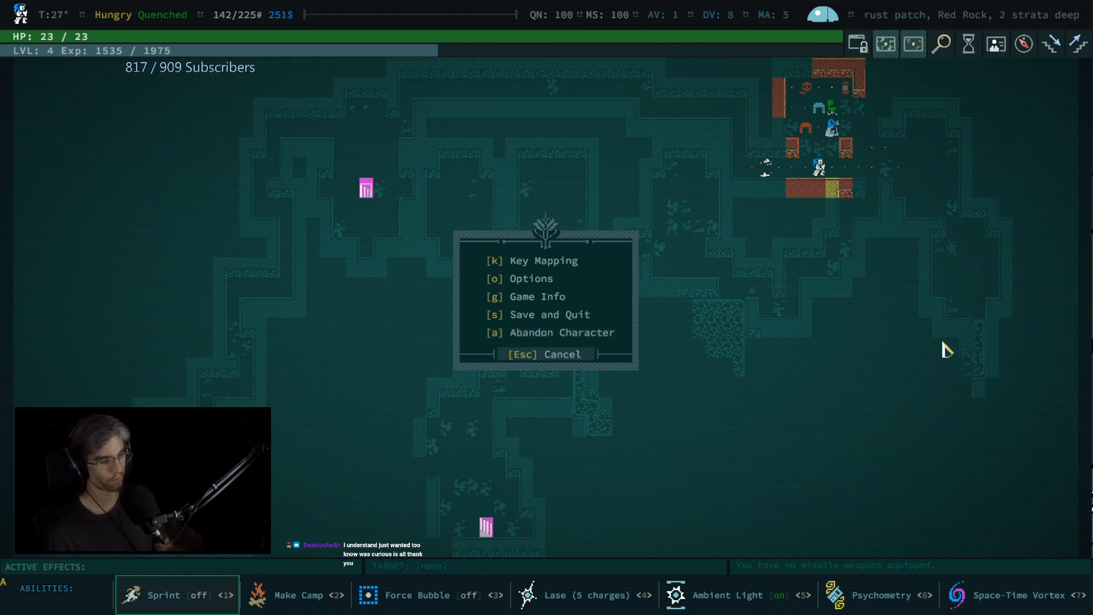
mouse_move(966, 433)
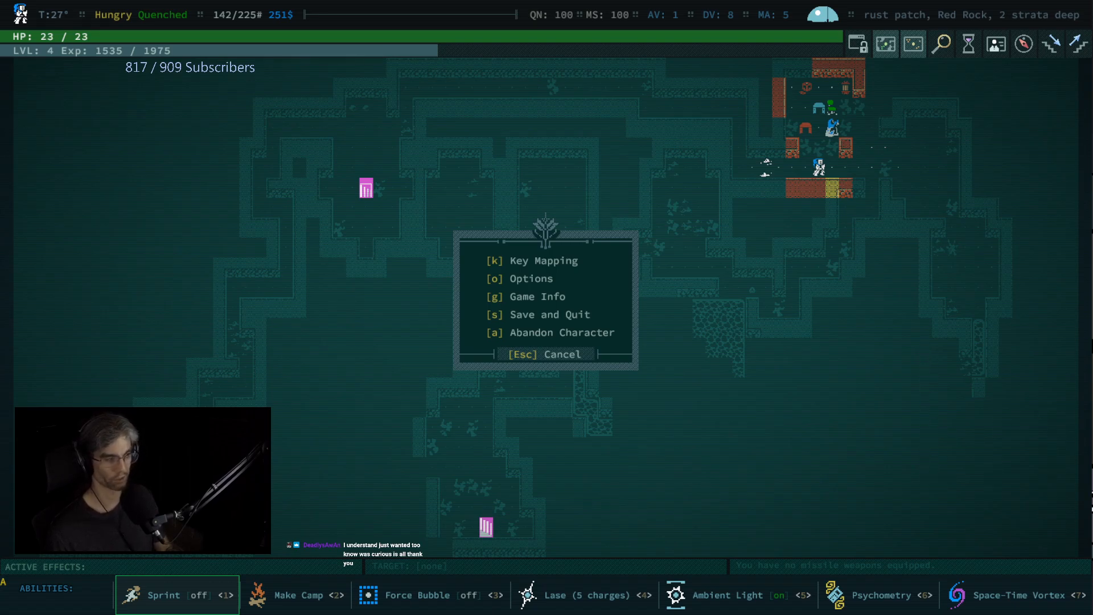
mouse_move(1011, 418)
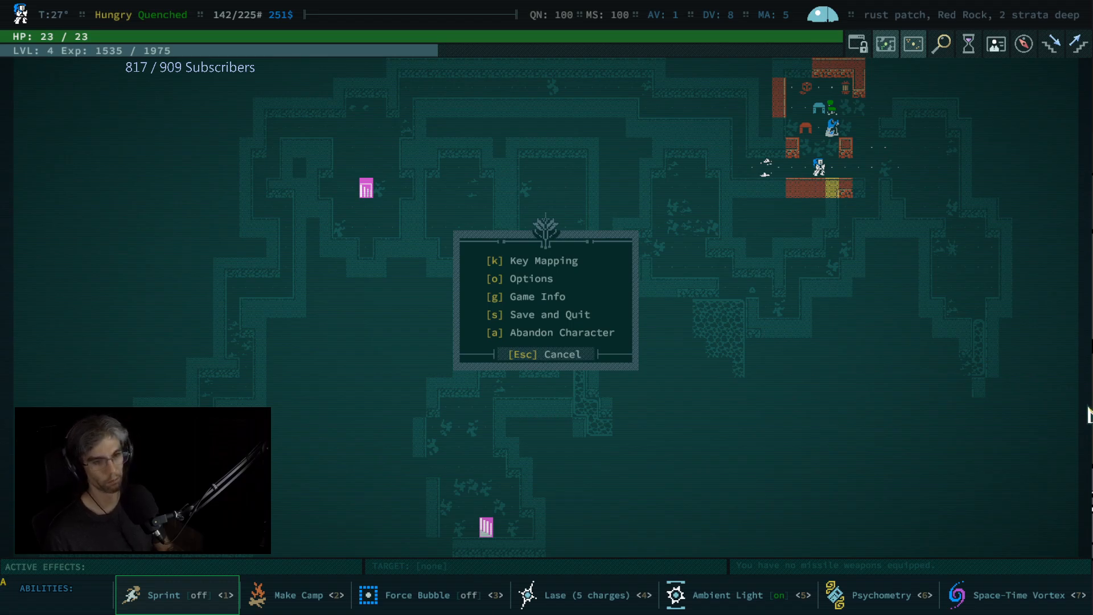
Return to play and empty the graffitied chest, collecting 4 drams of wine
key(Escape)
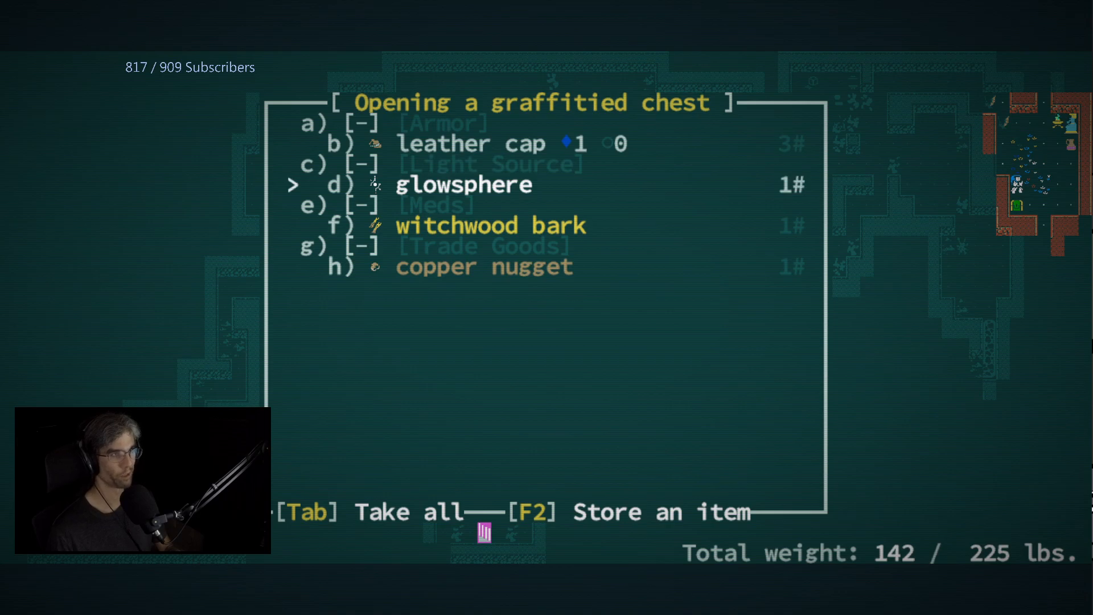
click(464, 184)
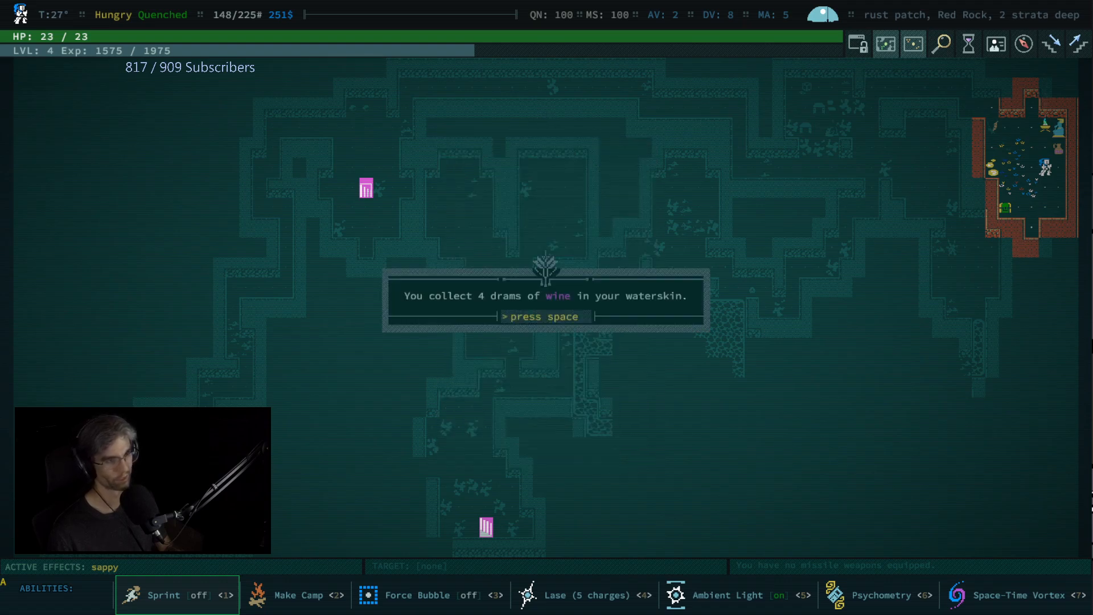
key(space)
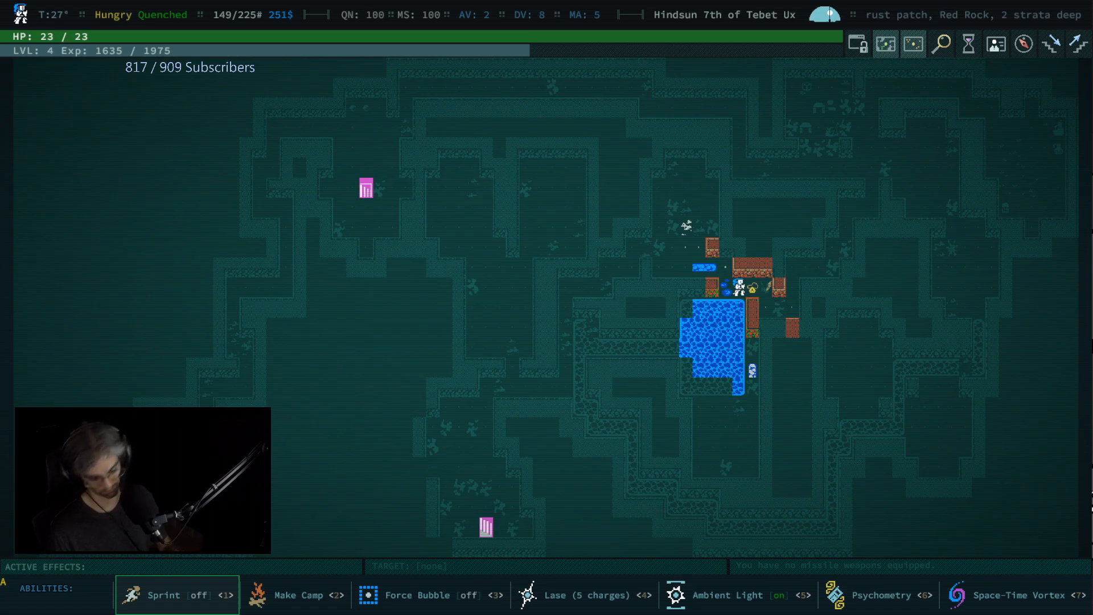
Auto-walk to the nearest stairway down
key(l)
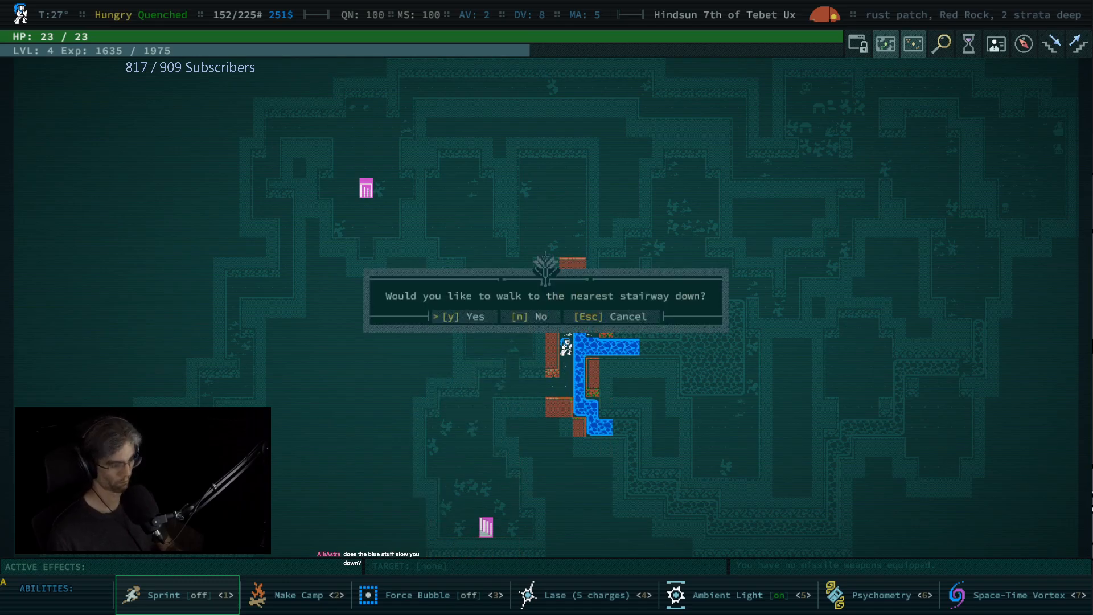
key(y)
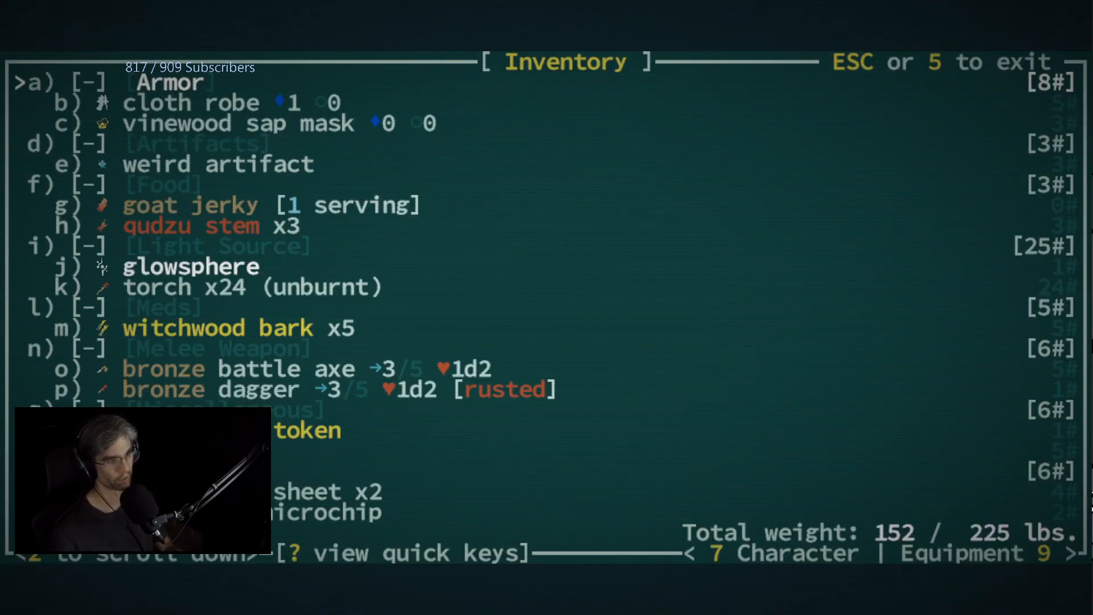
Buy Wayfaring and Wilderness Lore skills, leaving 3 skill points, and return to the map
key(7)
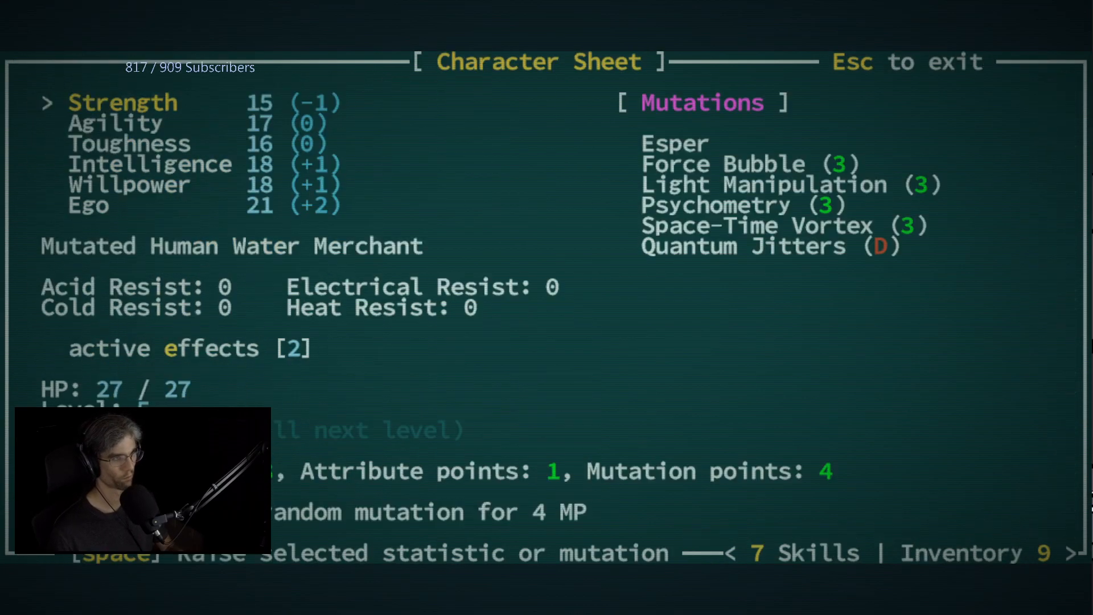
key(space)
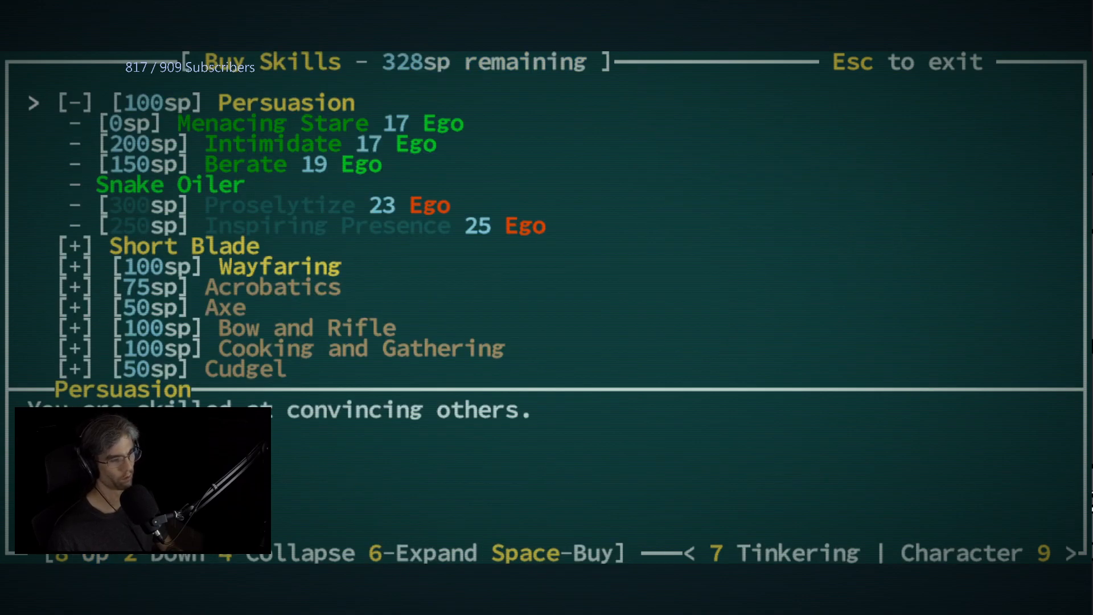
scroll(down, 3)
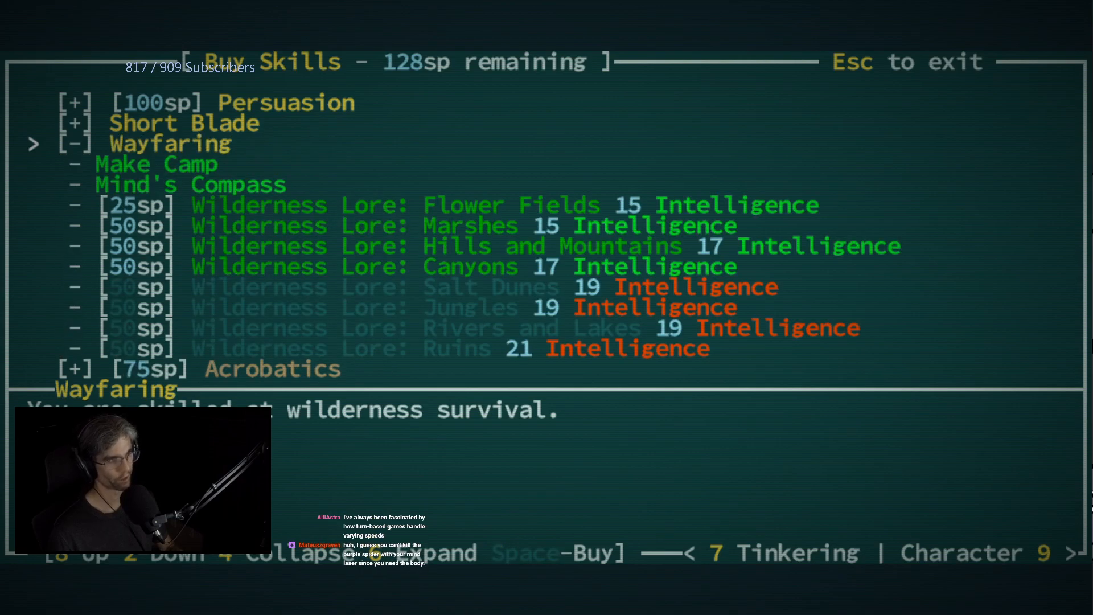
key(Down)
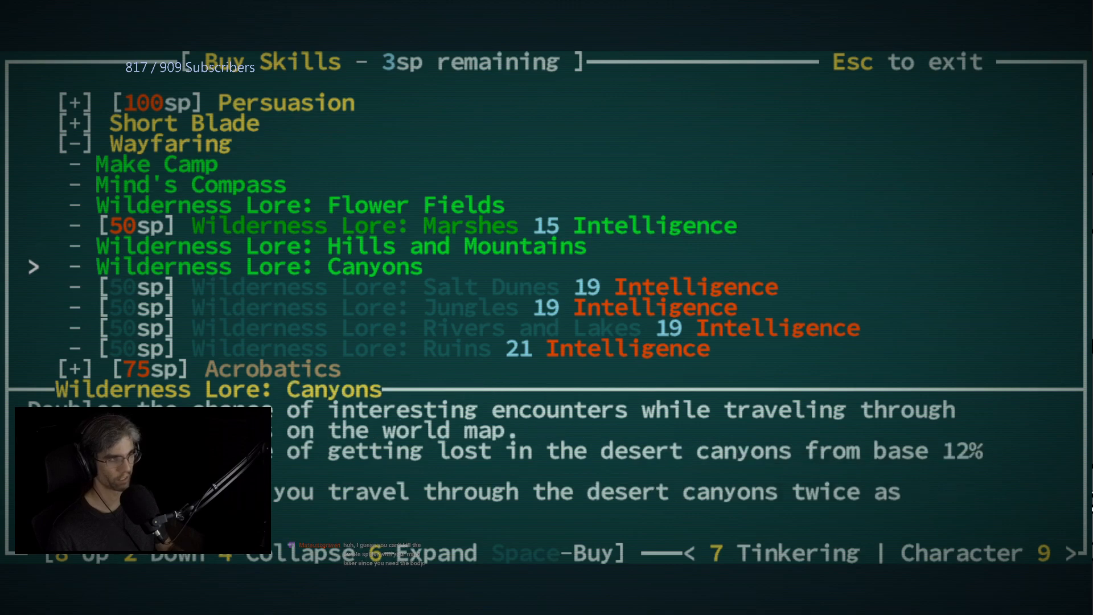
key(Escape)
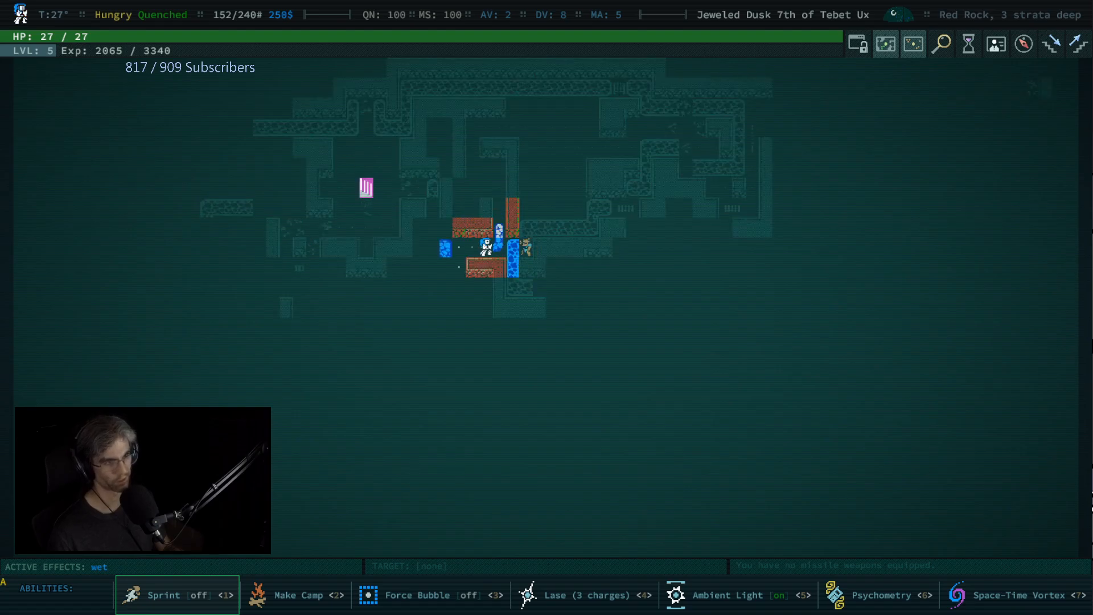
Explore the stratum until wounded to 12 of 27 HP with abilities listed
key(g)
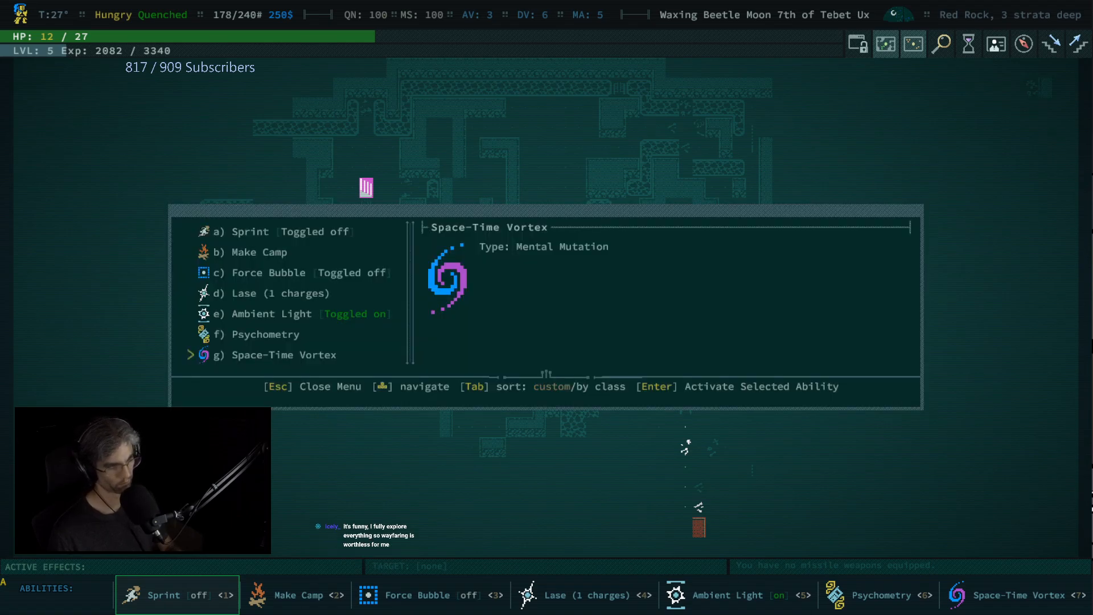
Activate Space-Time Vortex to escape danger and recover to 27 HP
key(Escape)
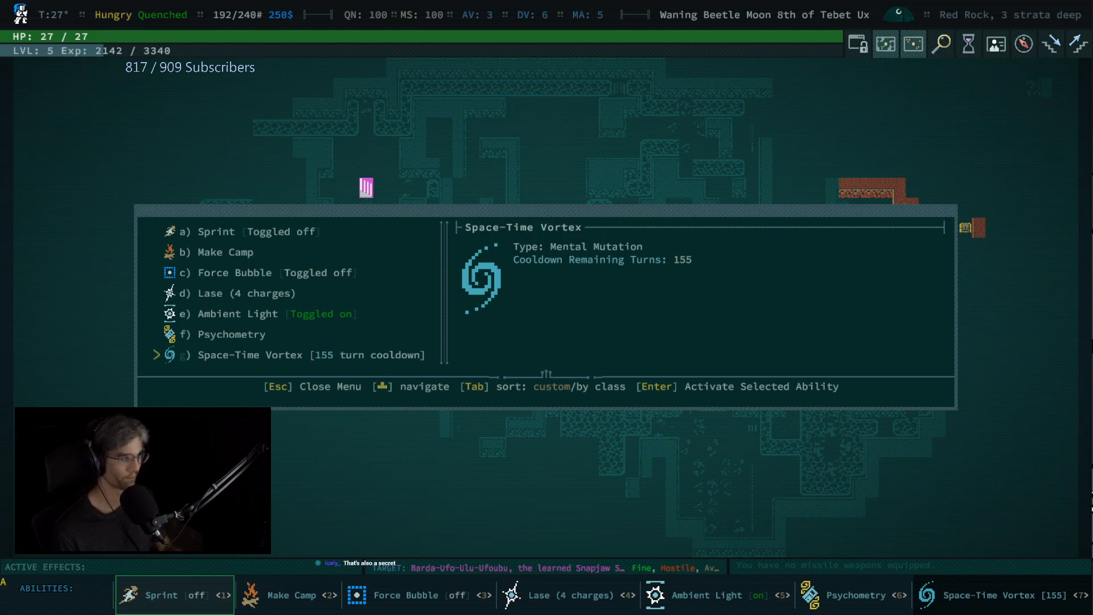
Close the abilities list and bring up the inventory to equip the glowsphere
key(Escape)
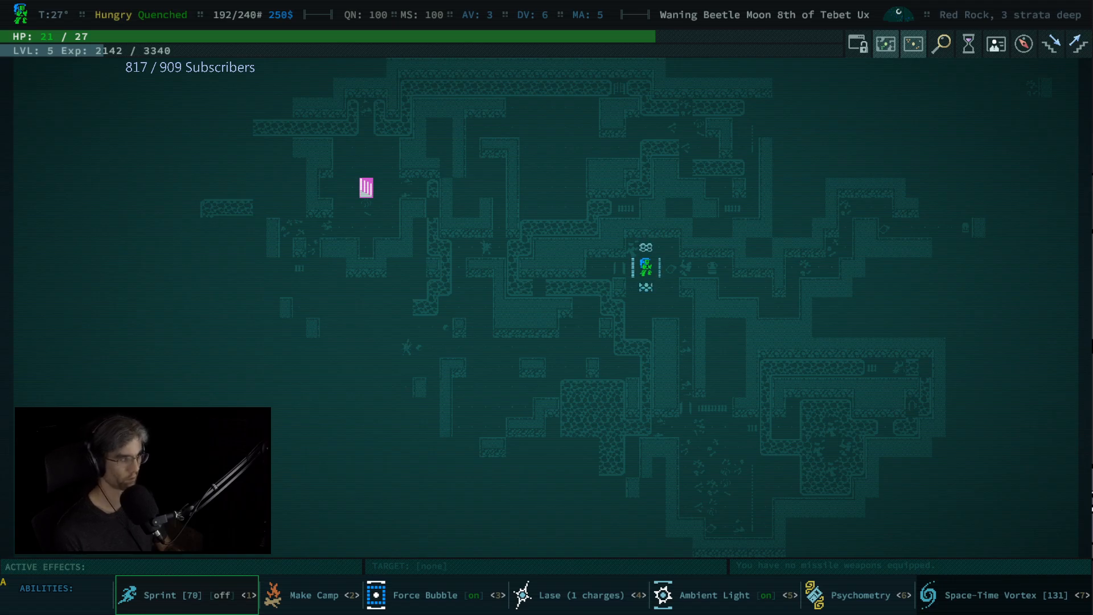
key(i)
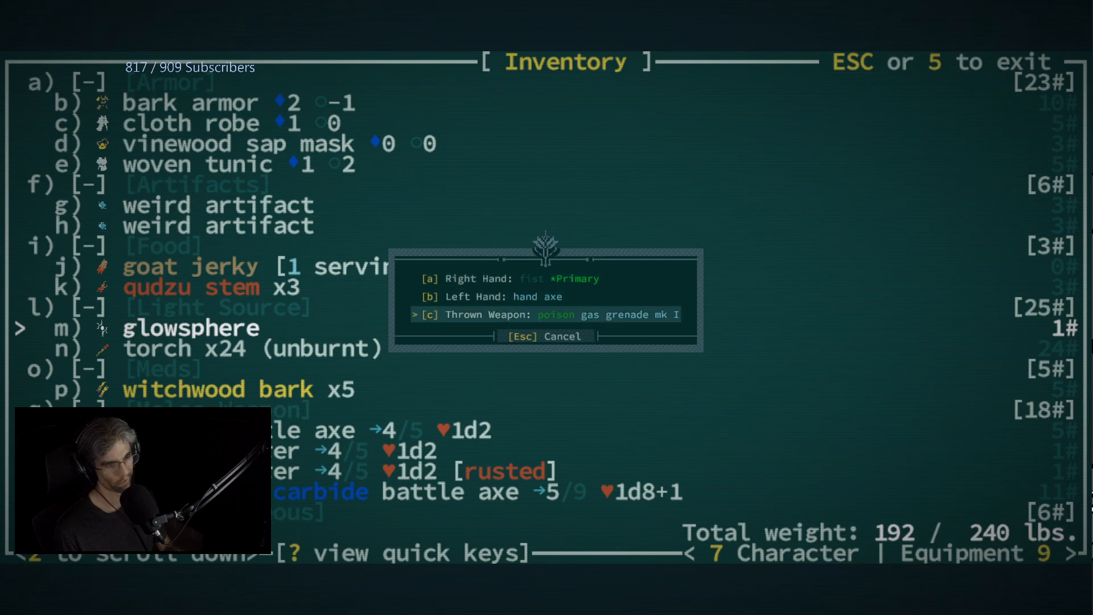
Put the glowsphere in the thrown-weapon slot and equip an unburnt torch
key(Escape)
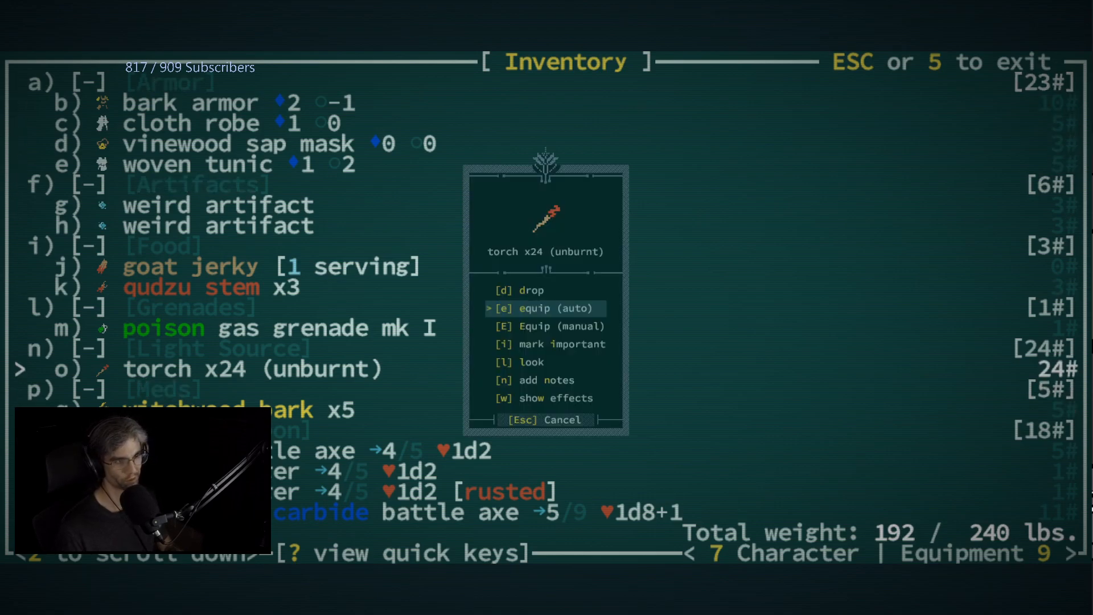
click(544, 309)
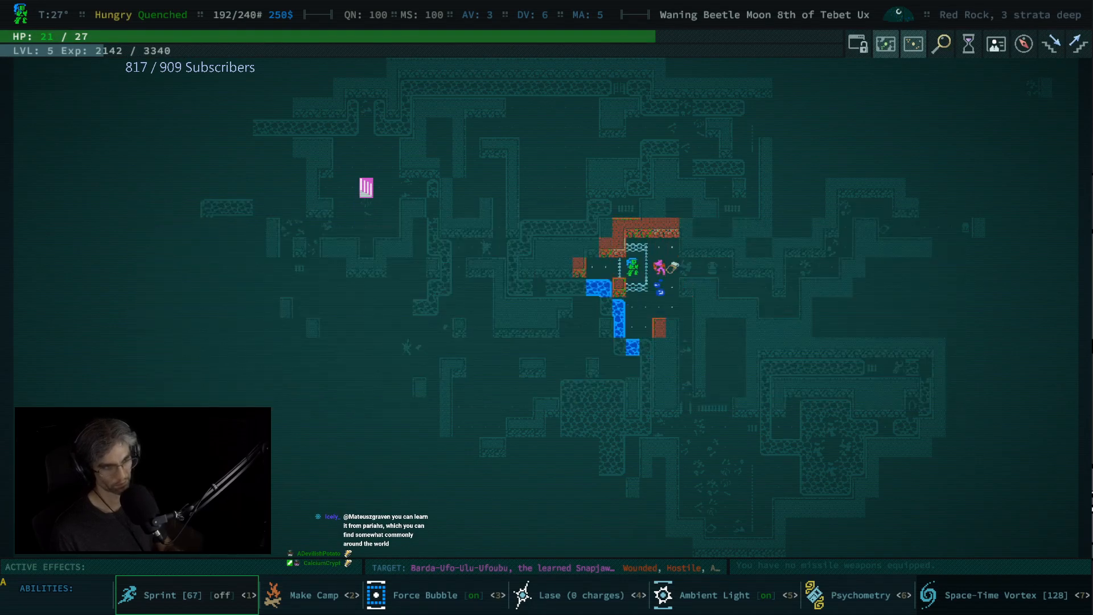
Review the inventory down to the Light Source category and return to the map, poisoned and at 18 HP
key(i)
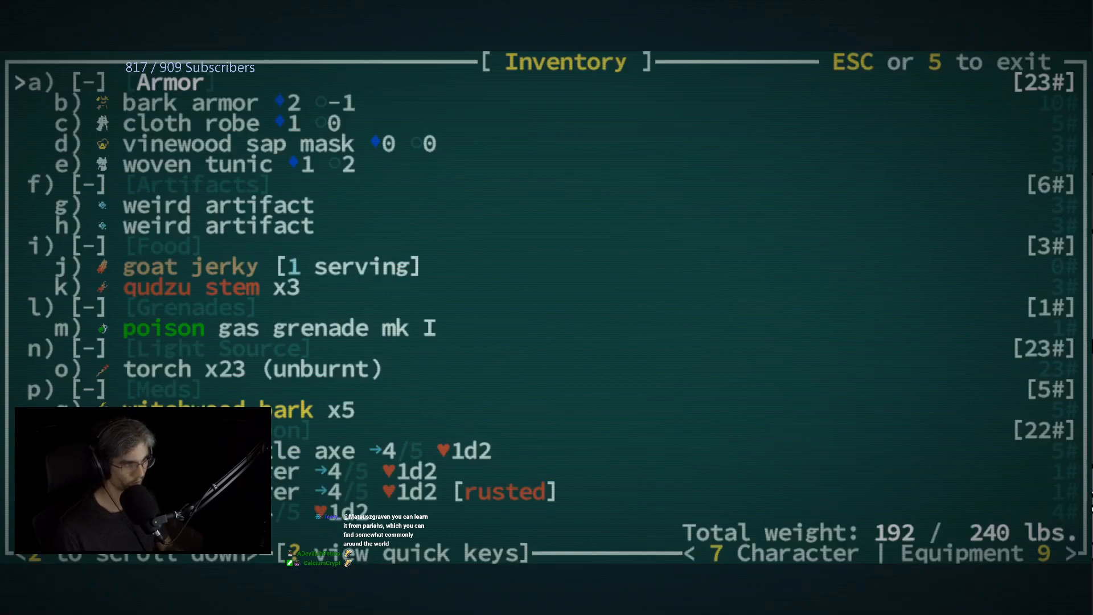
scroll(down, 3)
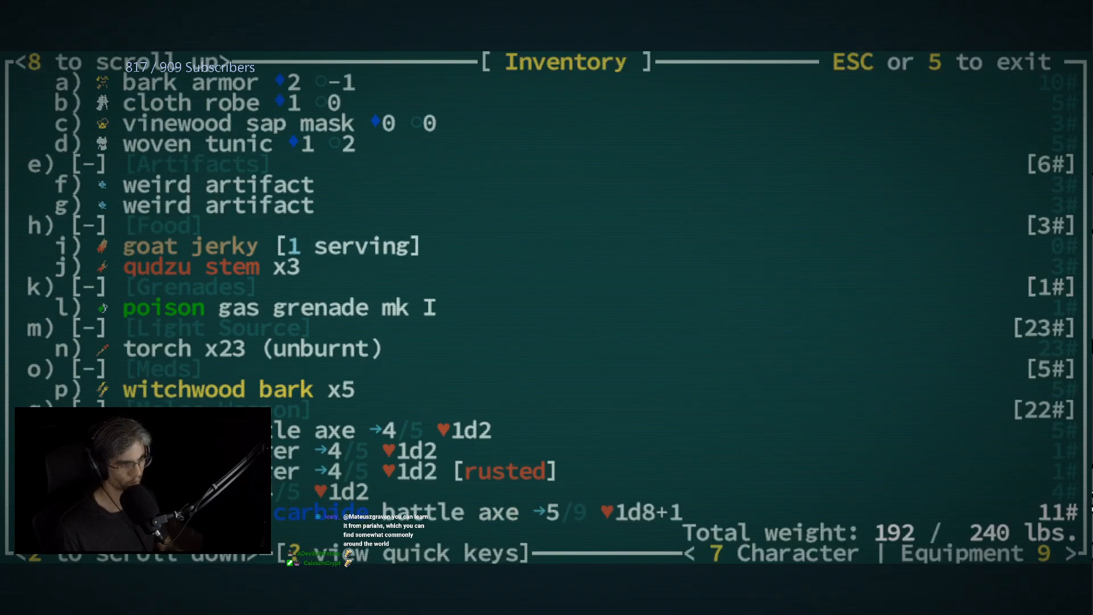
scroll(down, 3)
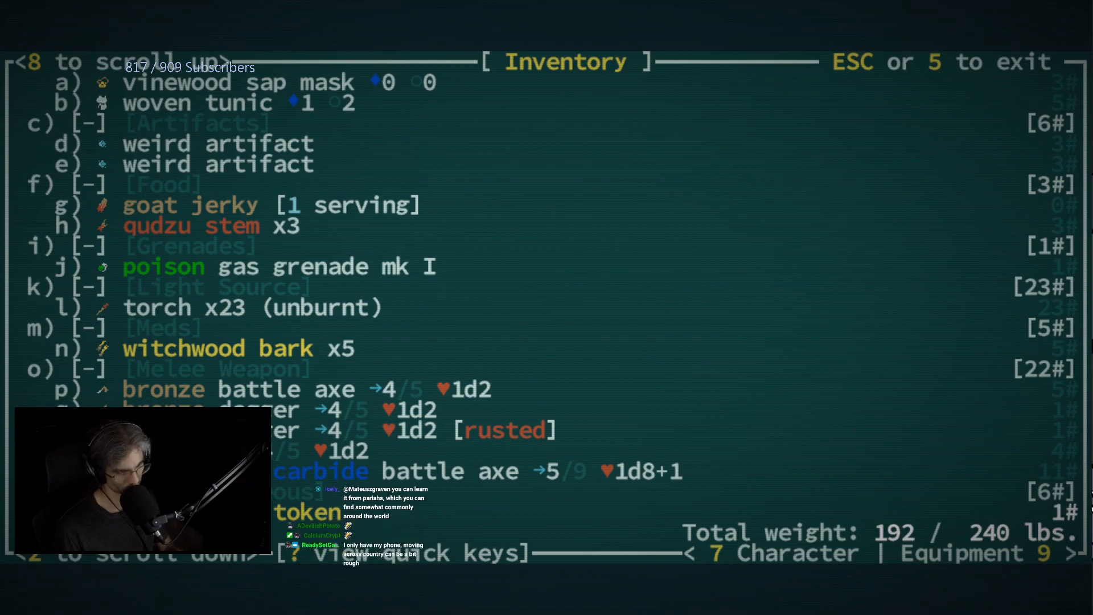
scroll(down, 3)
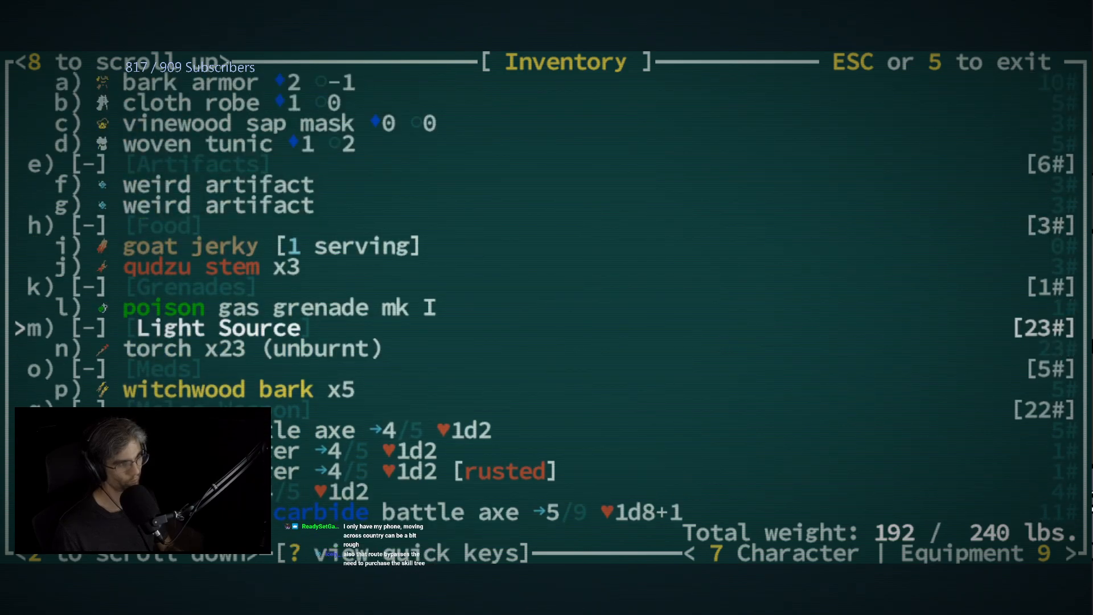
key(Escape)
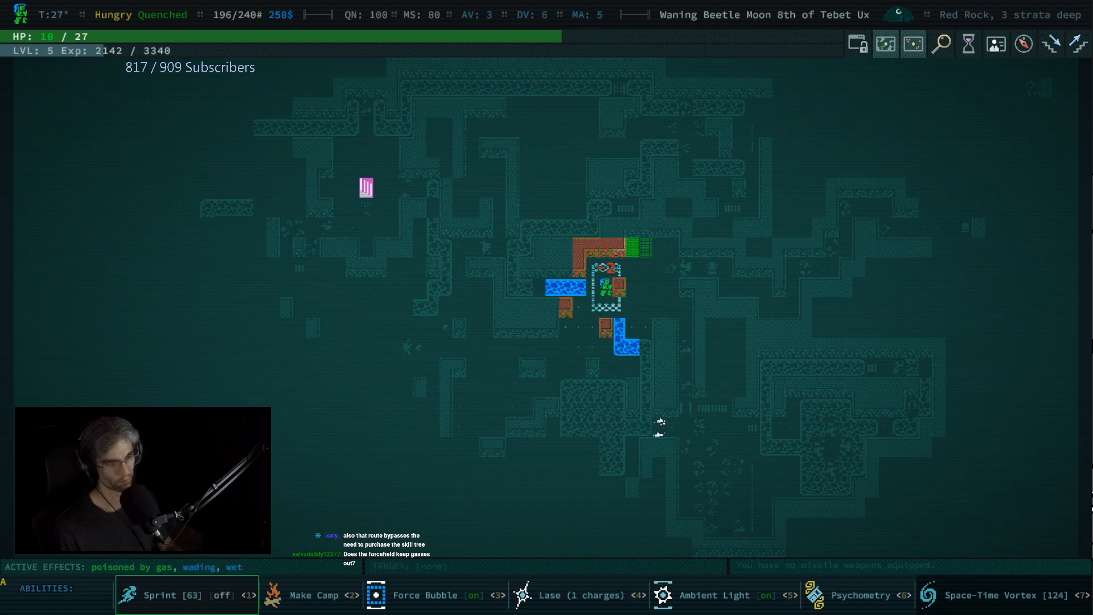
Check the torches in the inventory and return to the map as snapjaw reputation falls to -680
key(i)
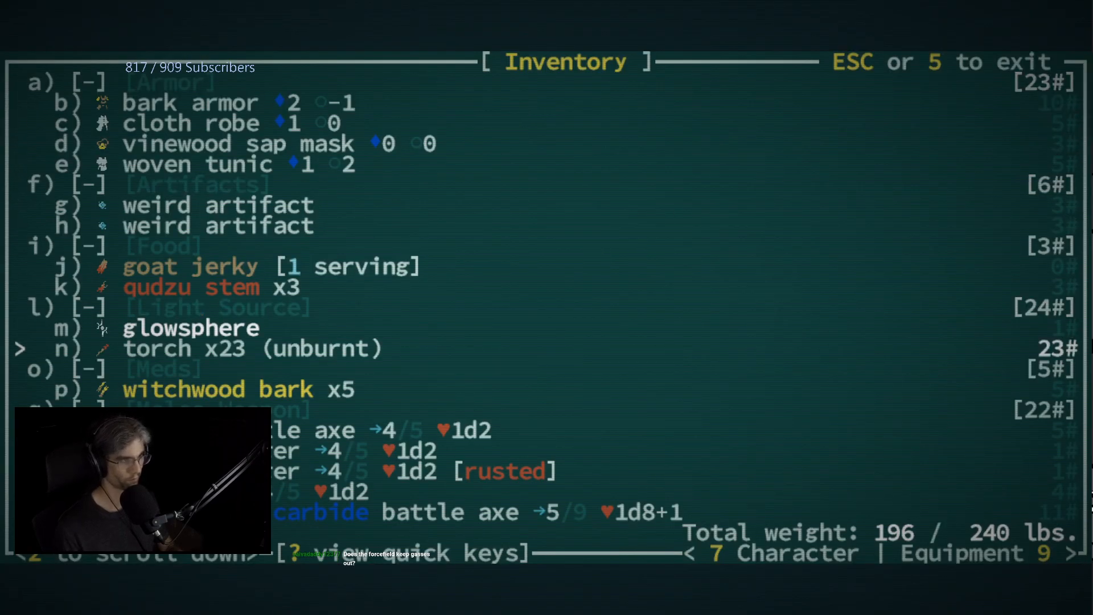
key(Escape)
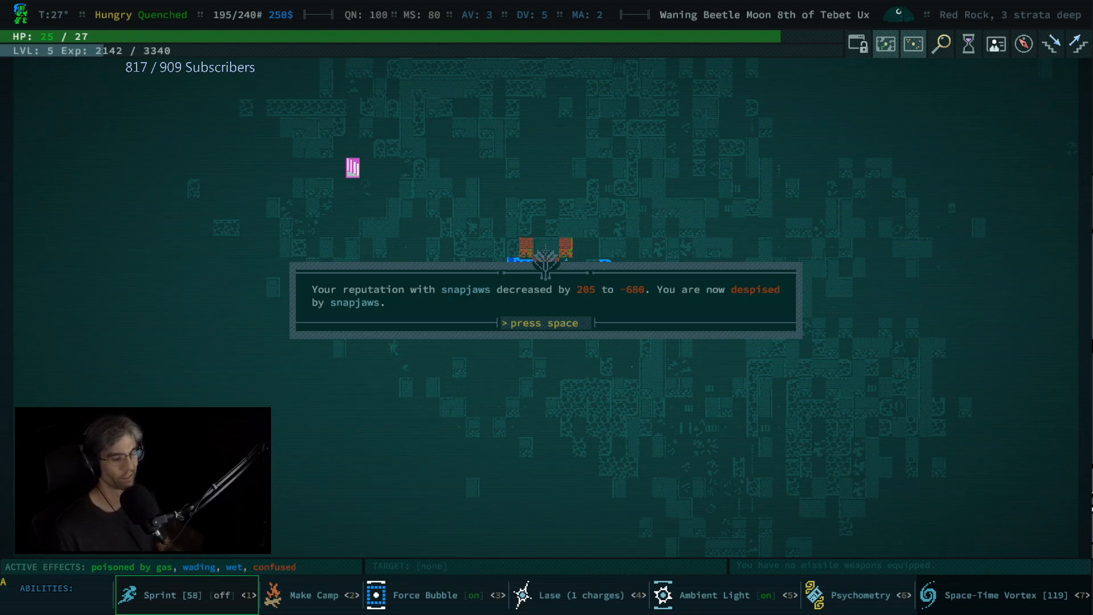
Dismiss the snapjaw, Wandering Lamb and Ursizor reputation messages, leave the abilities list and view the four witchwood barks
key(space)
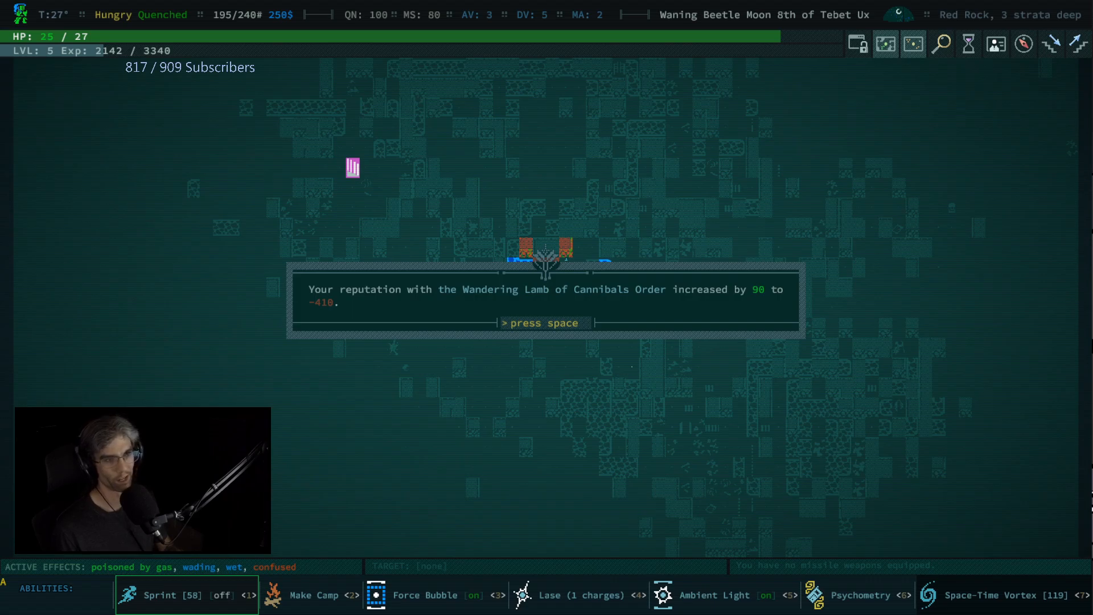
key(space)
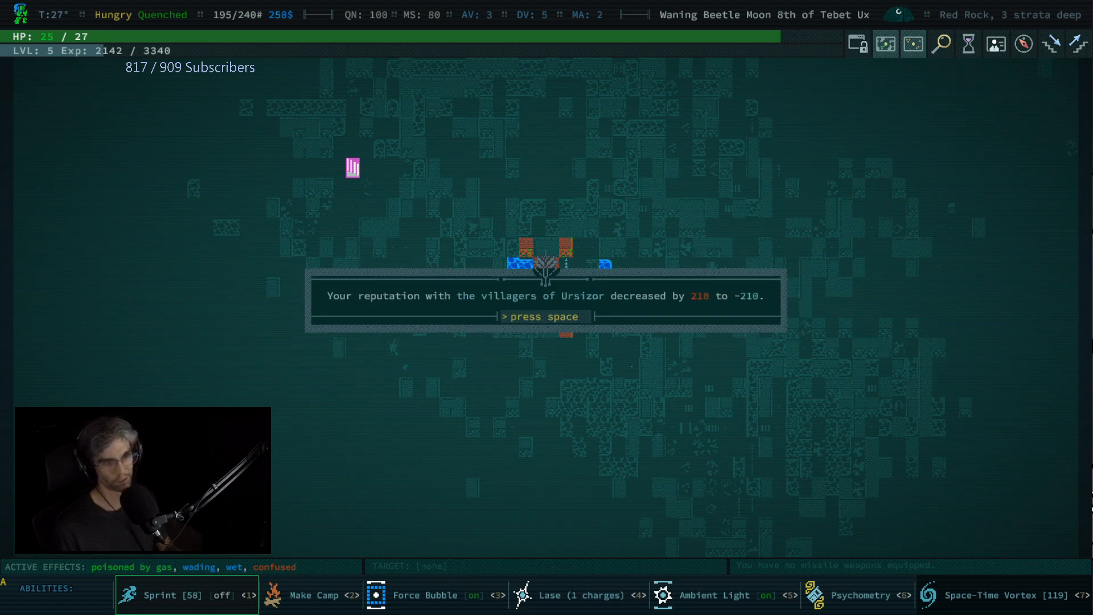
key(space)
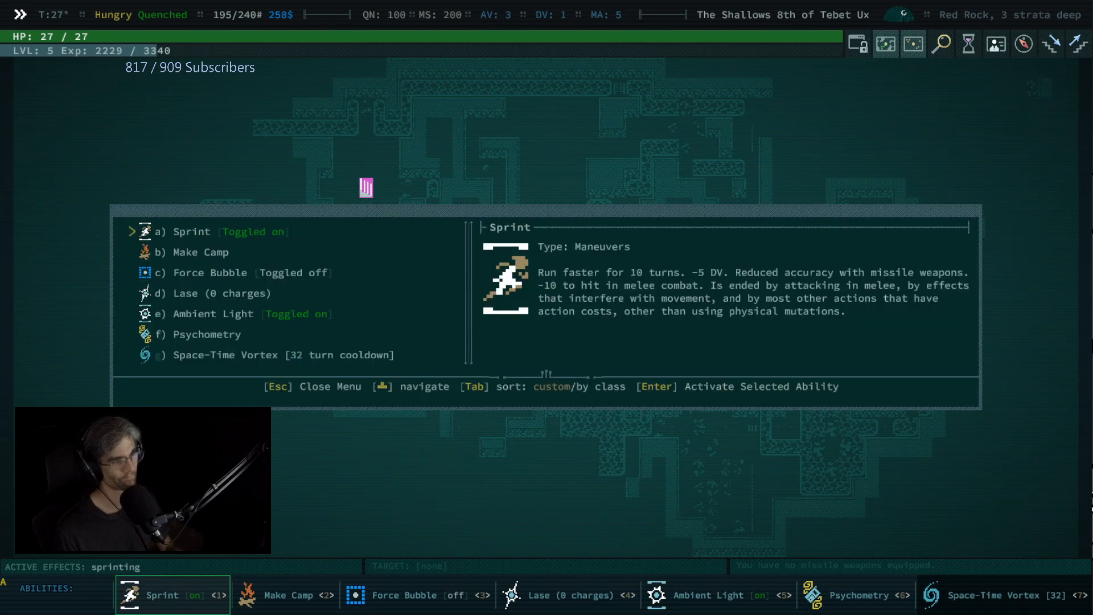
key(Escape)
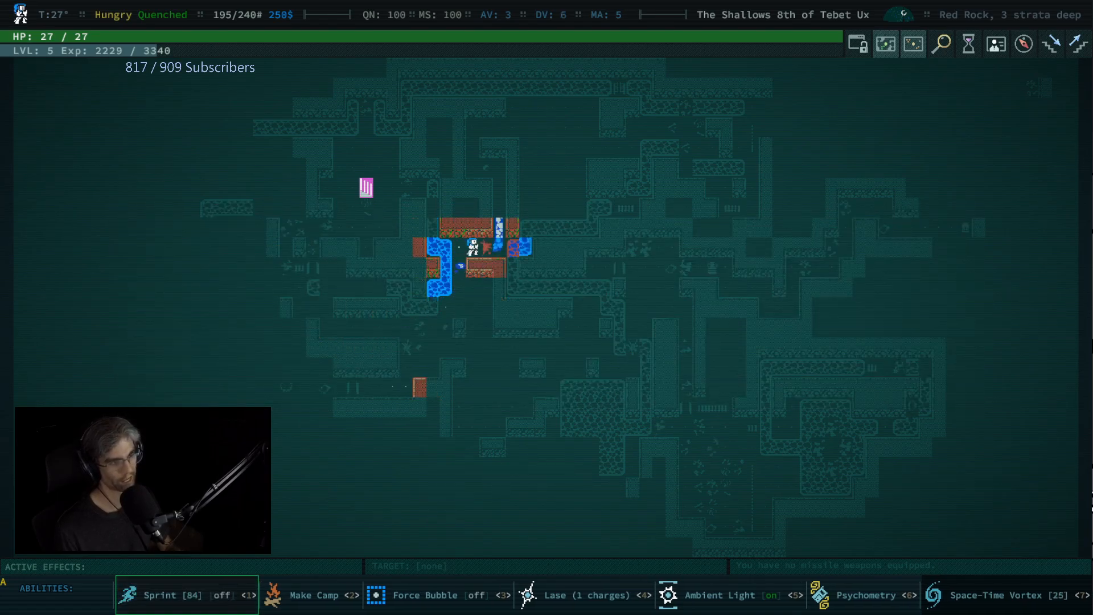
key(i)
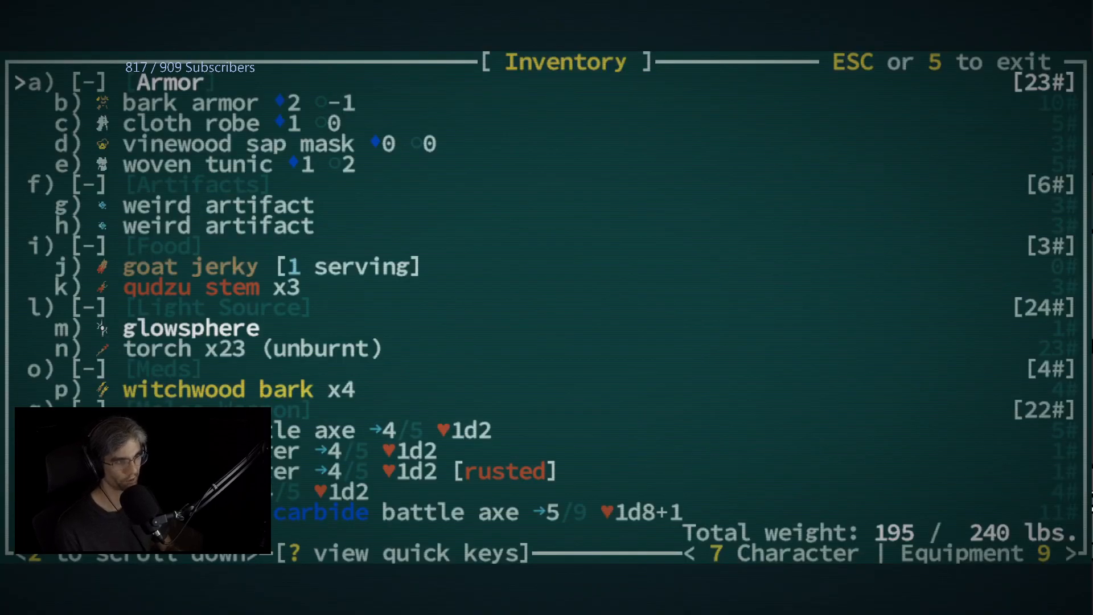
Review the equip slots (hand axe, lit torch), close the inventory and continue with Lase at five charges
scroll(down, 3)
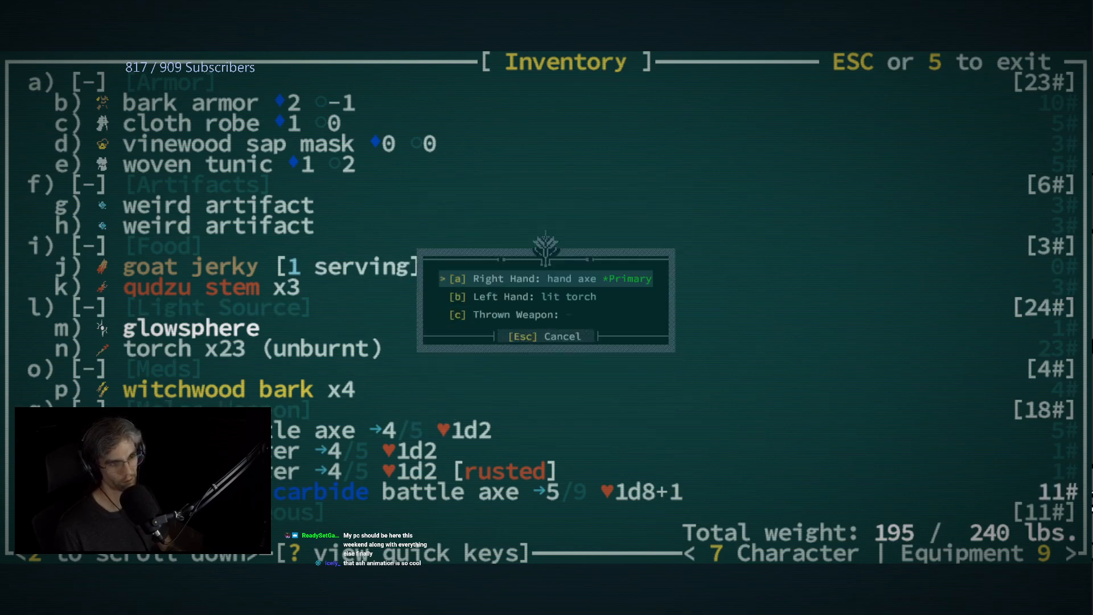
key(Escape)
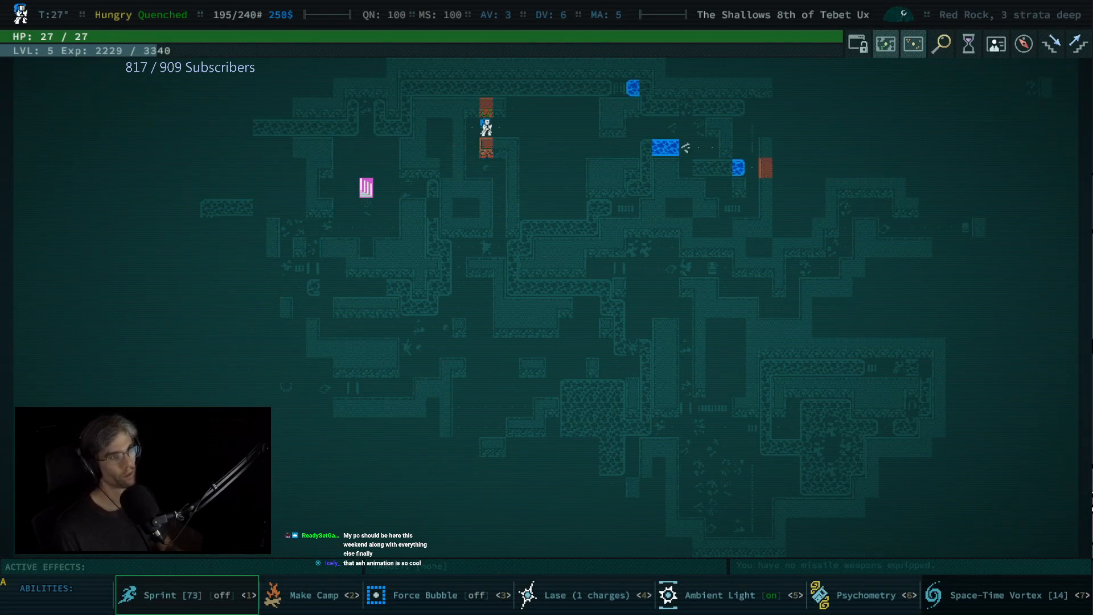
key(e)
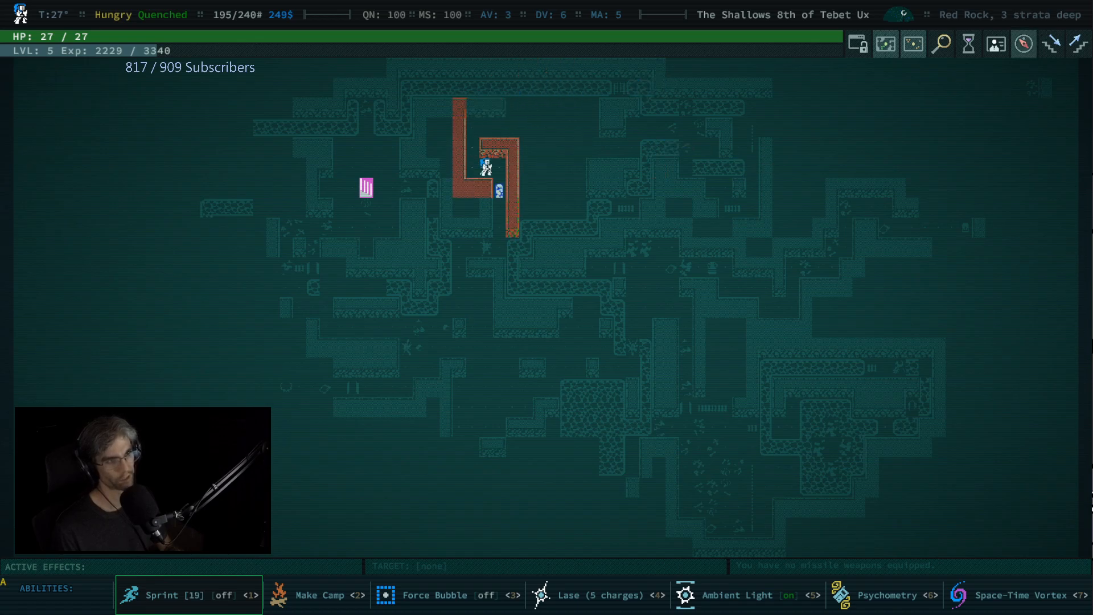
Drop the heavy snapjaw corpse, attack the snapjaw scavenger and hunter, ending famished at 22 HP
key(Down)
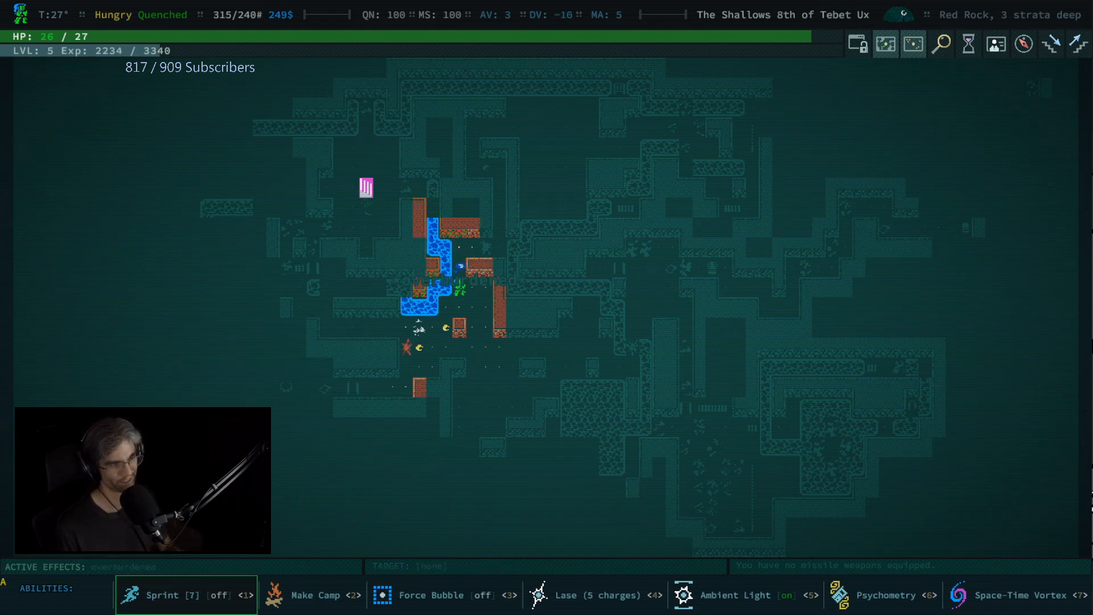
key(i)
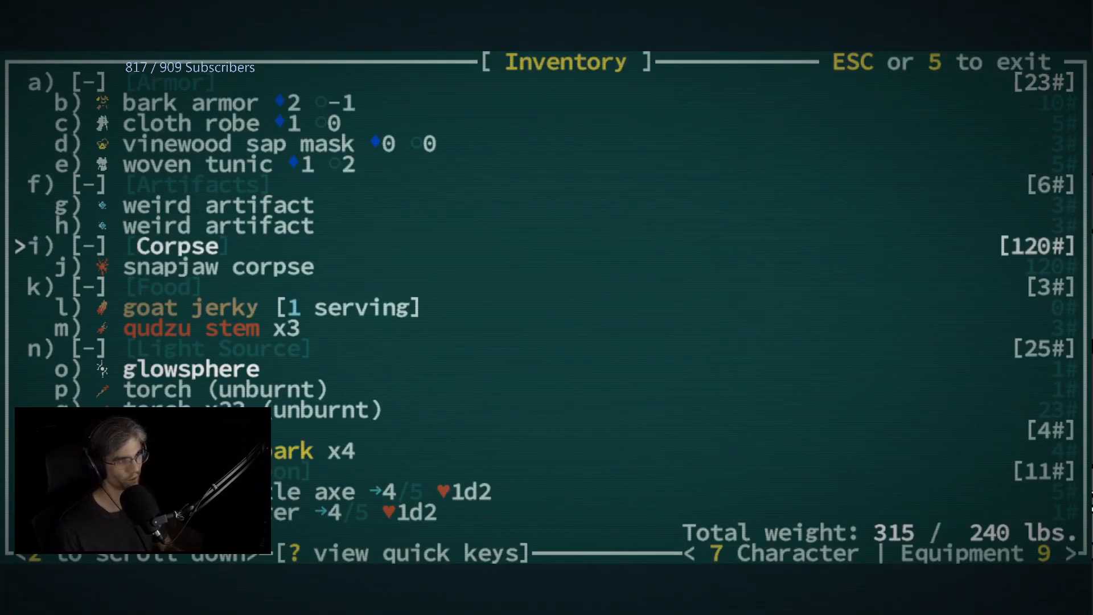
key(Escape)
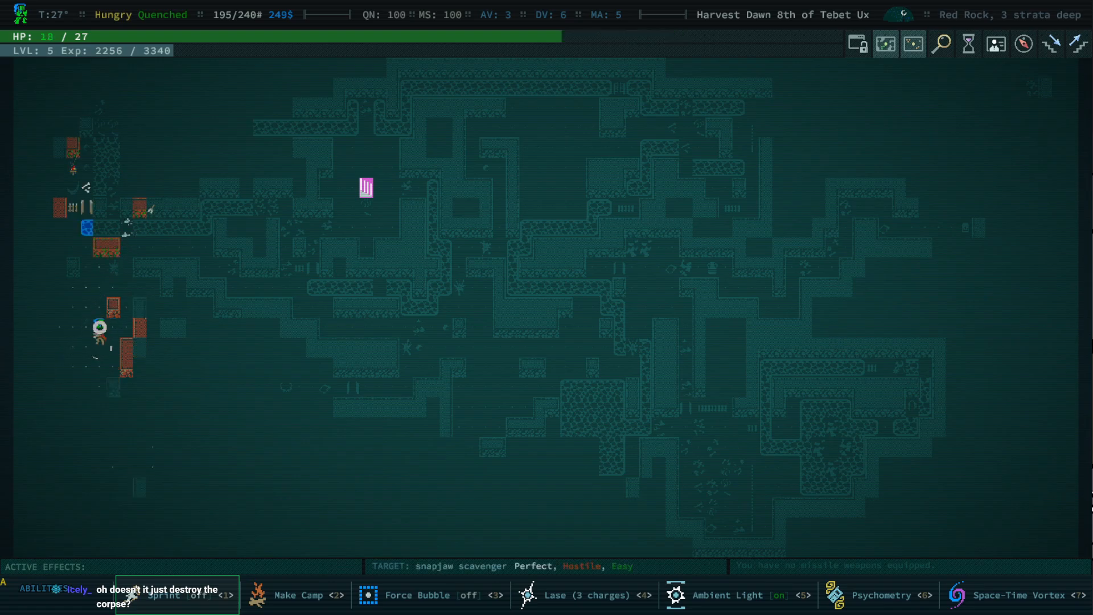
click(98, 328)
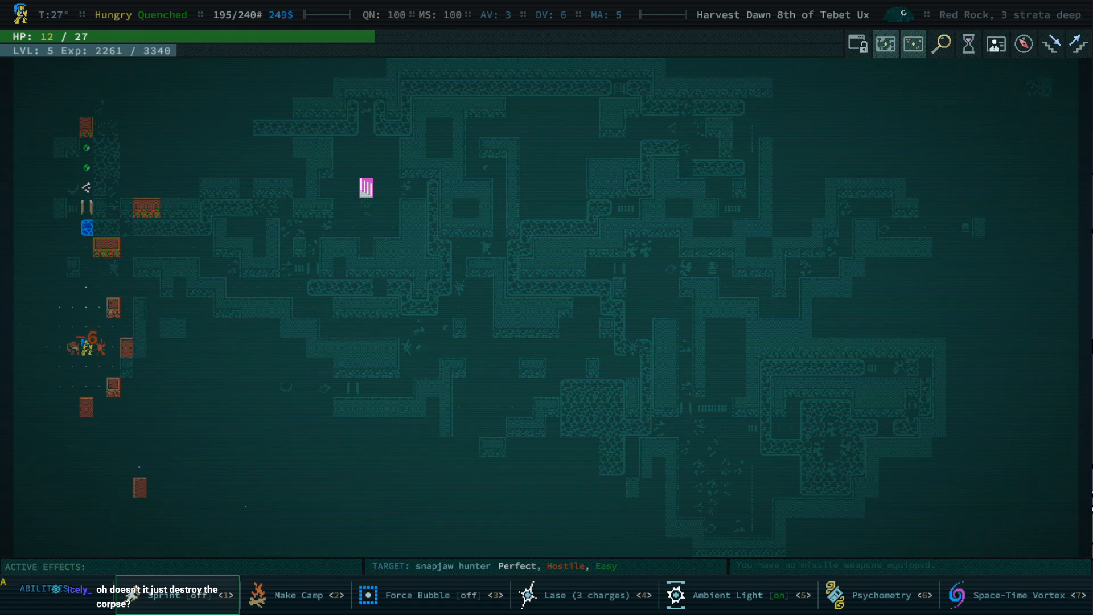
click(77, 345)
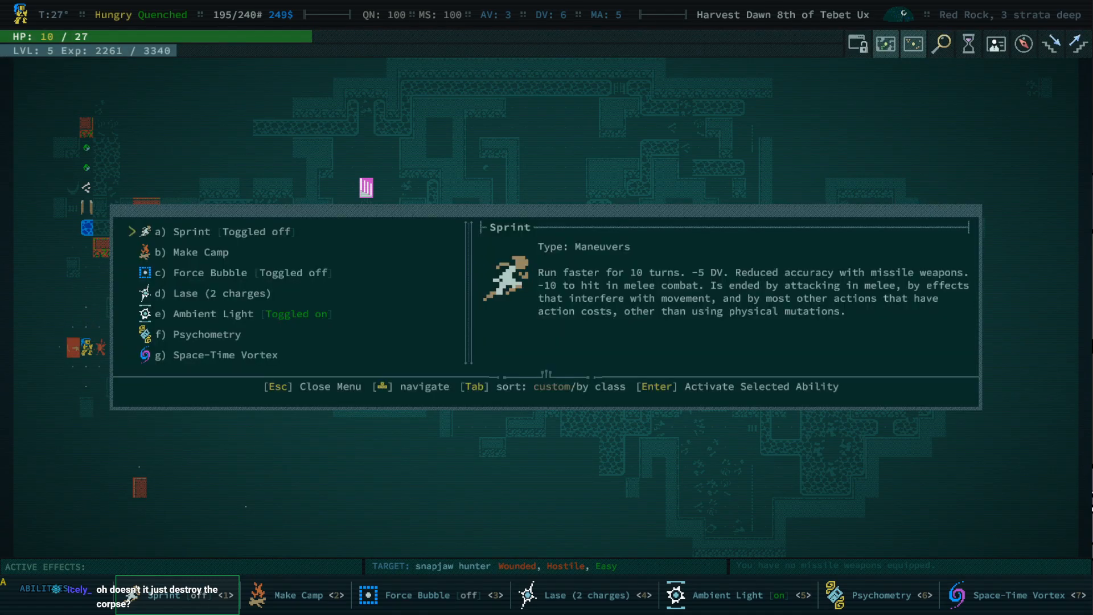
key(Escape)
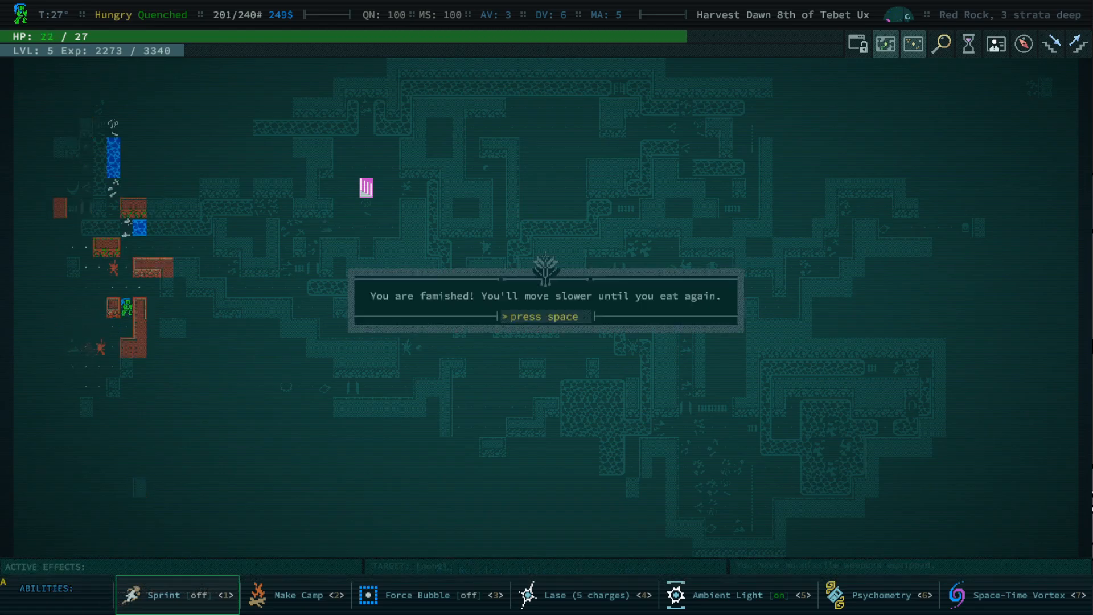
Dismiss the famished warning and whip up a meal at the campfire to become Sated at 27 HP
key(space)
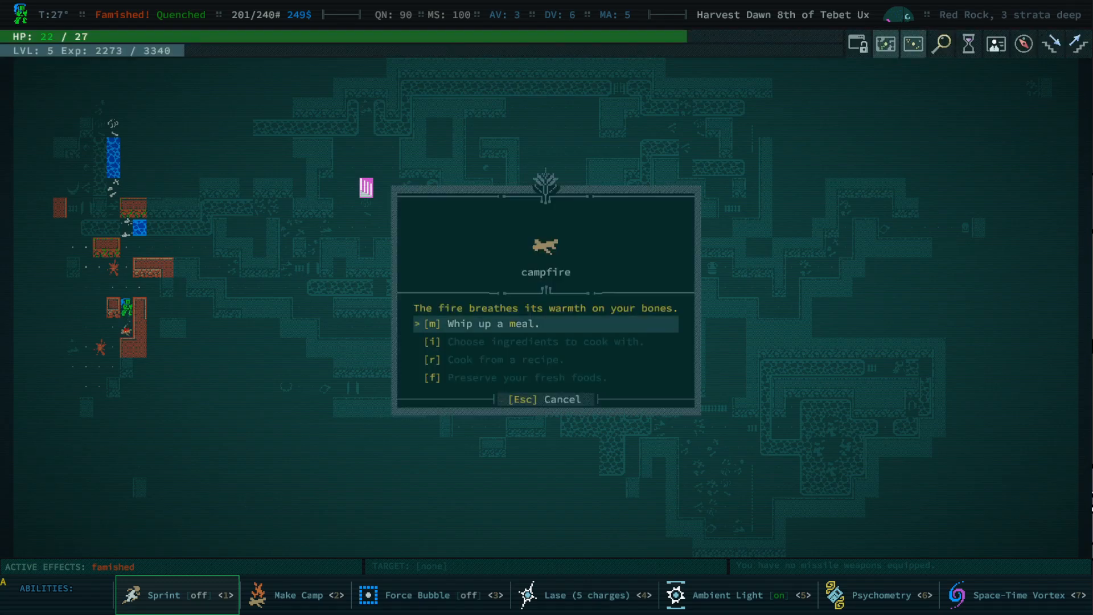
click(499, 322)
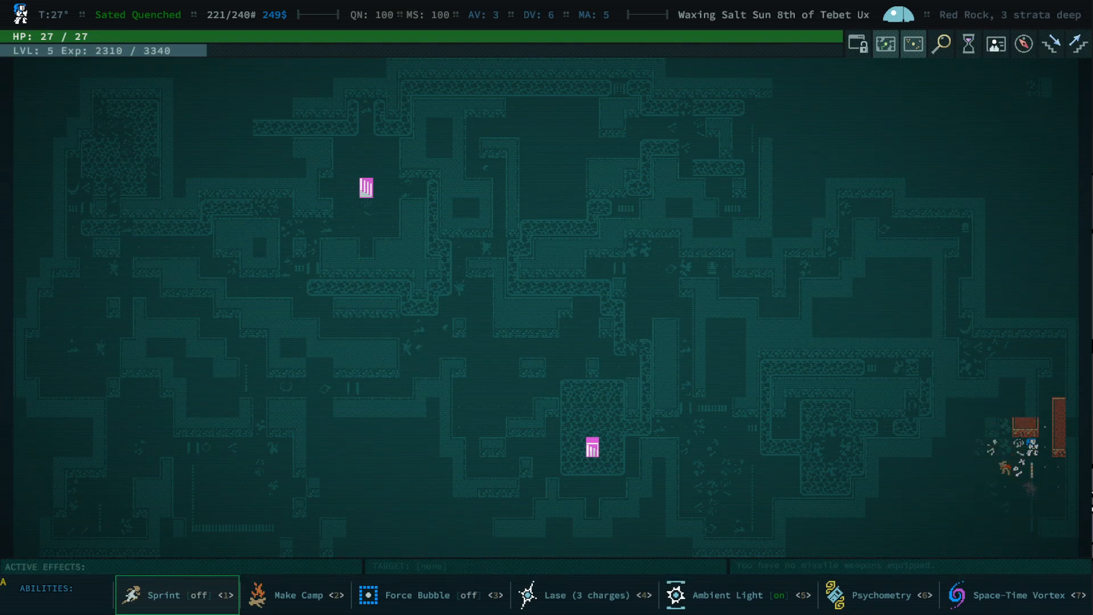
Leave the equipment overview with the two-handed carbide battle axe wielded, overburdened at 241 lbs
key(Escape)
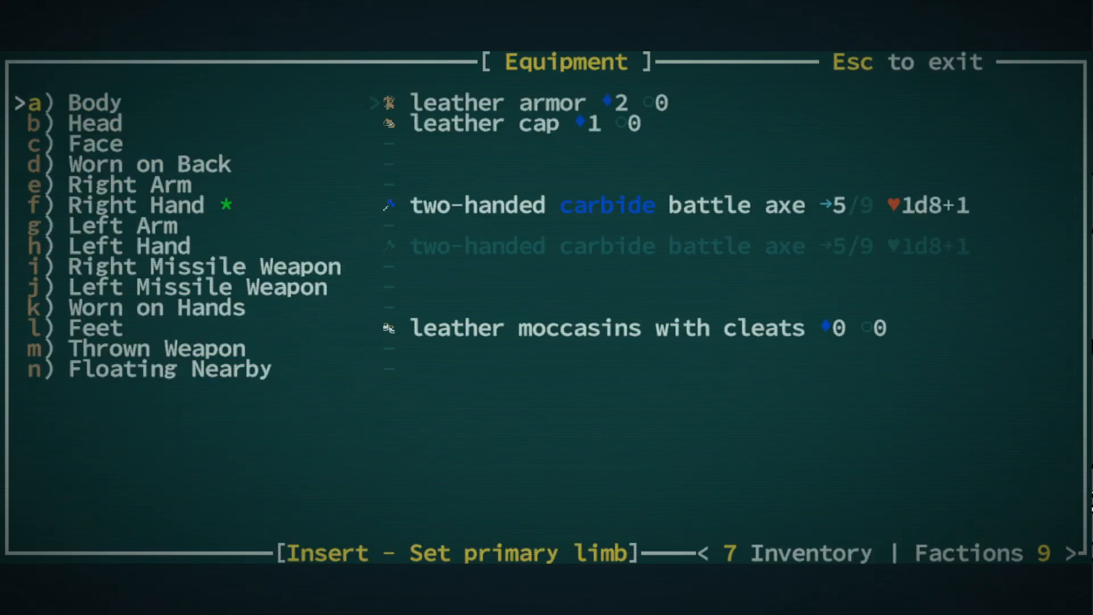
key(Escape)
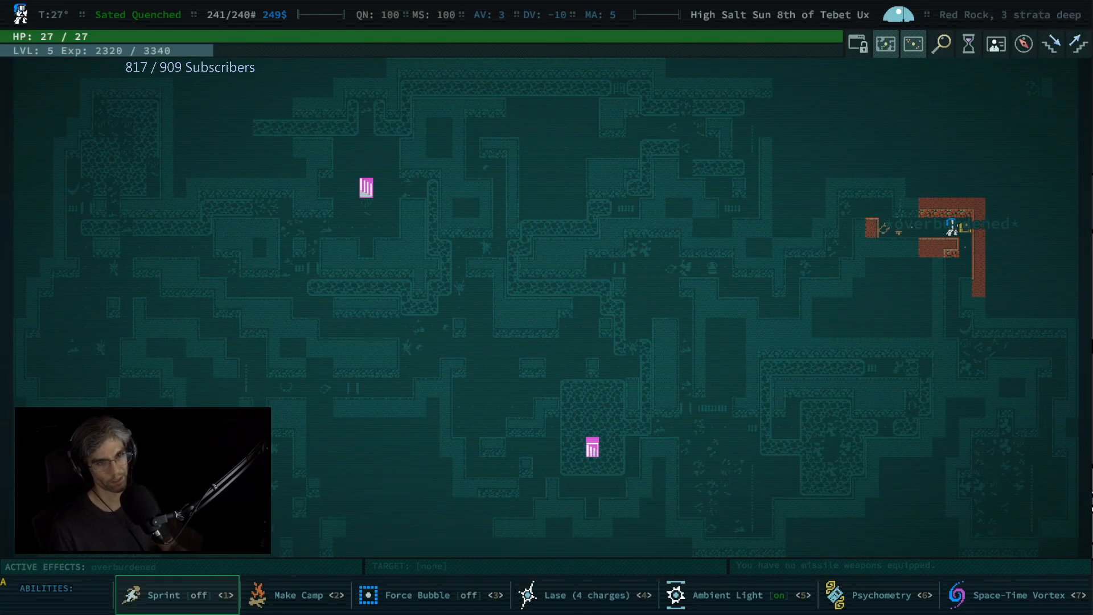
Identify the weird artifacts with Psychometry as an iron mace and a flaming bronze dagger
key(i)
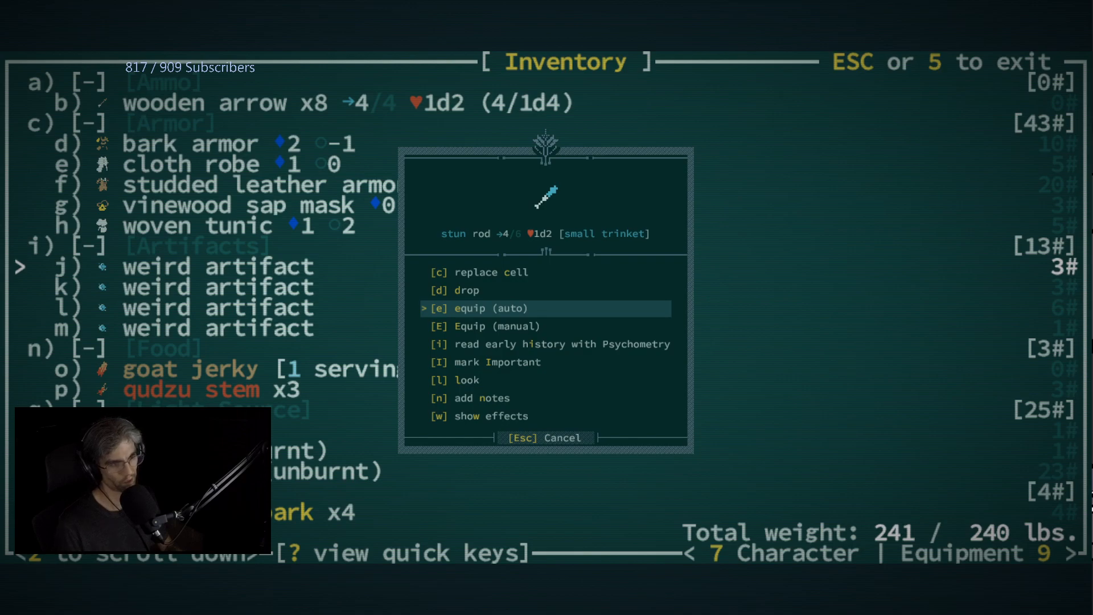
click(490, 309)
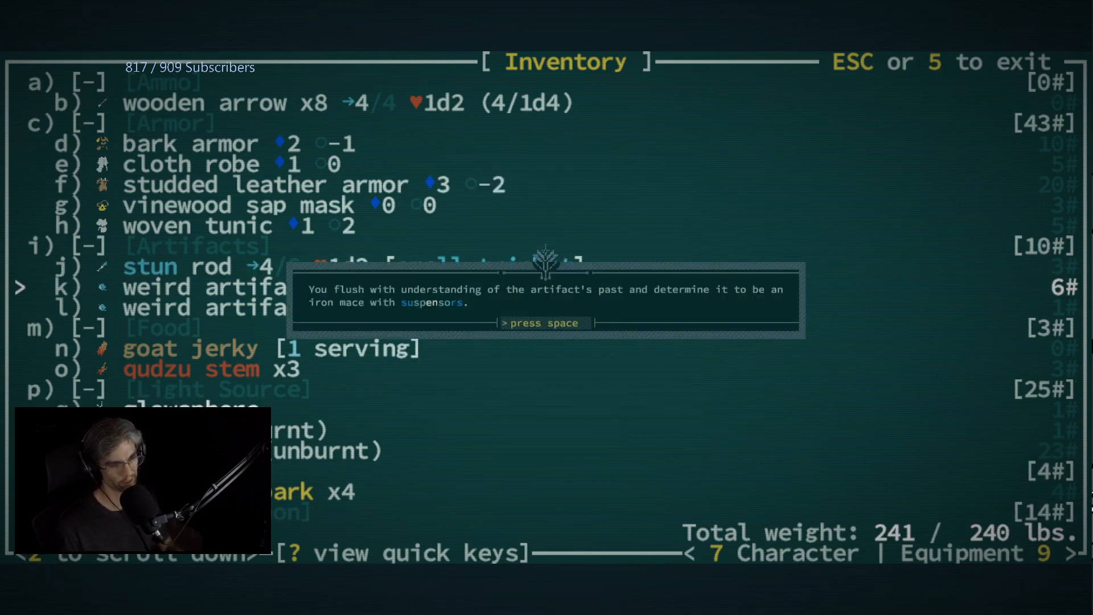
key(space)
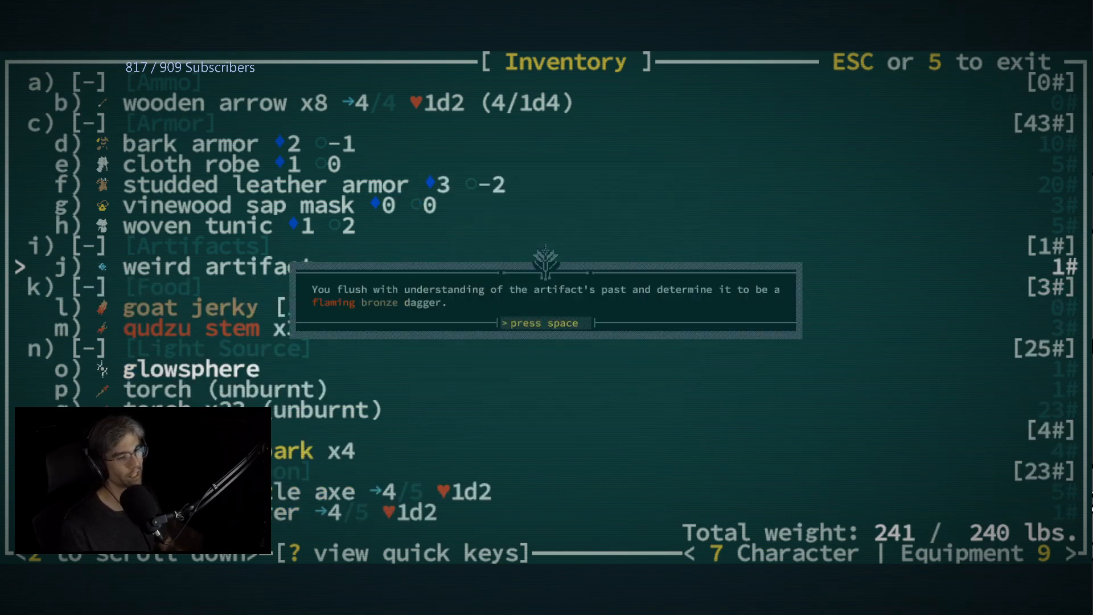
key(space)
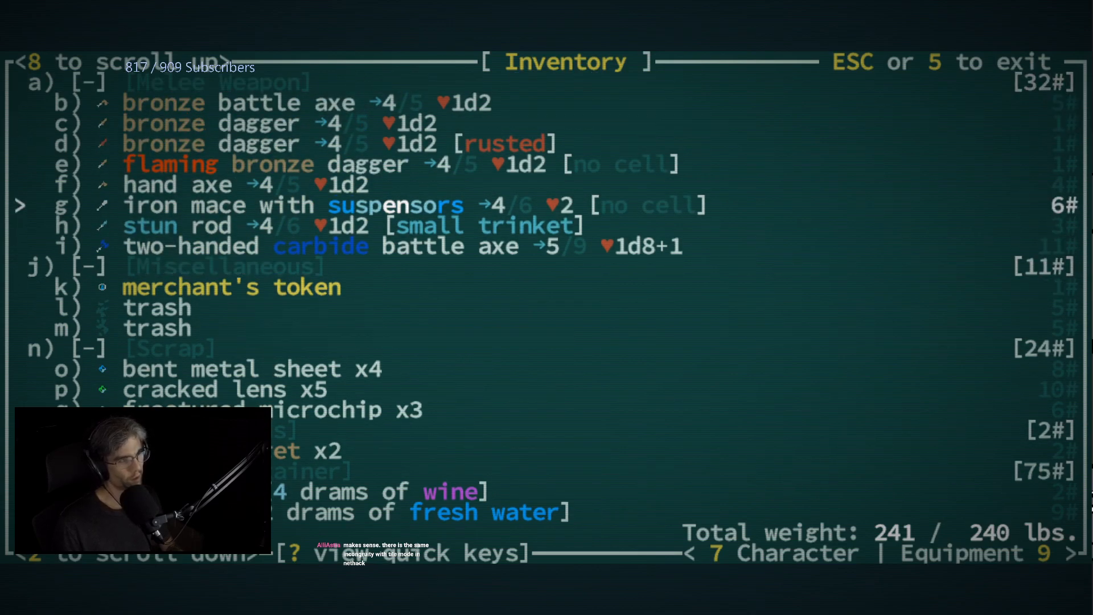
Install a cell in the iron mace, bringing load to 231 lbs, and examine the hostile glow-wight cultist
scroll(down, 3)
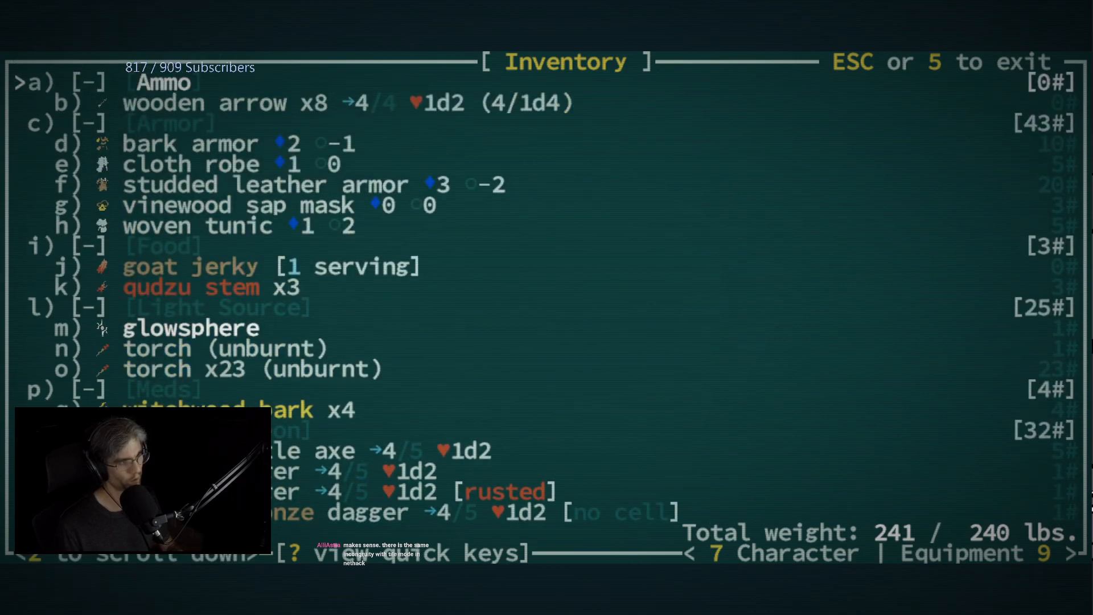
scroll(down, 3)
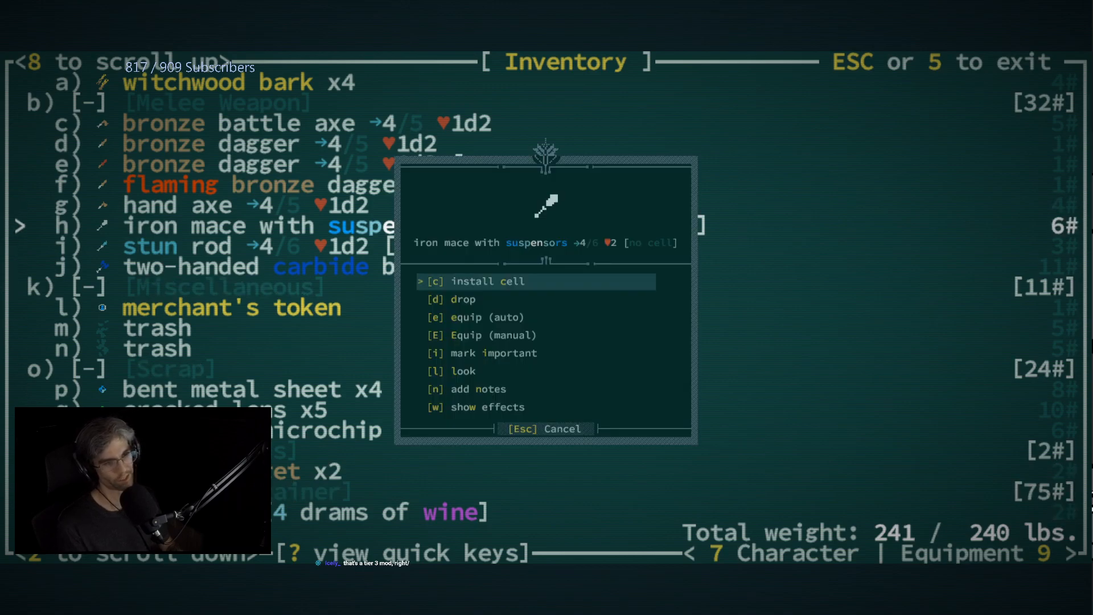
click(463, 370)
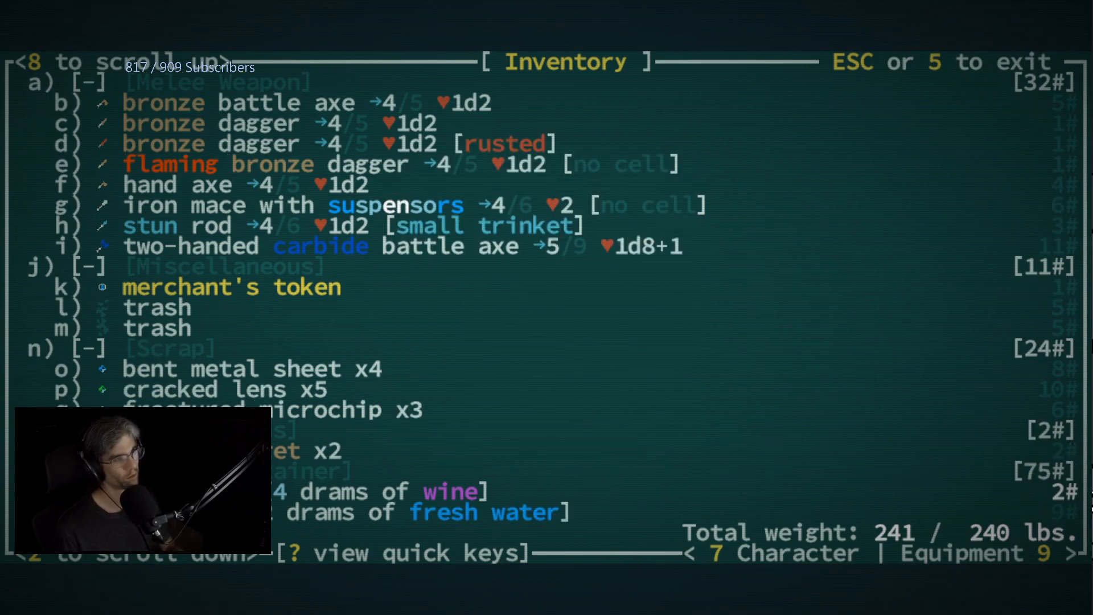
click(157, 308)
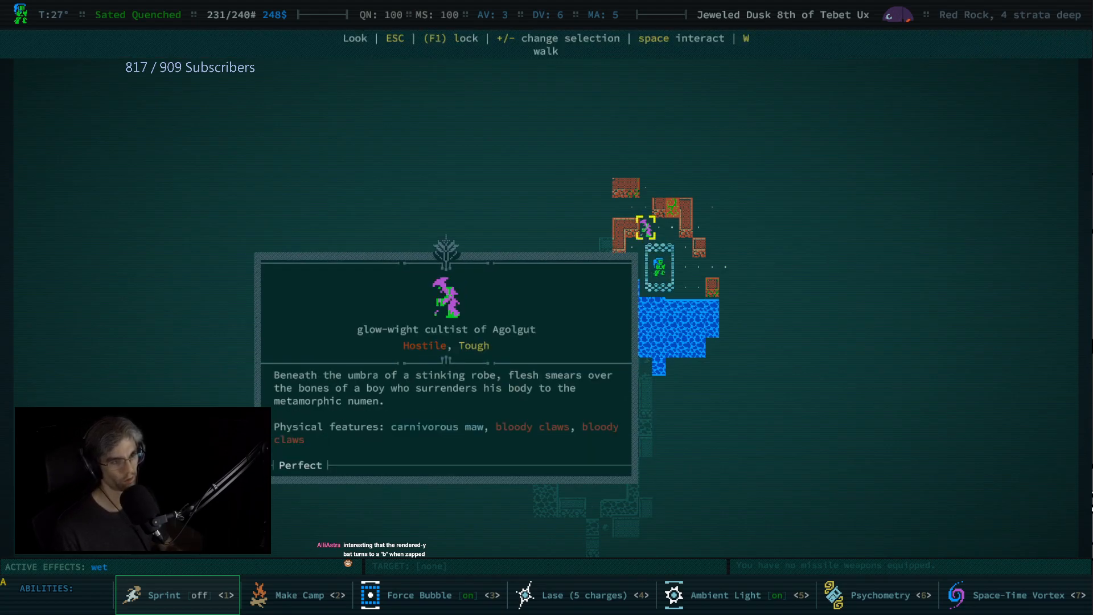
Close the Look panel to fight the girshling and sprint away at 4 HP
key(Escape)
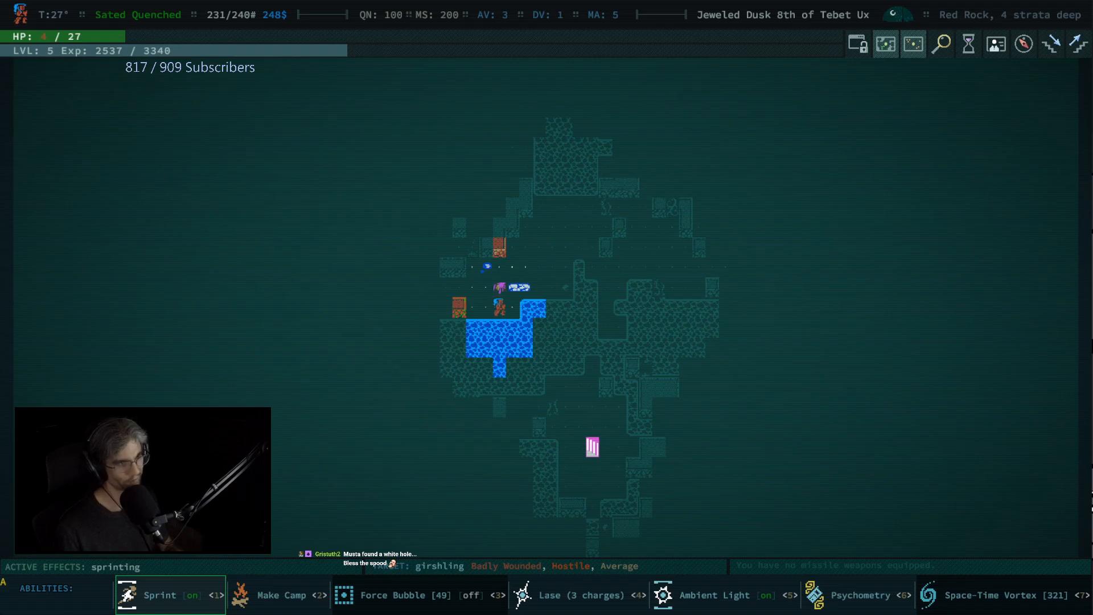
Check the inventory after reaching the rust patch two strata deep at full 27 HP
key(i)
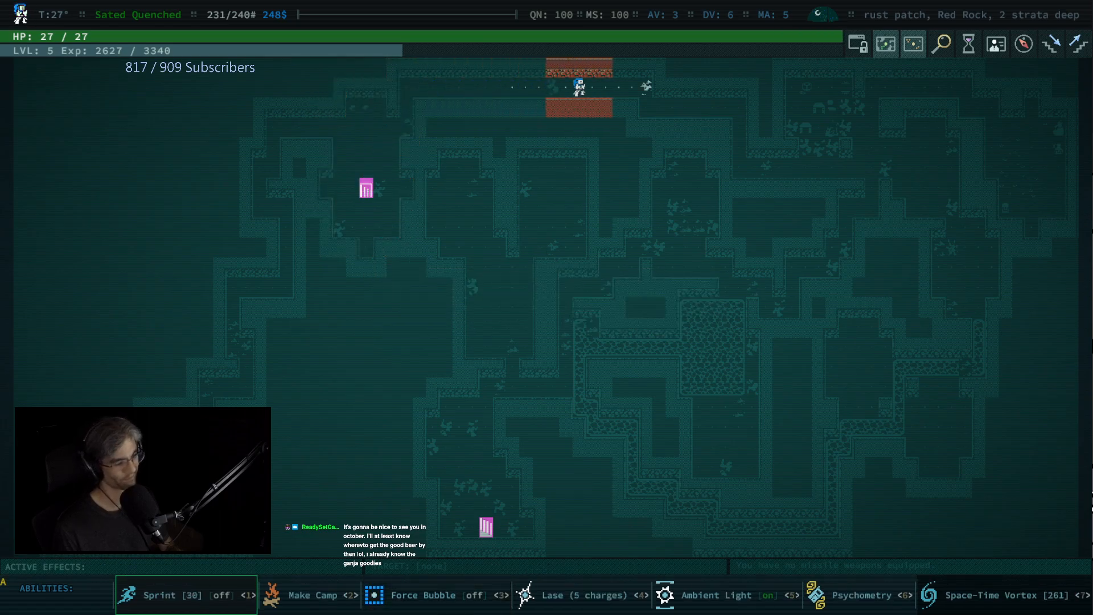
Bring up the points-of-interest destination list in Joppa, listing Argyve, Mehmet and the shrine
key(i)
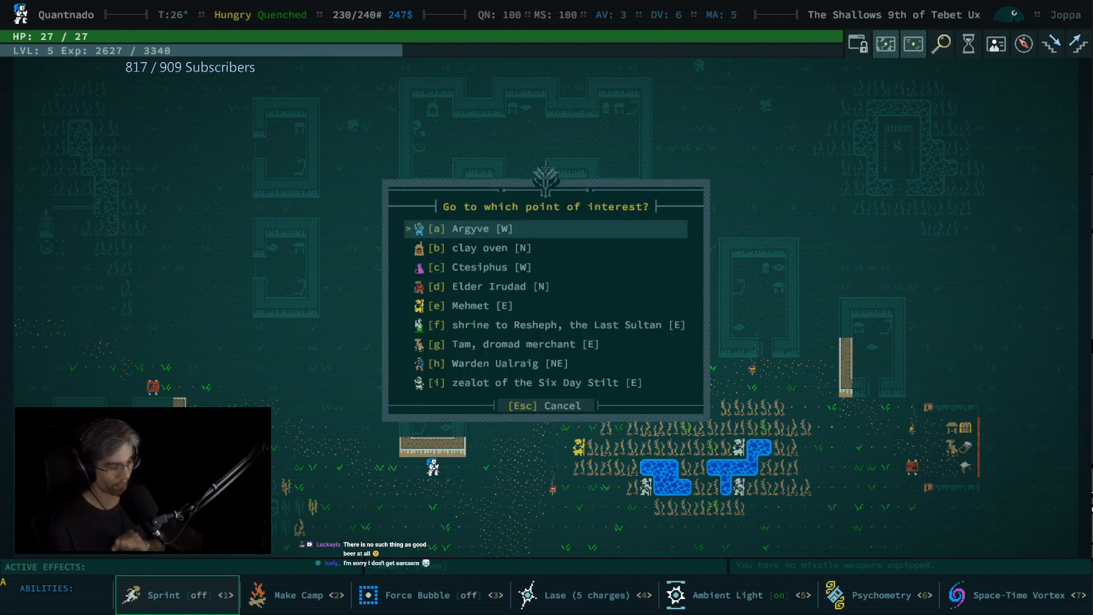
Visit Mehmet, end the conversation, and return four strata deep into Red Rock
key(down)
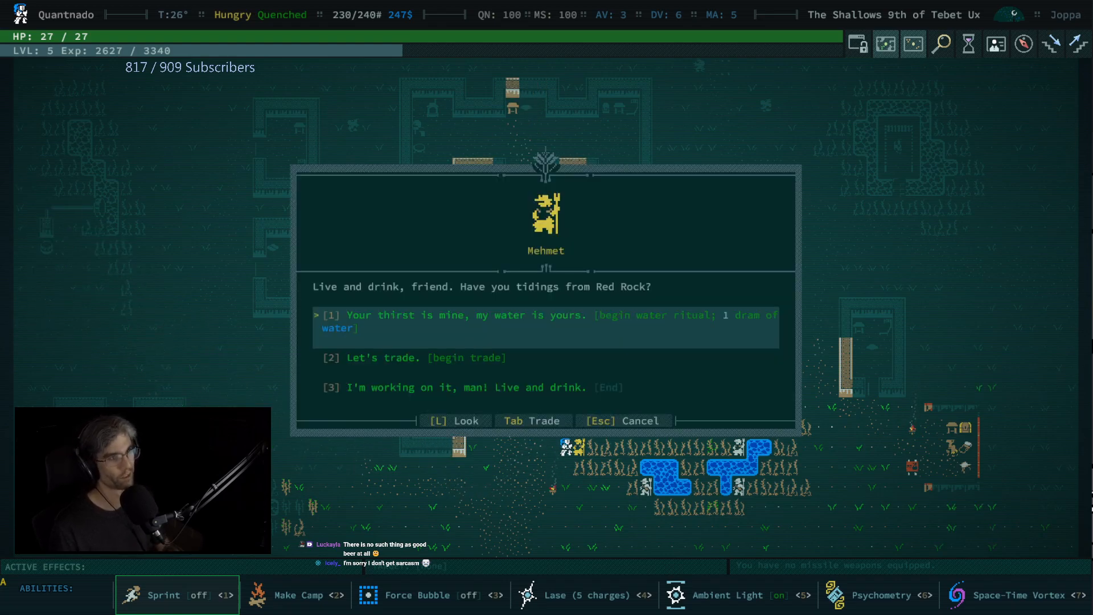
key(down)
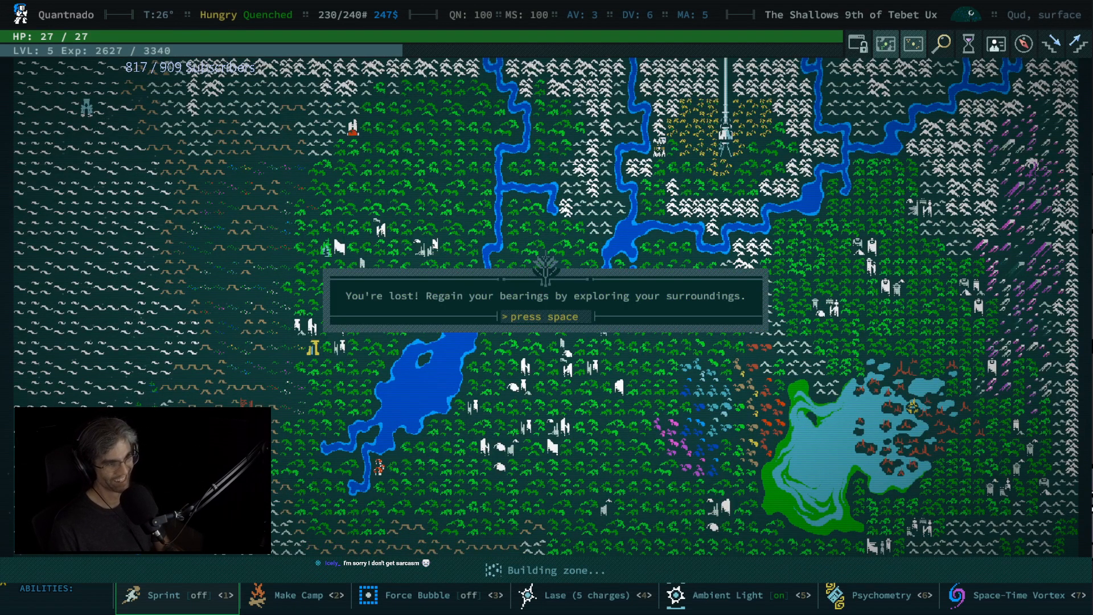
key(space)
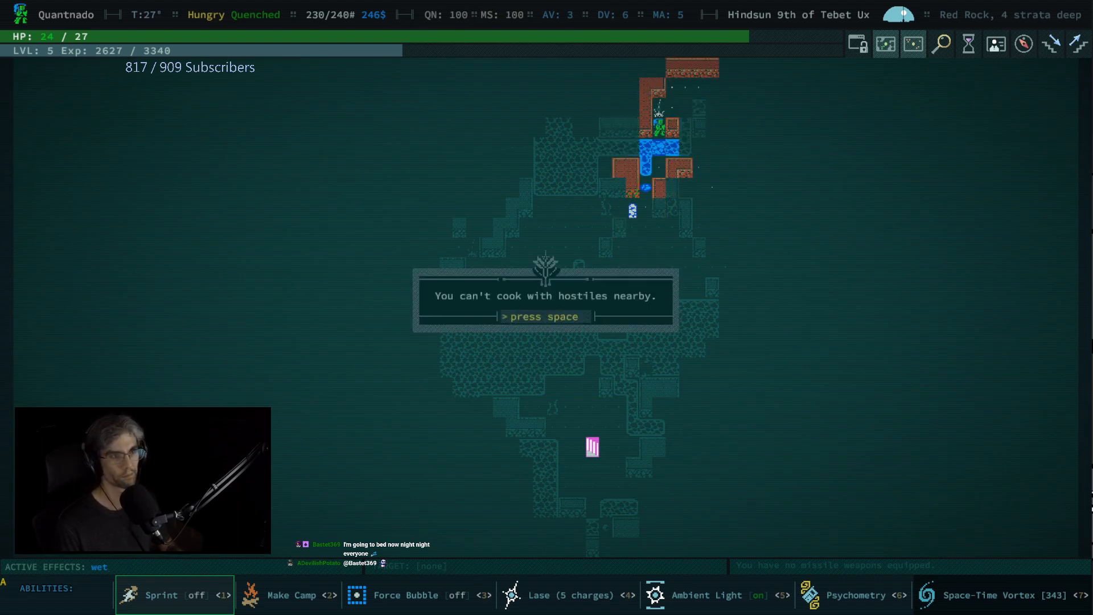
Dismiss the cooking notice and fight east to the far edge of Red Rock, back at 27 HP
key(space)
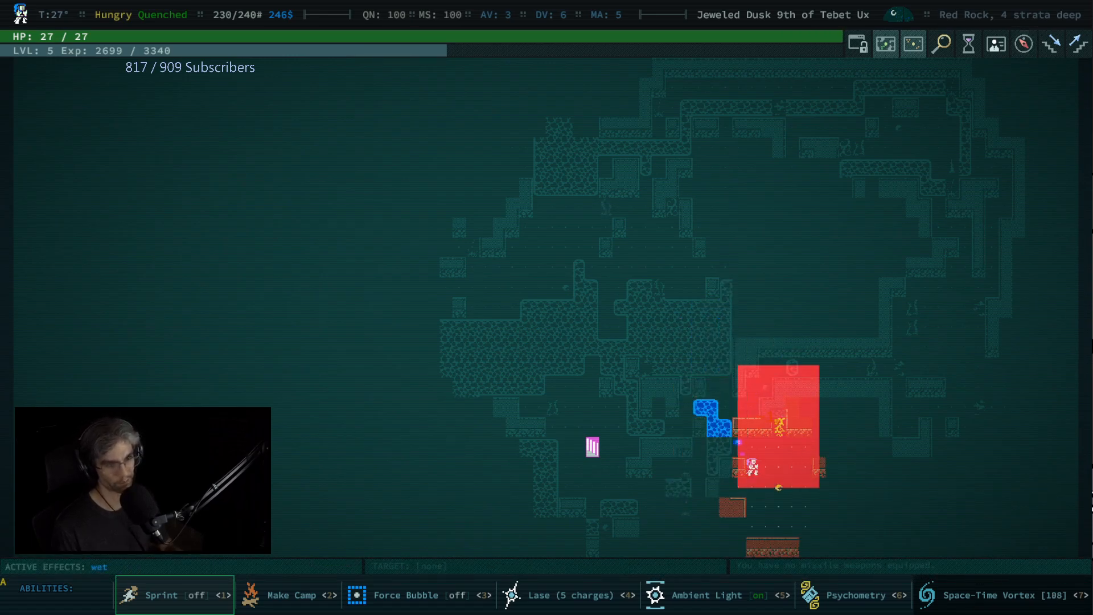
click(538, 595)
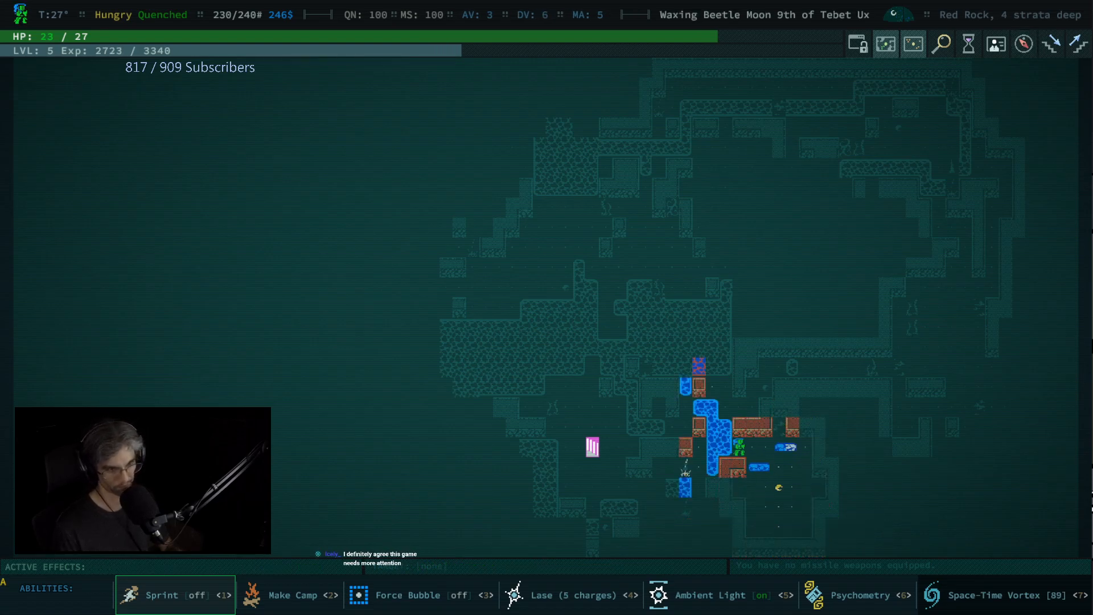
key(r)
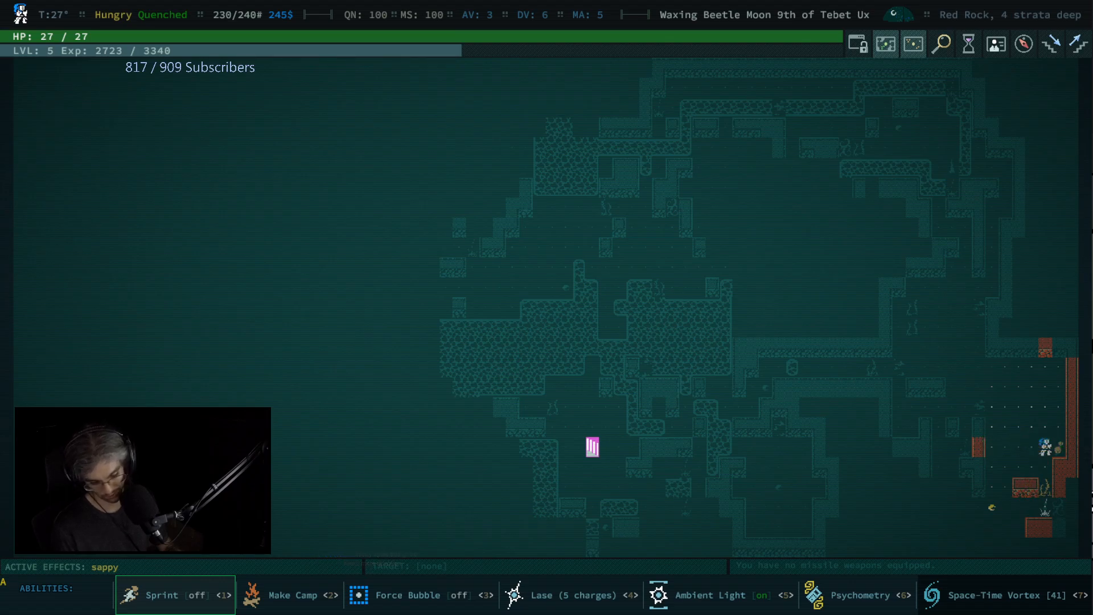
Cancel an attack, bring up the system menu, and identify the chest's stun gas grenade mk I
key(f)
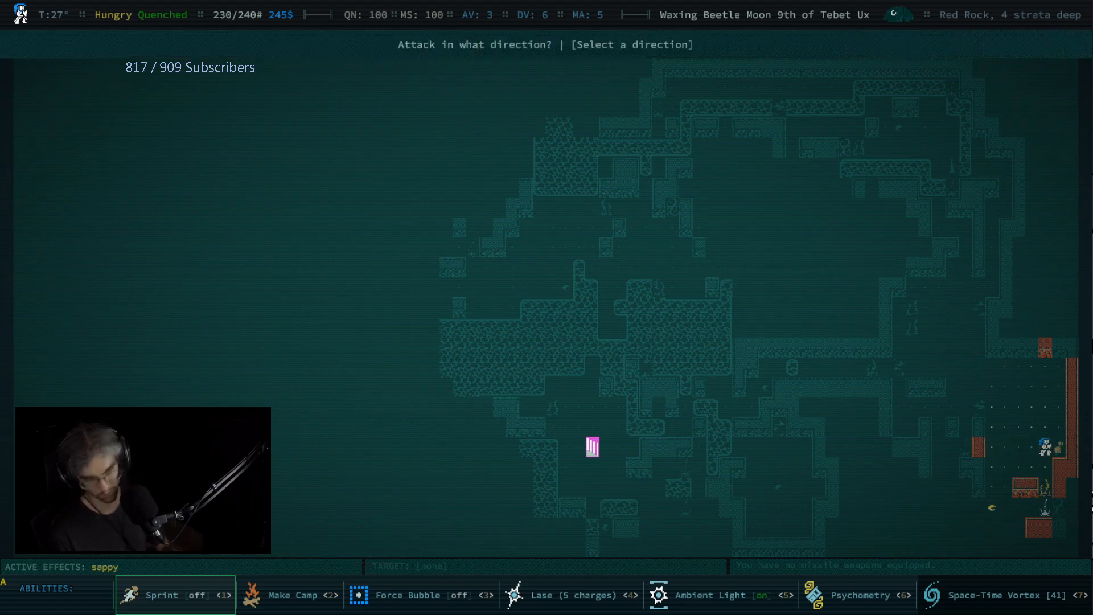
key(Escape)
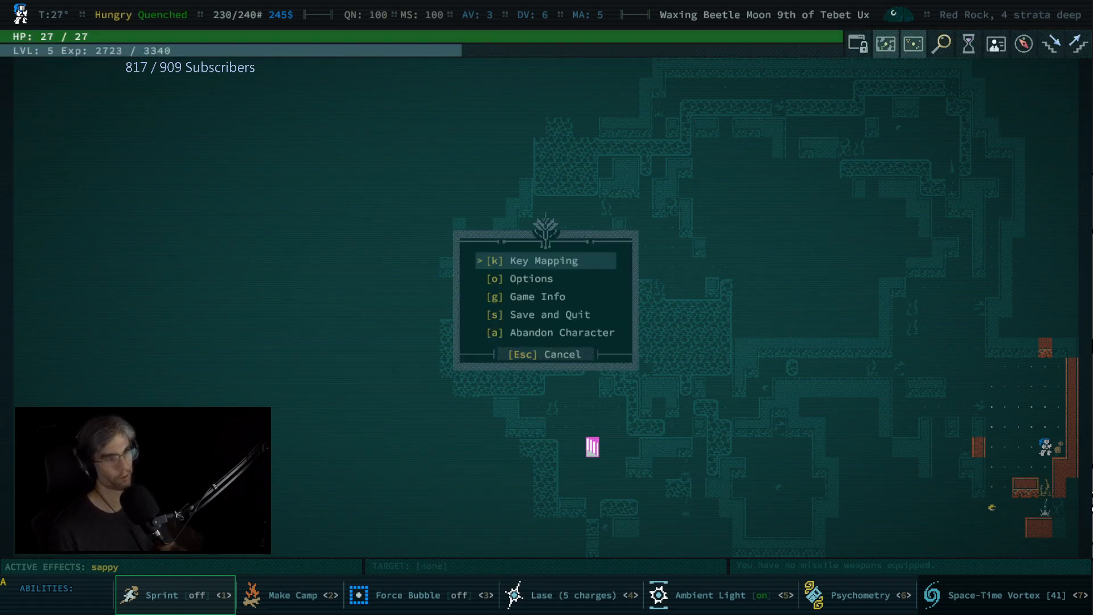
click(532, 278)
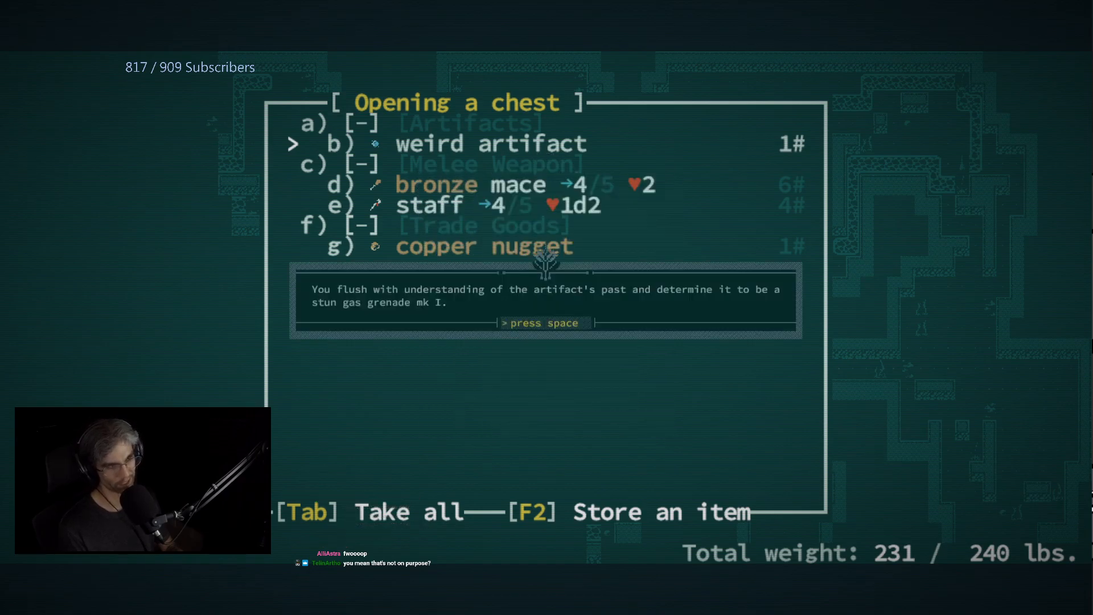
Dismiss the identification message and take the stun gas grenade, reaching 243 of 240 lbs
key(space)
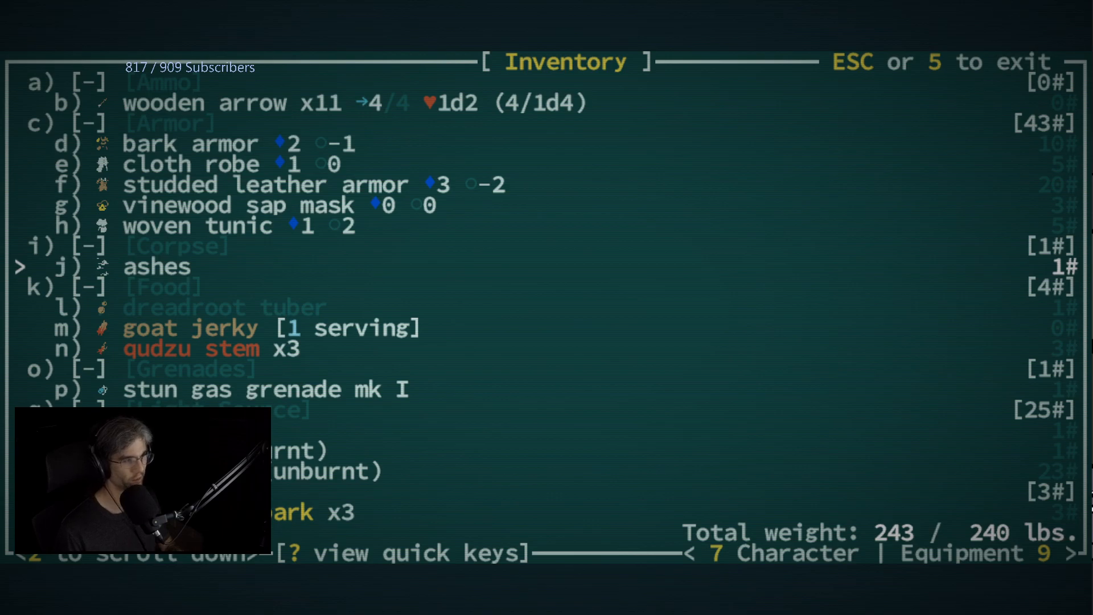
Close the inventory and descend to 22 strata deep in the slimy caves
key(up)
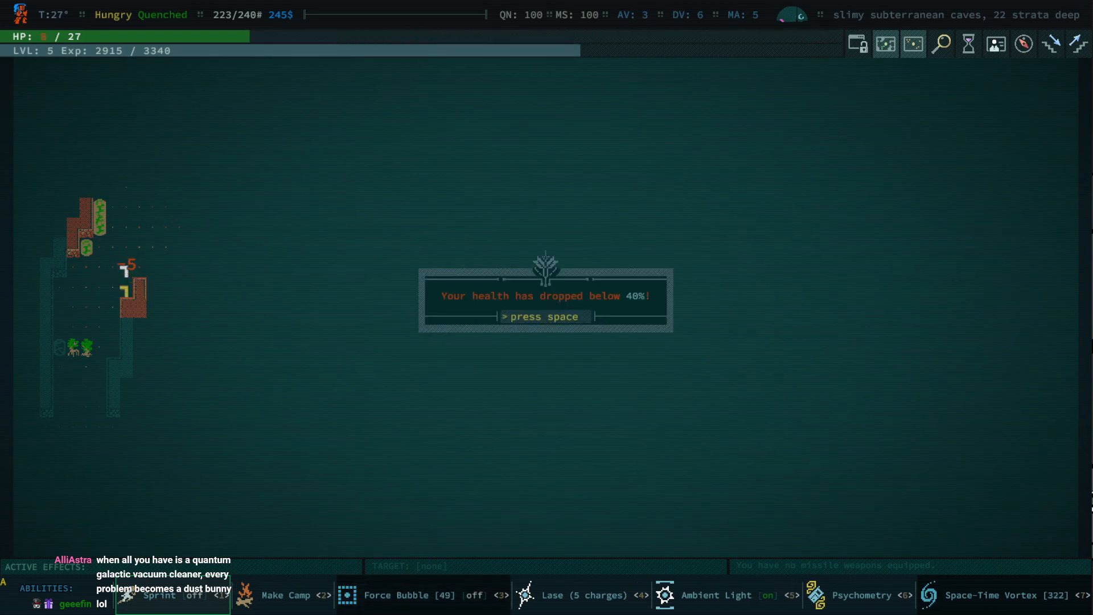
Dismiss the low-health warning and retreat from the creatures in the brick-walled chamber at 5 HP
key(space)
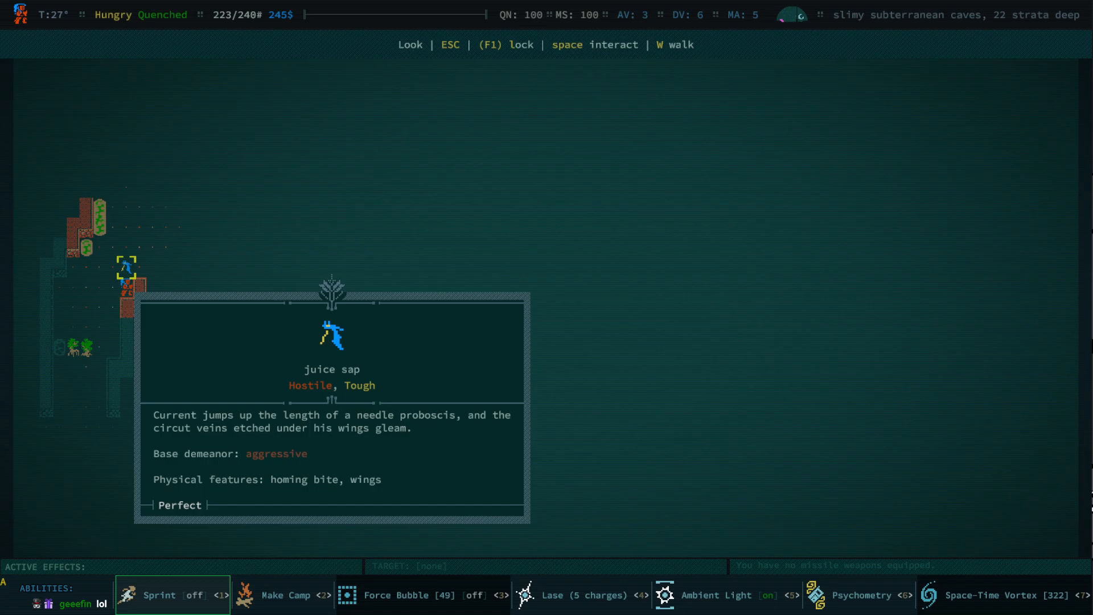
key(Escape)
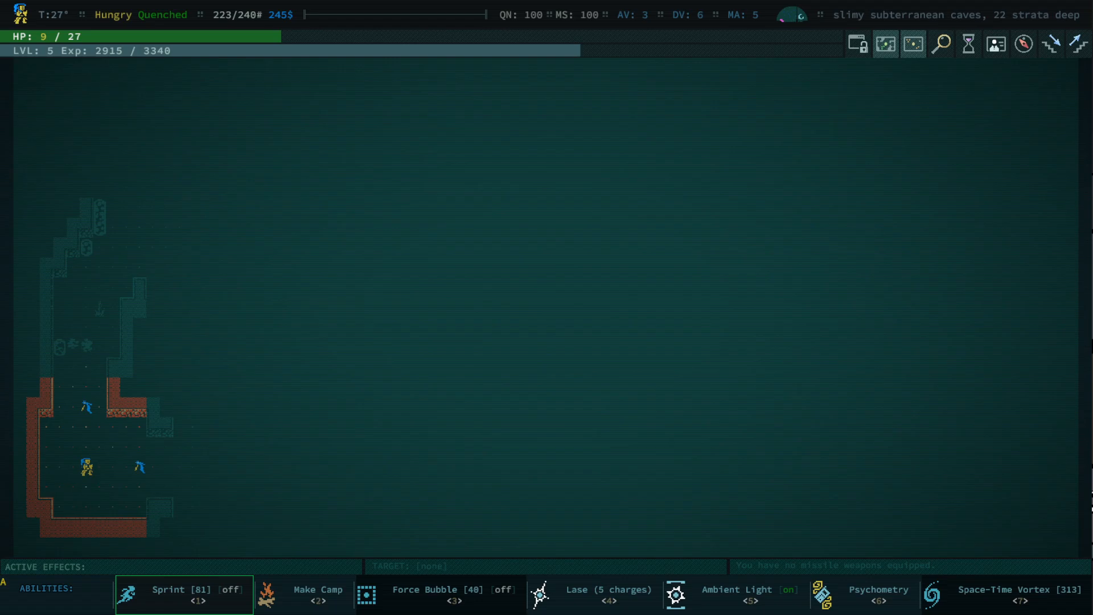
key(i)
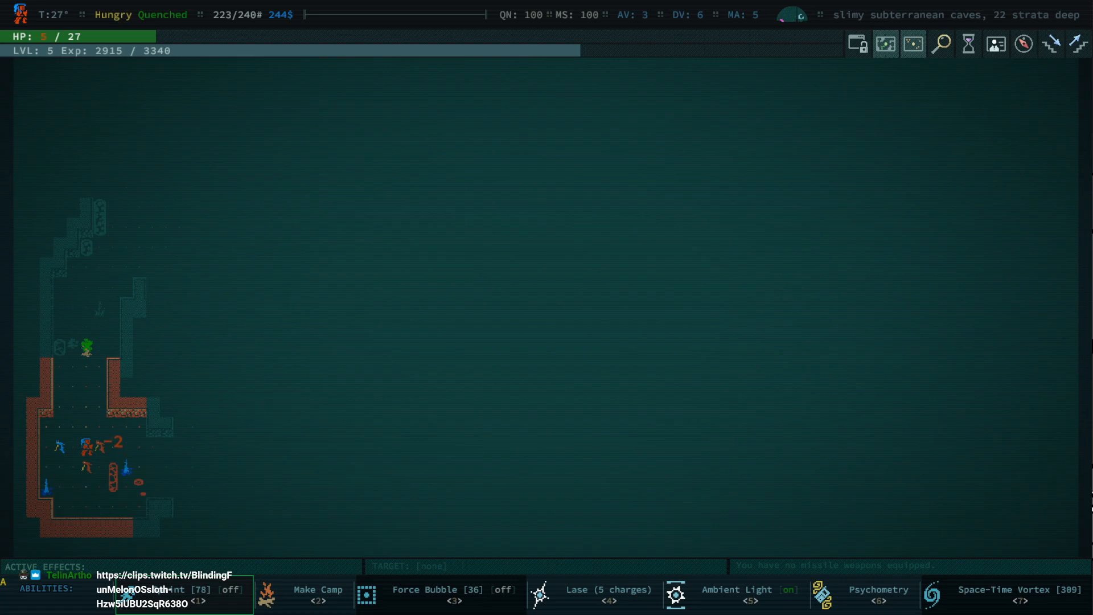
key(i)
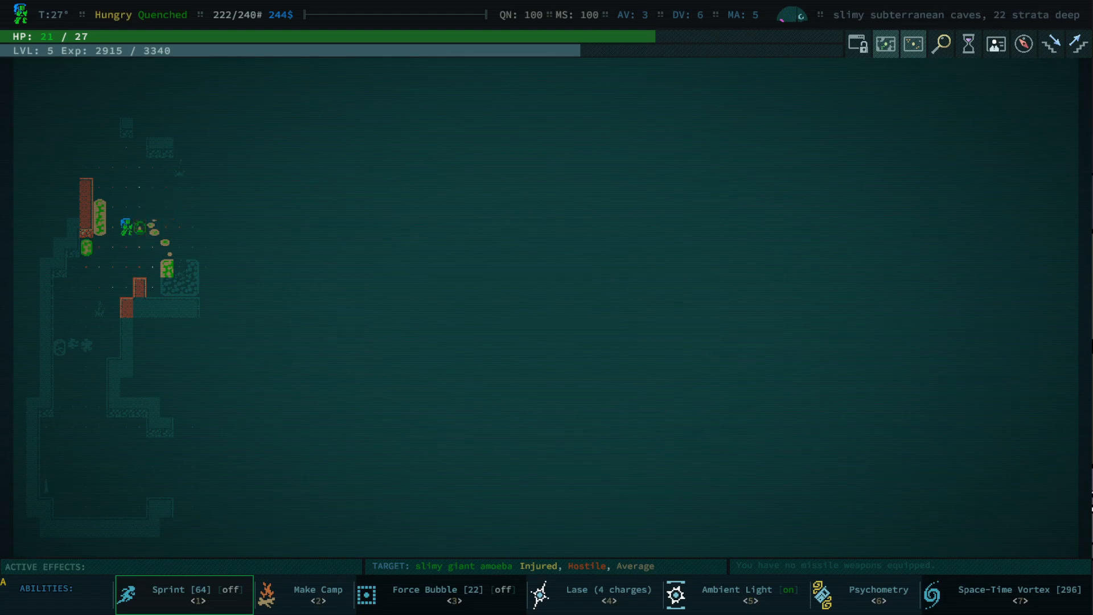
Move north past the slimy giant amoeba until back at full 27 HP and 2927 experience
key(up)
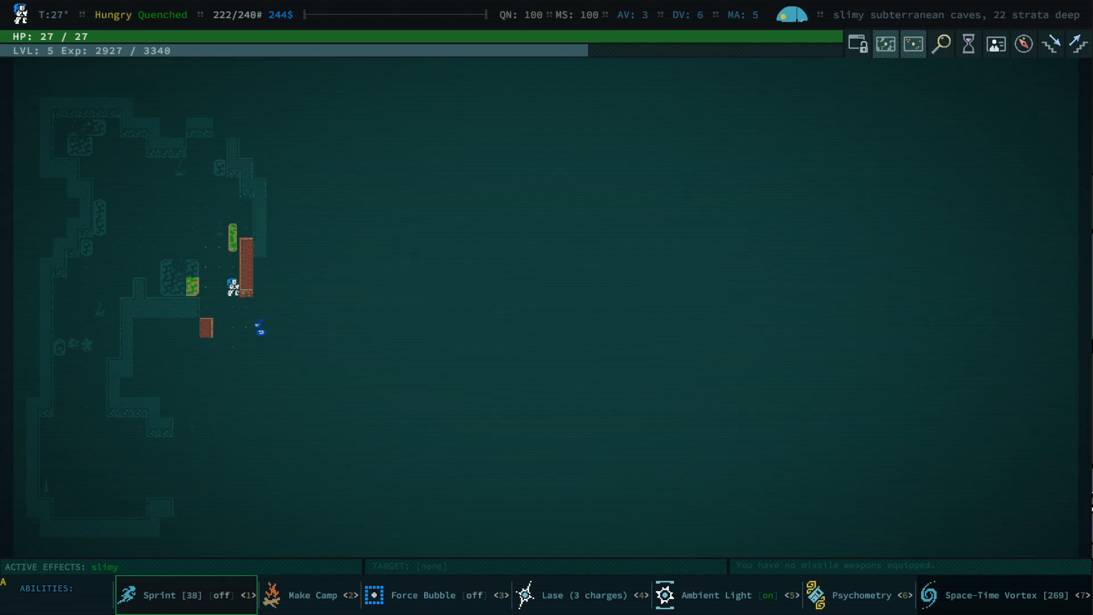
key(Down)
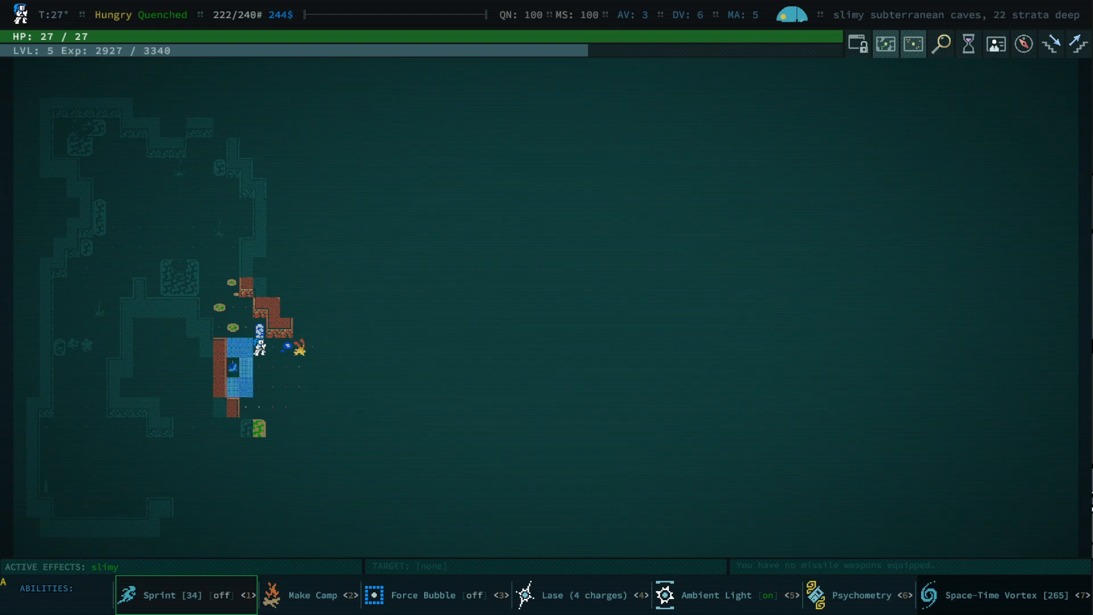
Continue east to the blue pool where a hostile urchin belcher appears
key(Down)
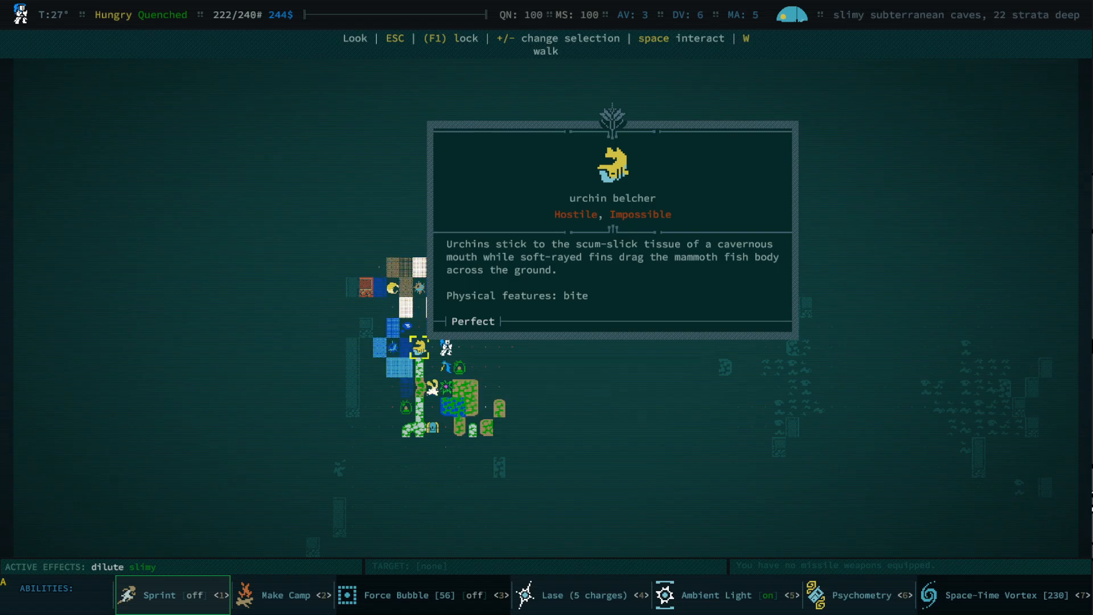
Close the urchin belcher description and keep moving until the bloody quartz baboon kills Quantnado
key(Escape)
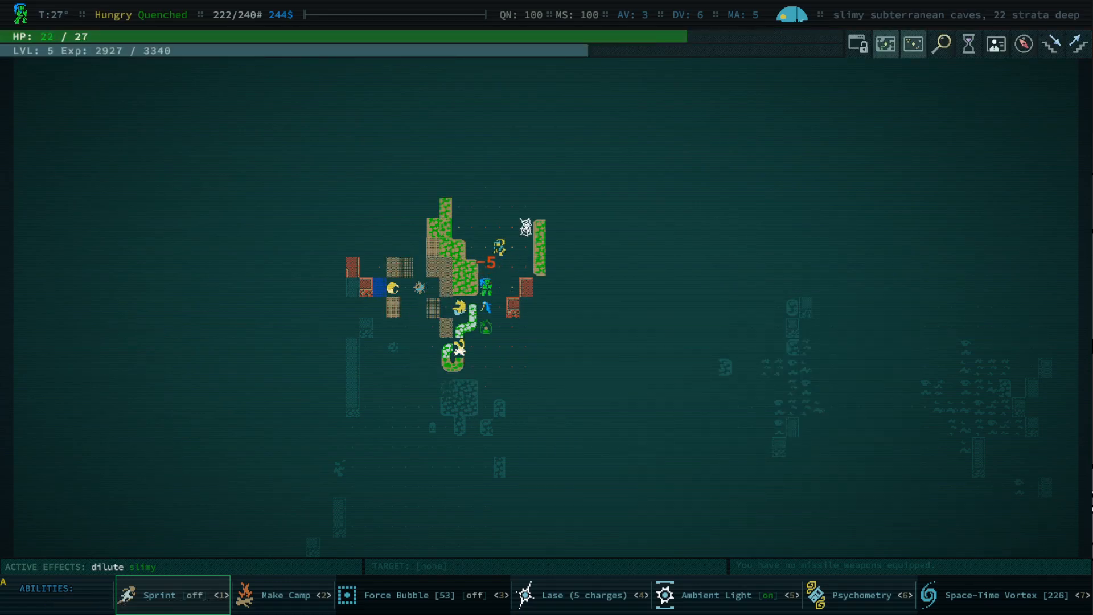
key(1)
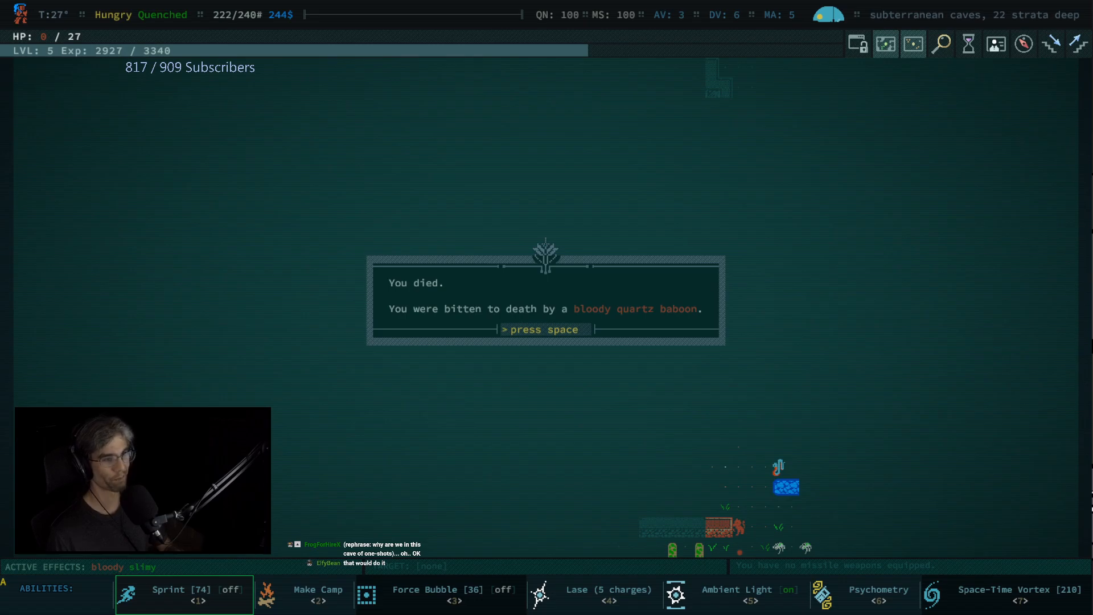
Dismiss the death notice and scroll through Quantnado's chronology and final baboon-bite messages
key(space)
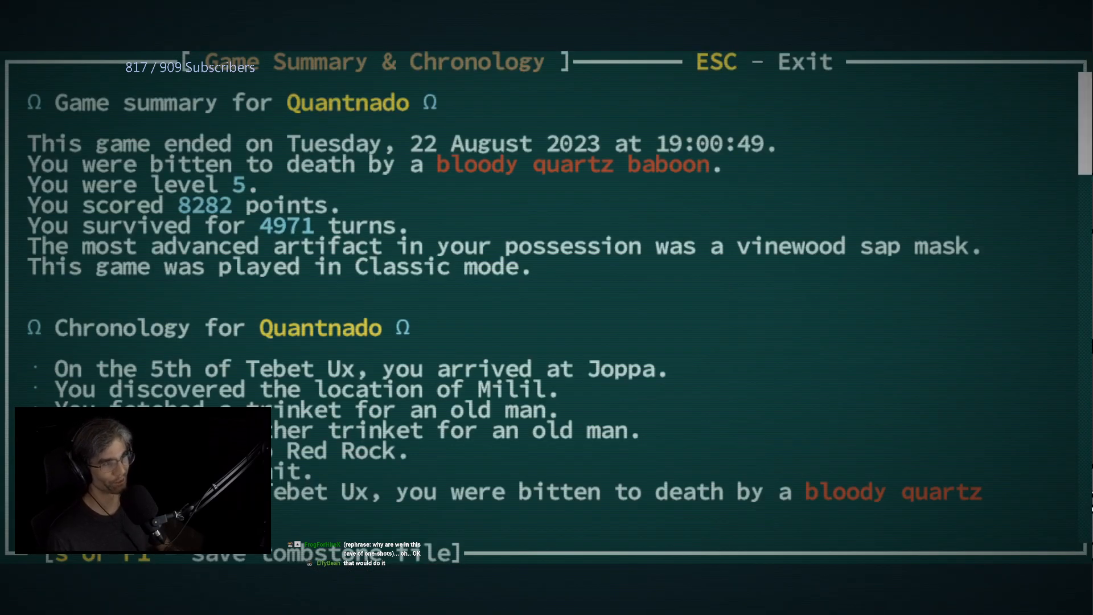
scroll(down, 3)
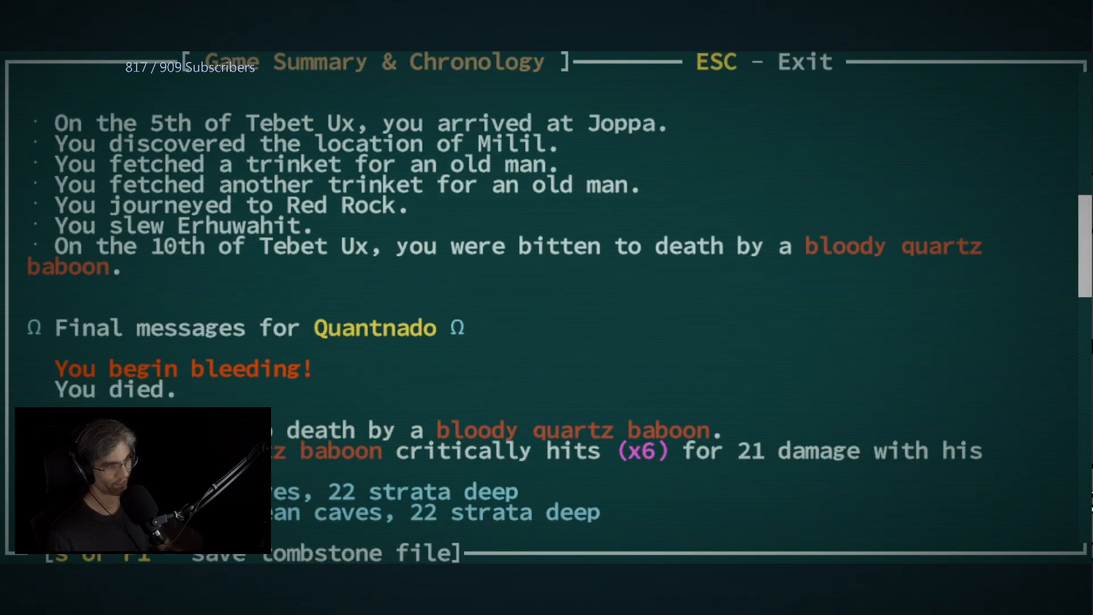